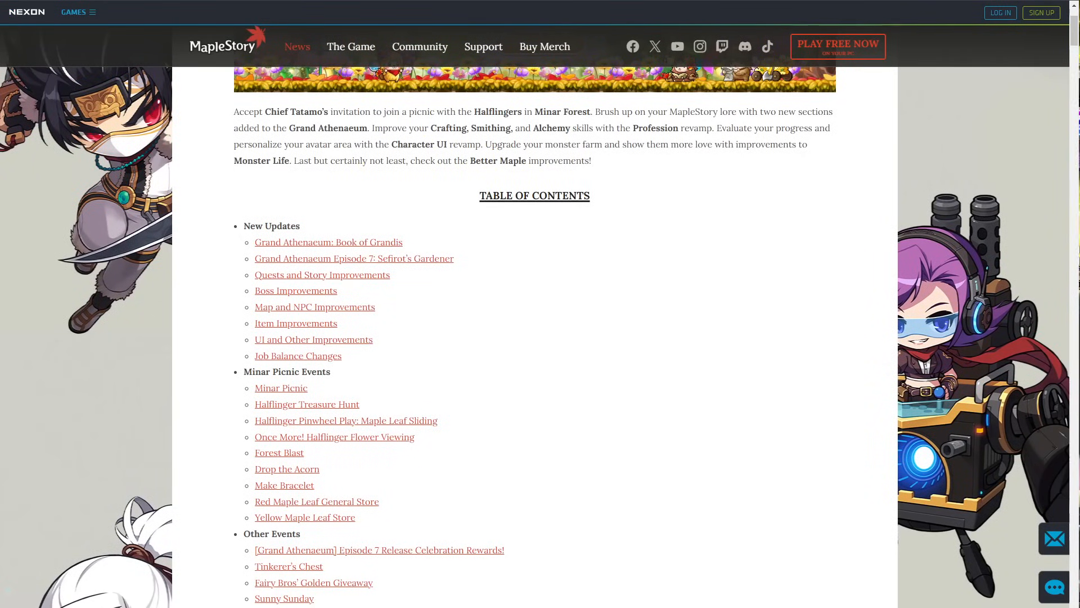
Scroll down past the table of contents toward the Grand Athenaeum Episode 7 section.
{"action": "scroll", "scroll_direction": "down", "scroll_amount": 3}
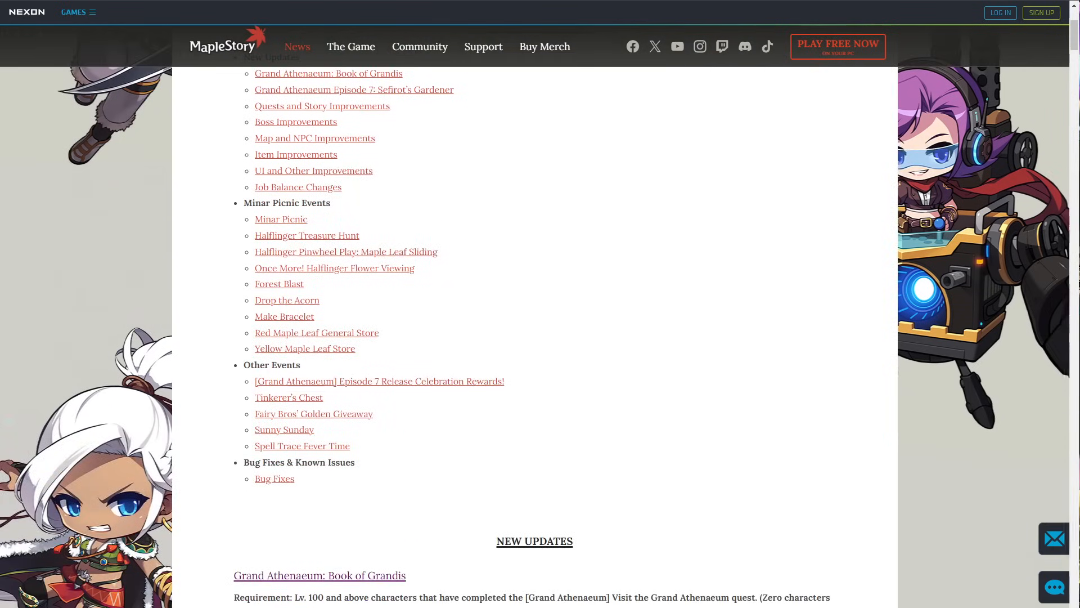
{"action": "scroll", "scroll_direction": "down", "scroll_amount": 3}
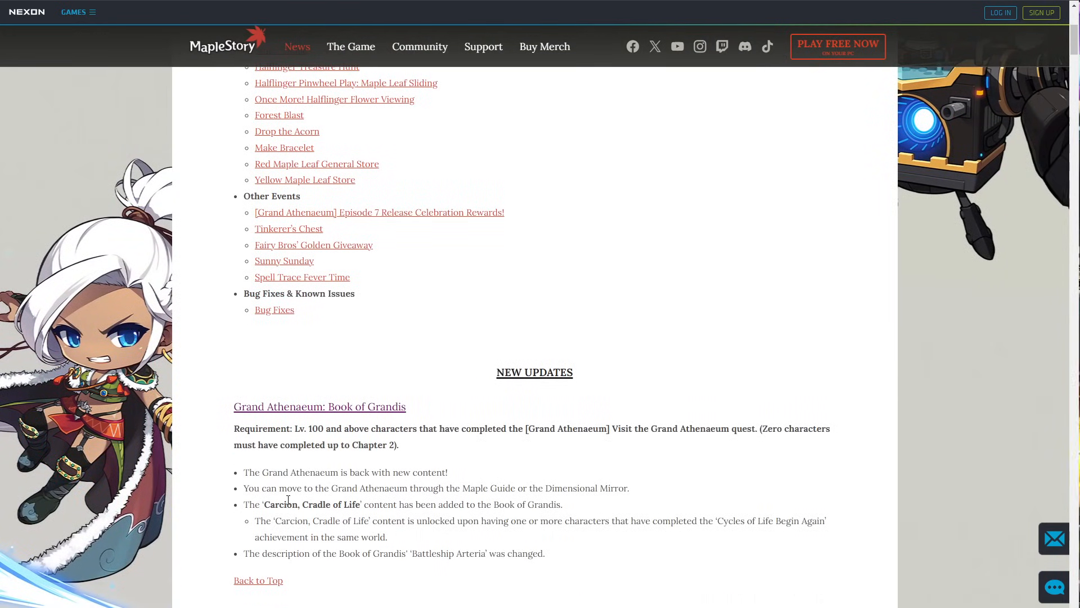
{"action": "scroll", "scroll_direction": "down", "scroll_amount": 3}
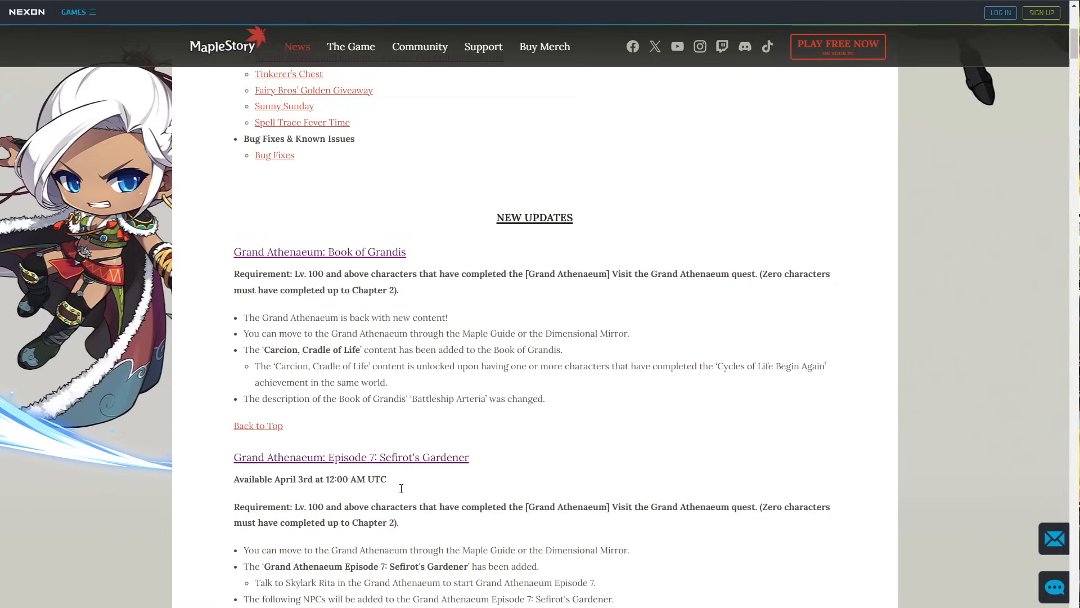
{"action": "scroll", "scroll_direction": "down", "scroll_amount": 3}
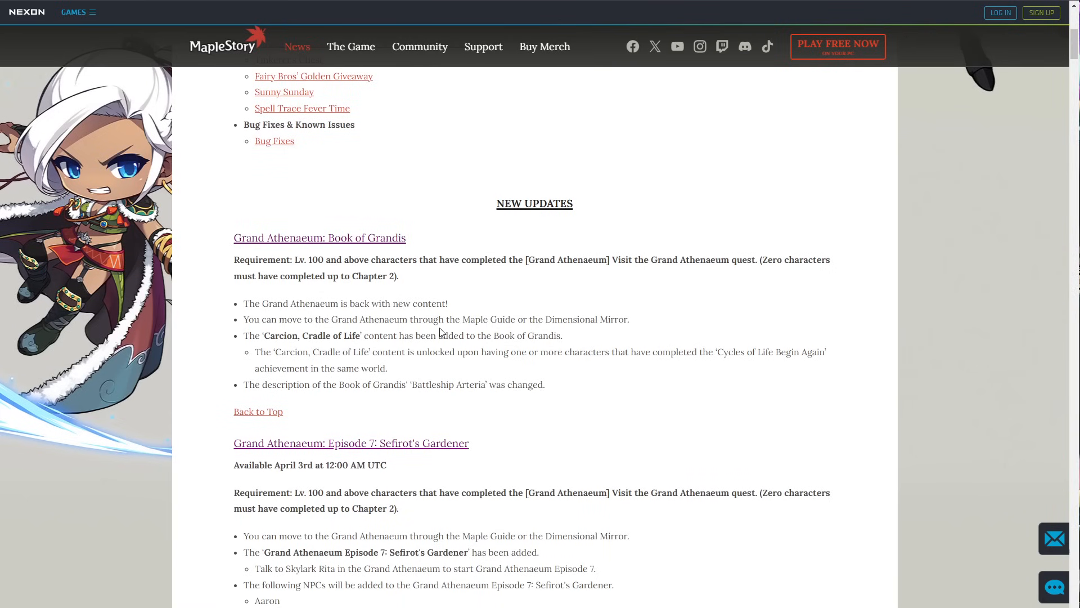
{"action": "scroll", "scroll_direction": "down", "scroll_amount": 3}
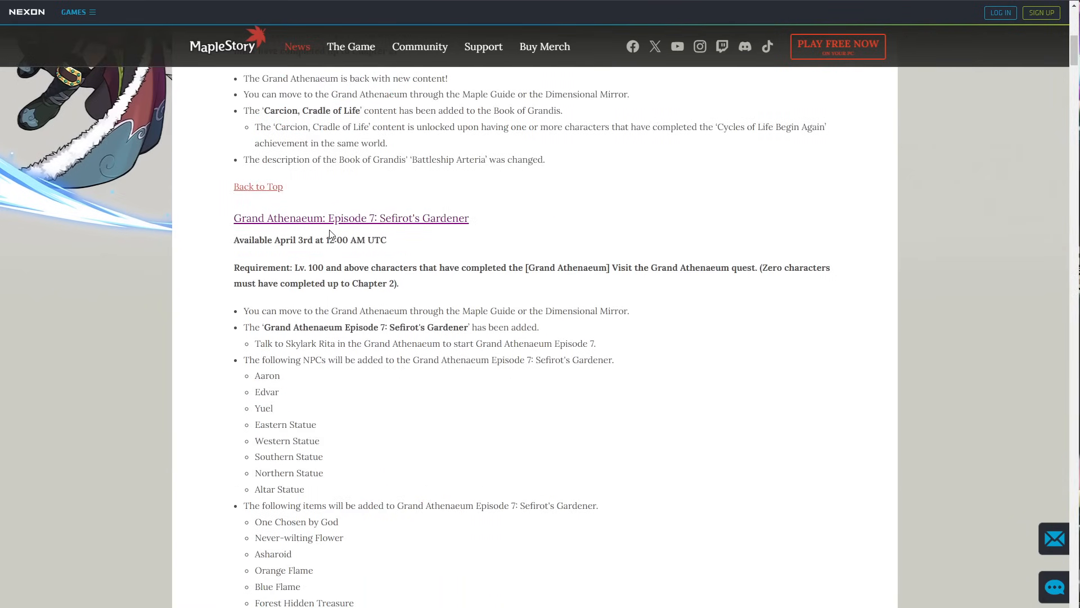
{"action": "mouse_move", "coordinate": [499, 251]}
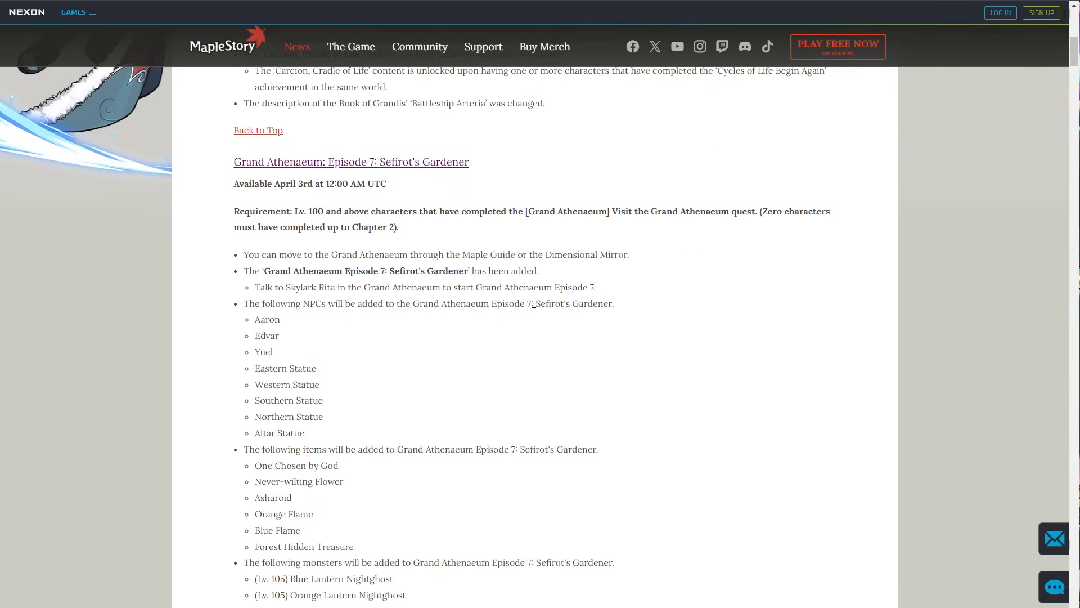
Select the NPC name Aaron in the Episode 7 list and continue to the item and monster lists.
{"action": "left_click_drag", "start_coordinate": [255, 336], "coordinate": [272, 357]}
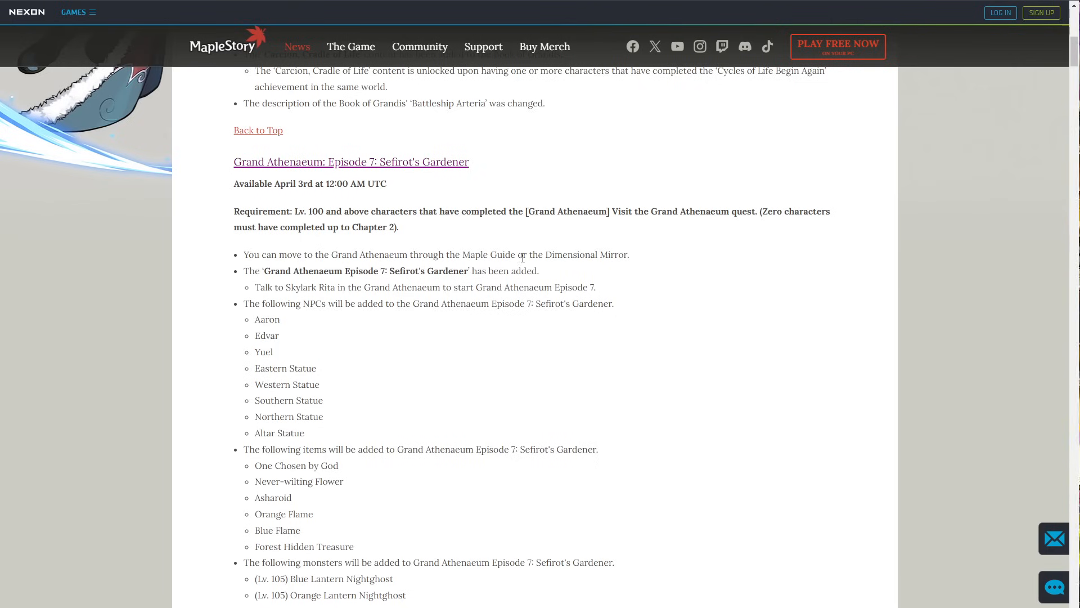
{"action": "double_click", "coordinate": [266, 318]}
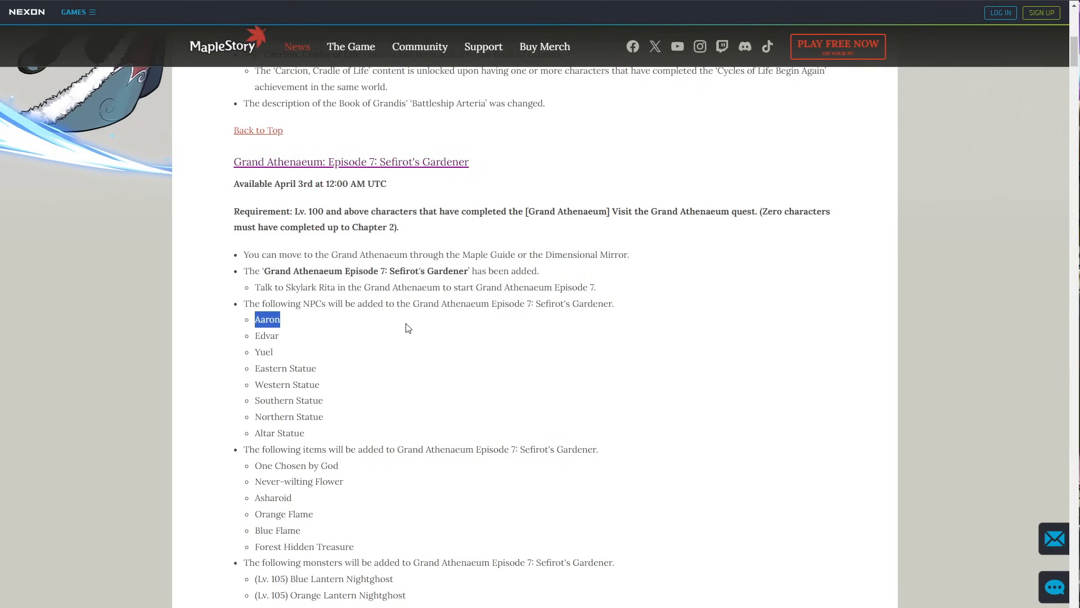
{"action": "scroll", "scroll_direction": "down", "scroll_amount": 3}
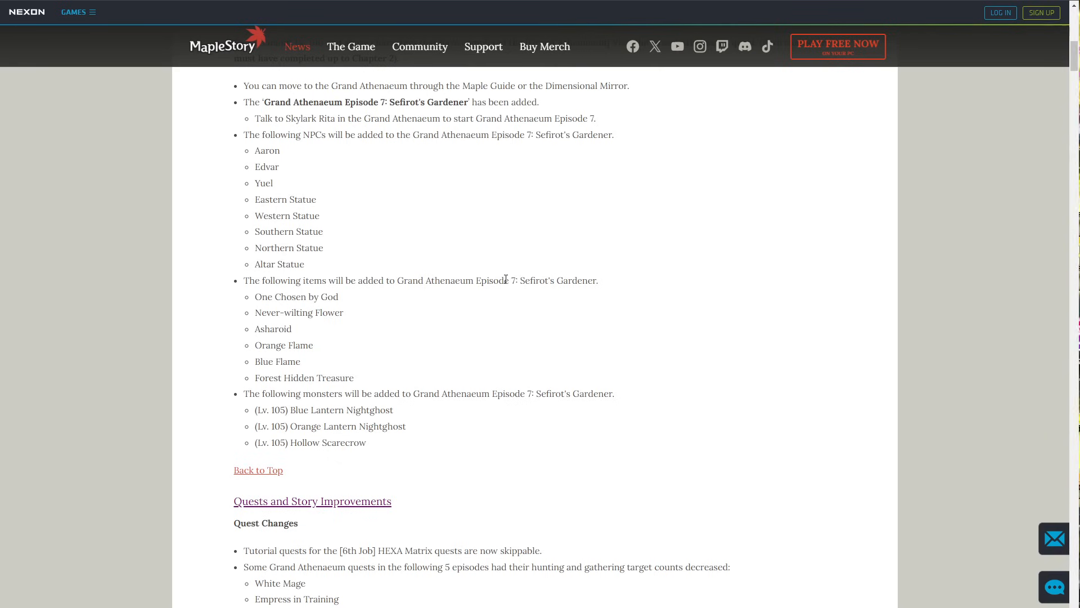
Scroll down past Quest Changes to the Gate to the Future and Sengoku Era job advancement sections.
{"action": "scroll", "scroll_direction": "down", "scroll_amount": 3}
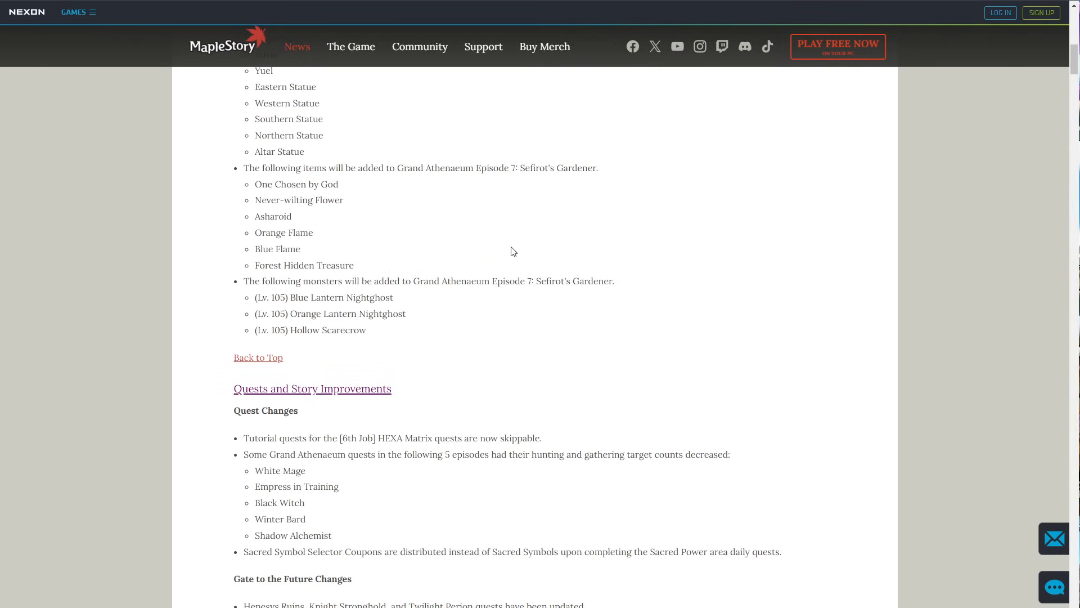
{"action": "scroll", "scroll_direction": "down", "scroll_amount": 3}
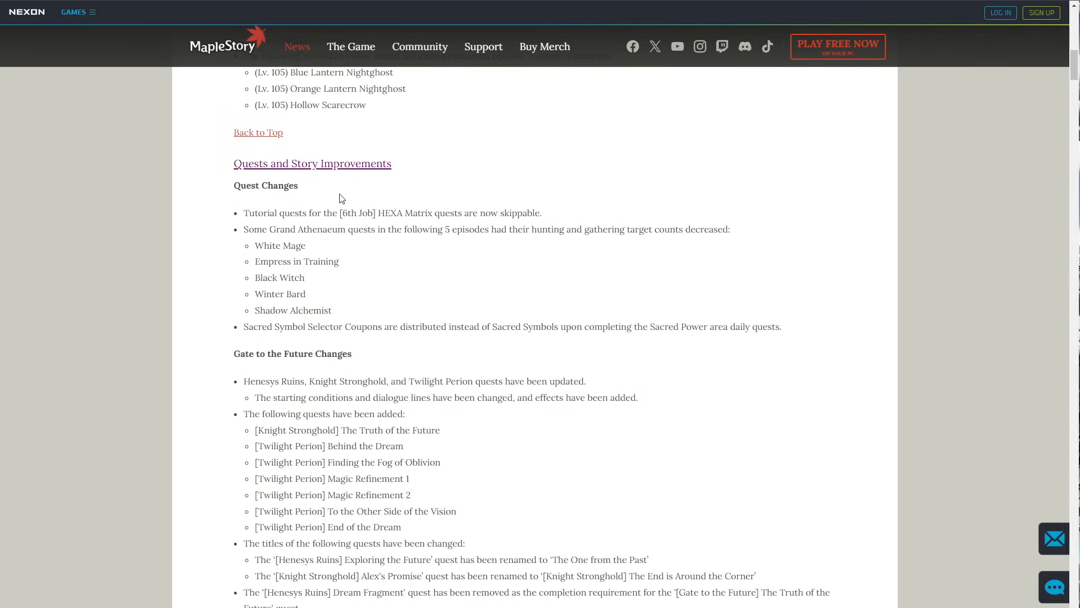
{"action": "scroll", "scroll_direction": "down", "scroll_amount": 3}
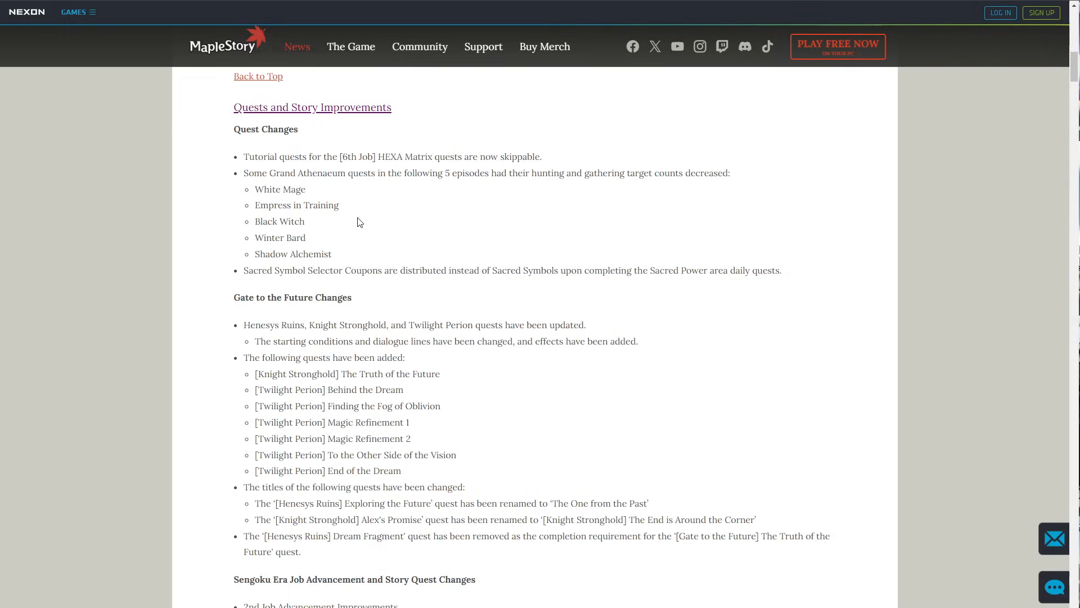
{"action": "mouse_move", "coordinate": [360, 248]}
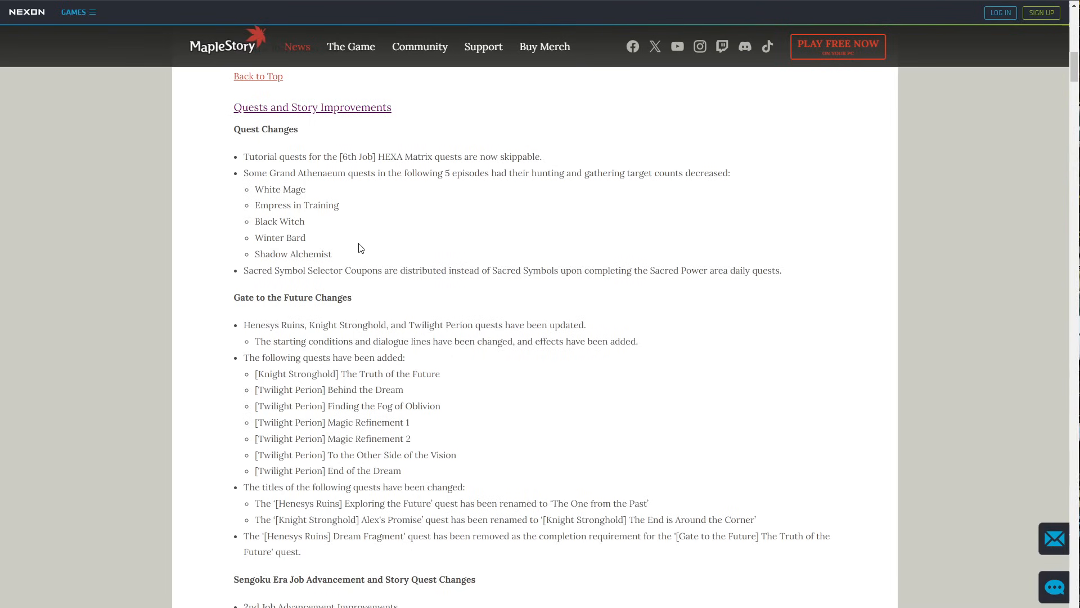
{"action": "scroll", "scroll_direction": "down", "scroll_amount": 3}
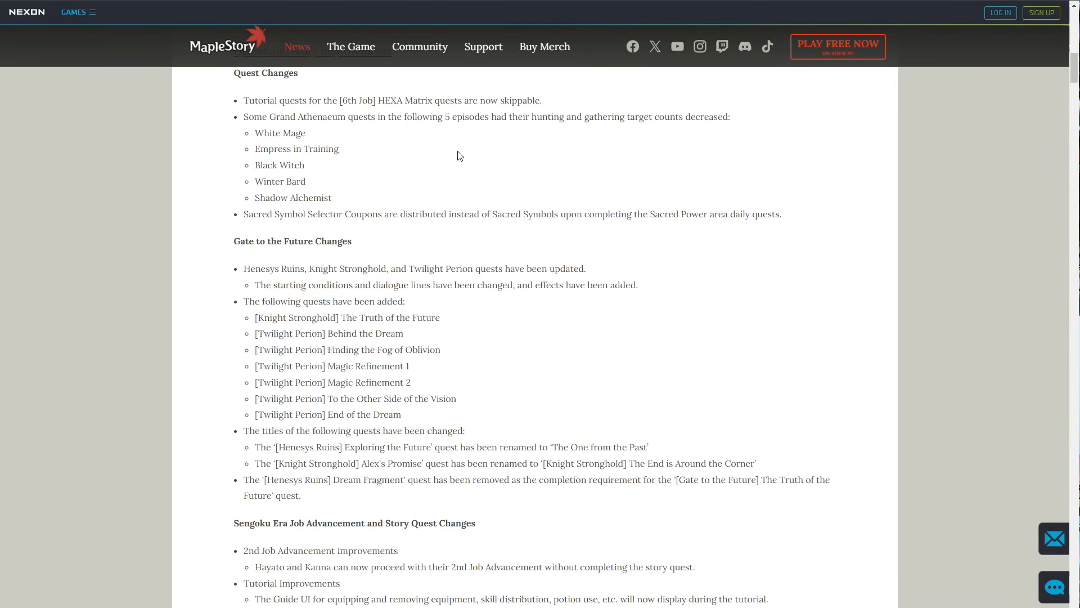
{"action": "scroll", "scroll_direction": "down", "scroll_amount": 3}
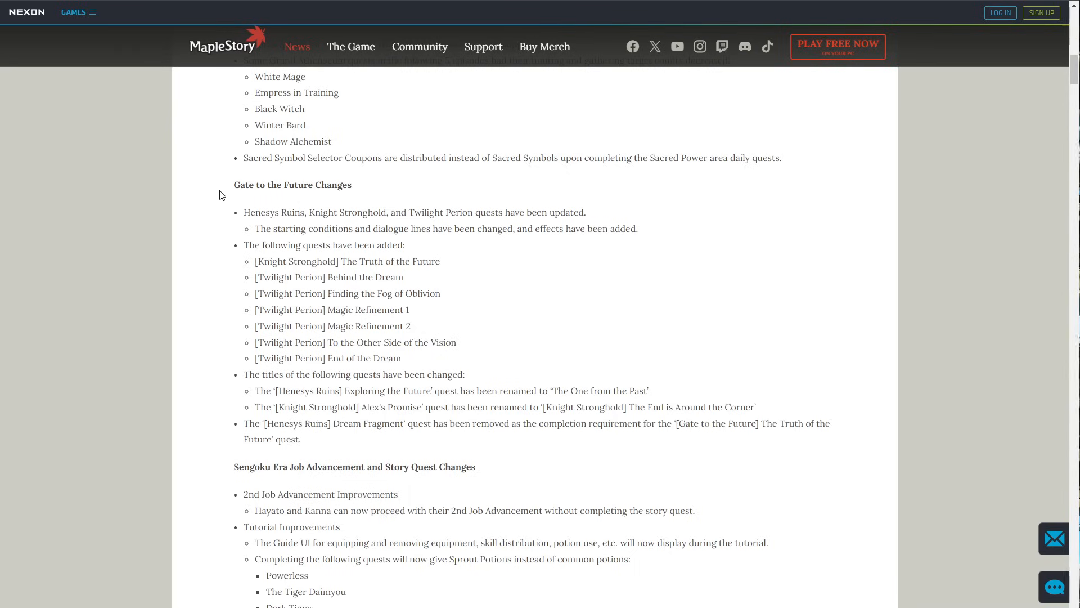
{"action": "mouse_move", "coordinate": [280, 255]}
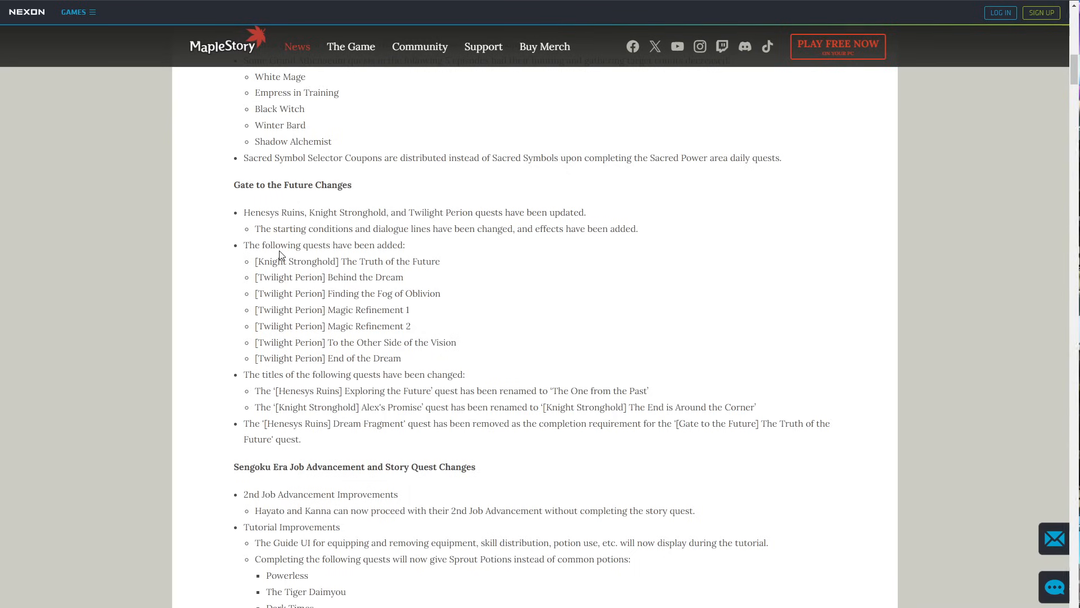
{"action": "scroll", "scroll_direction": "down", "scroll_amount": 3}
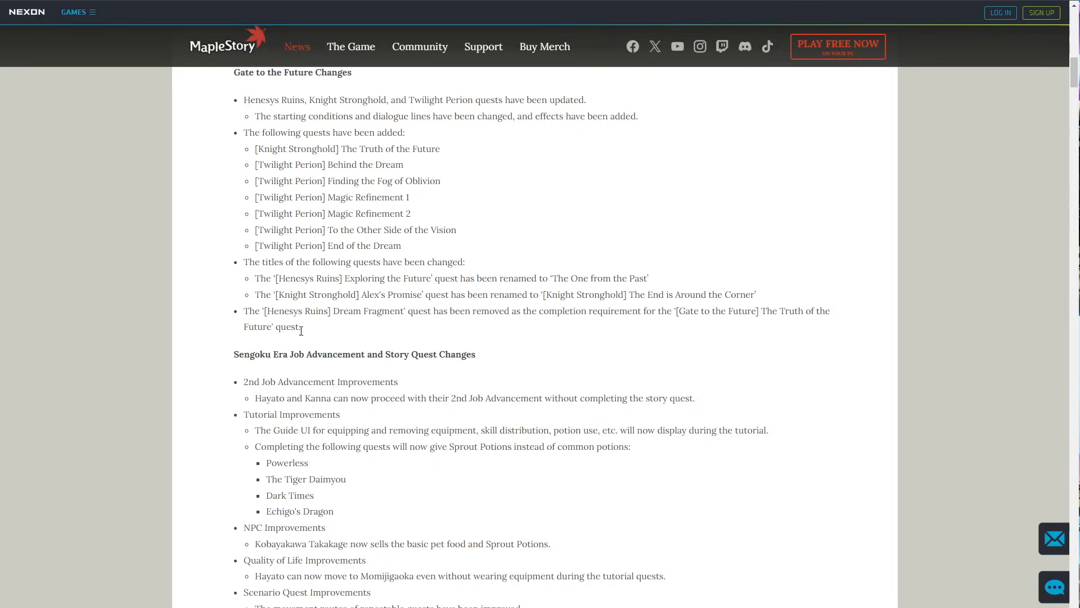
{"action": "mouse_move", "coordinate": [425, 183]}
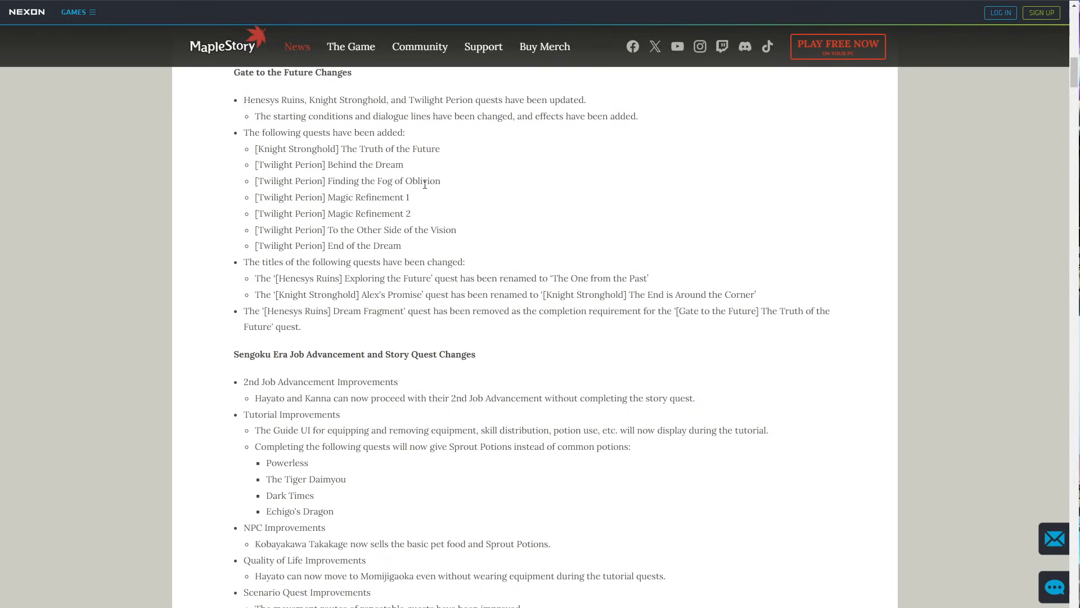
{"action": "mouse_move", "coordinate": [507, 253]}
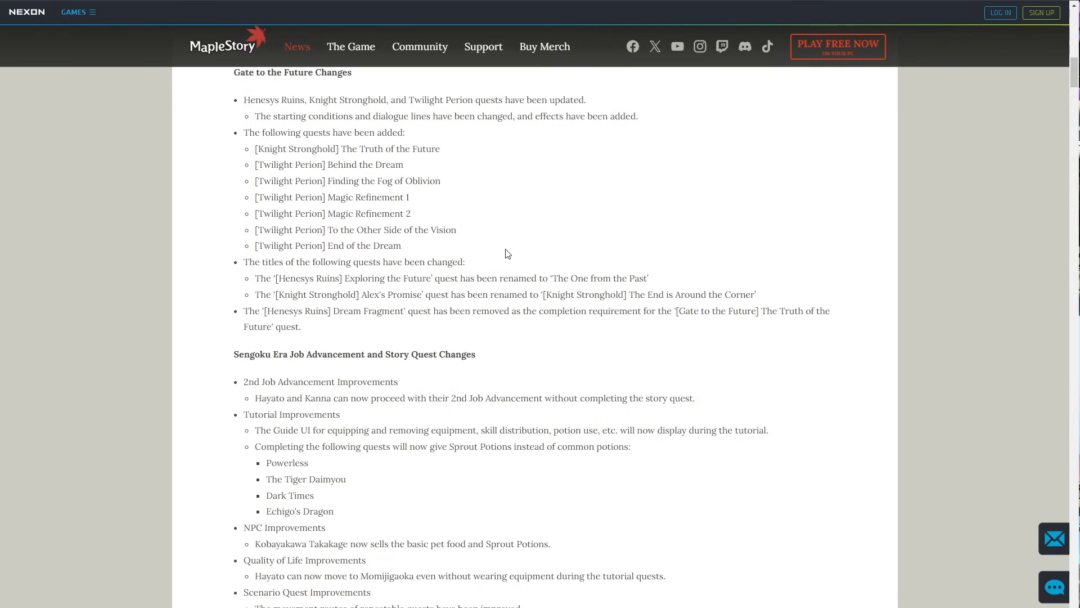
{"action": "mouse_move", "coordinate": [471, 247]}
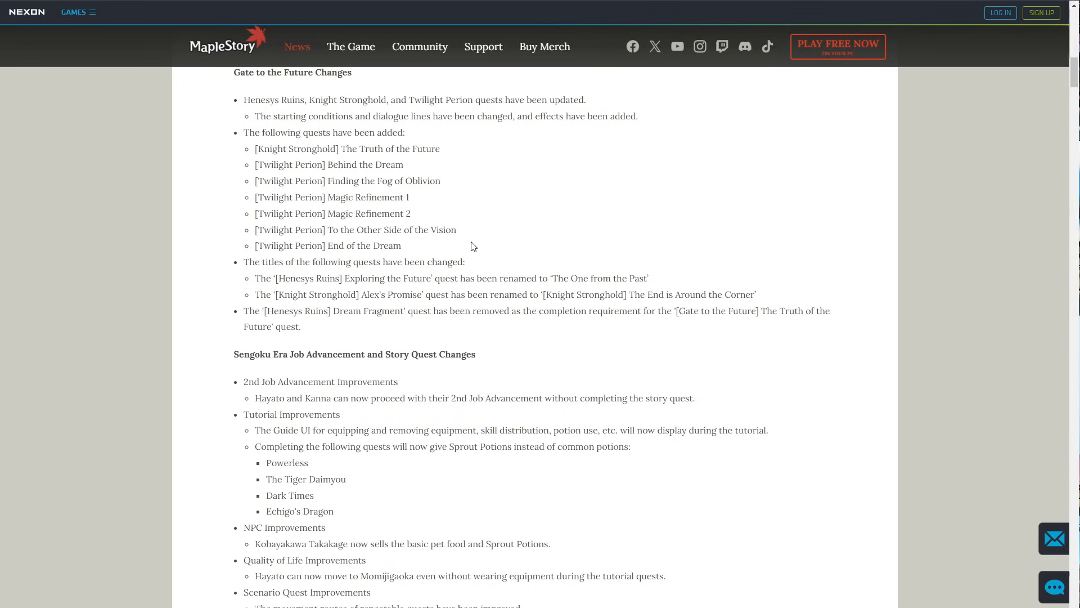
Scroll to the Carcion, Cradle of Life Additions and select the whole list of new Carcion quests.
{"action": "scroll", "scroll_direction": "down", "scroll_amount": 3}
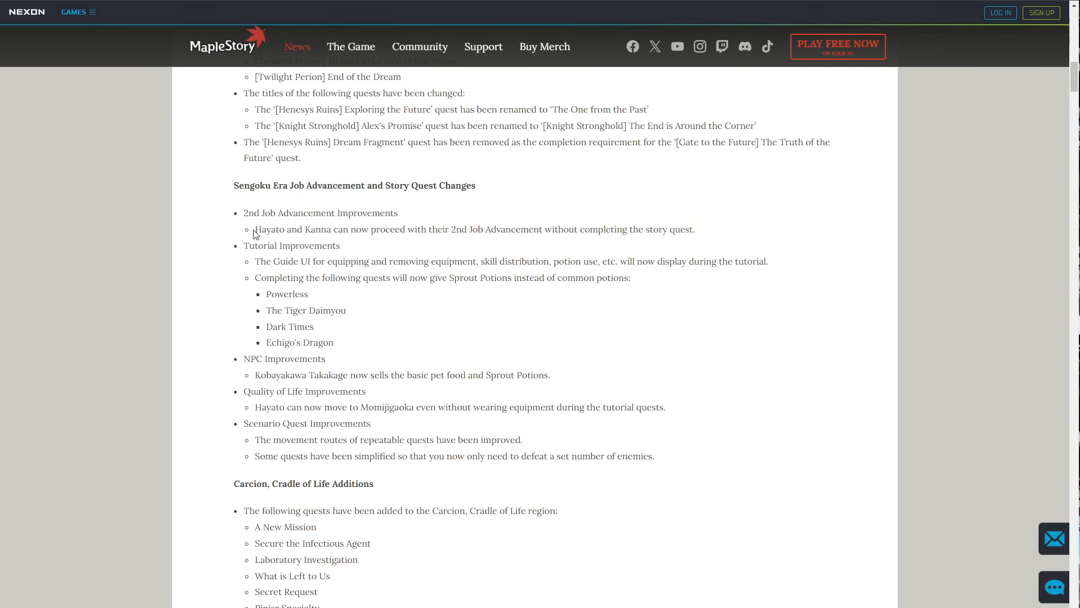
{"action": "mouse_move", "coordinate": [367, 241]}
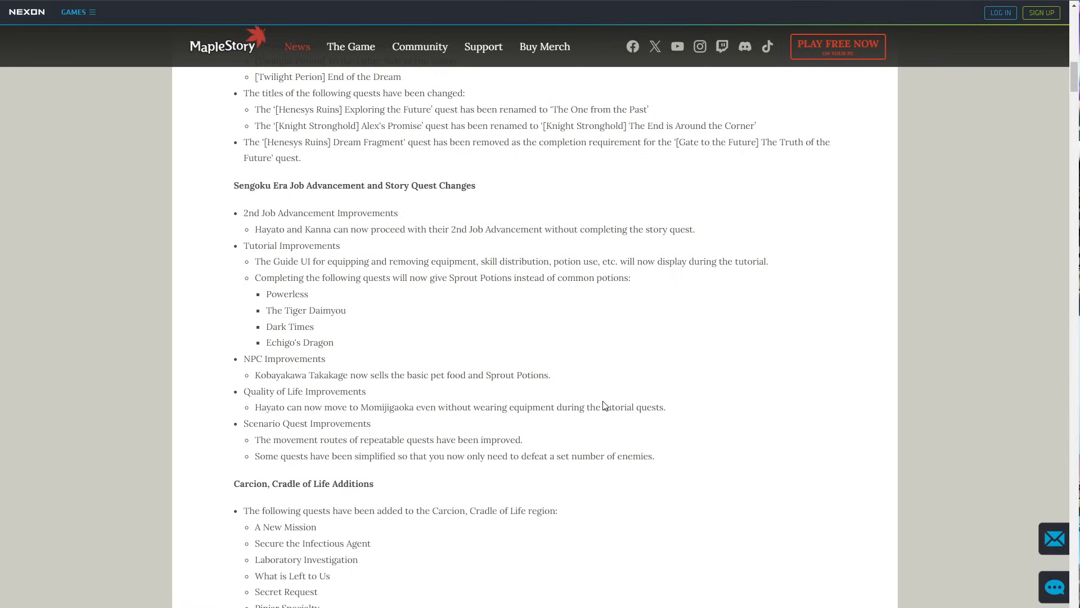
{"action": "left_click_drag", "start_coordinate": [294, 375], "coordinate": [667, 483]}
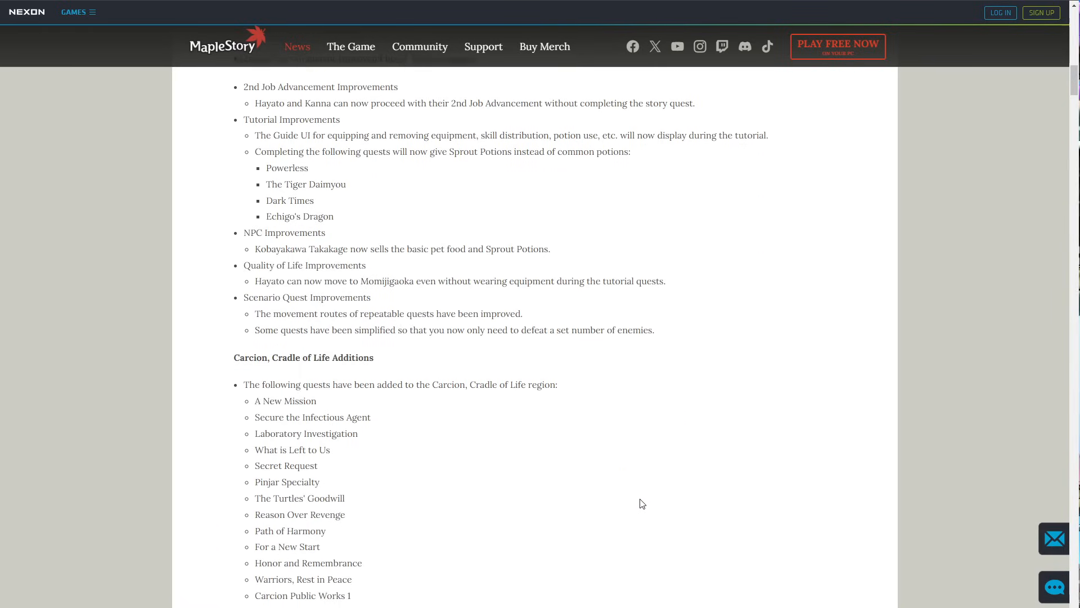
{"action": "scroll", "scroll_direction": "down", "scroll_amount": 3}
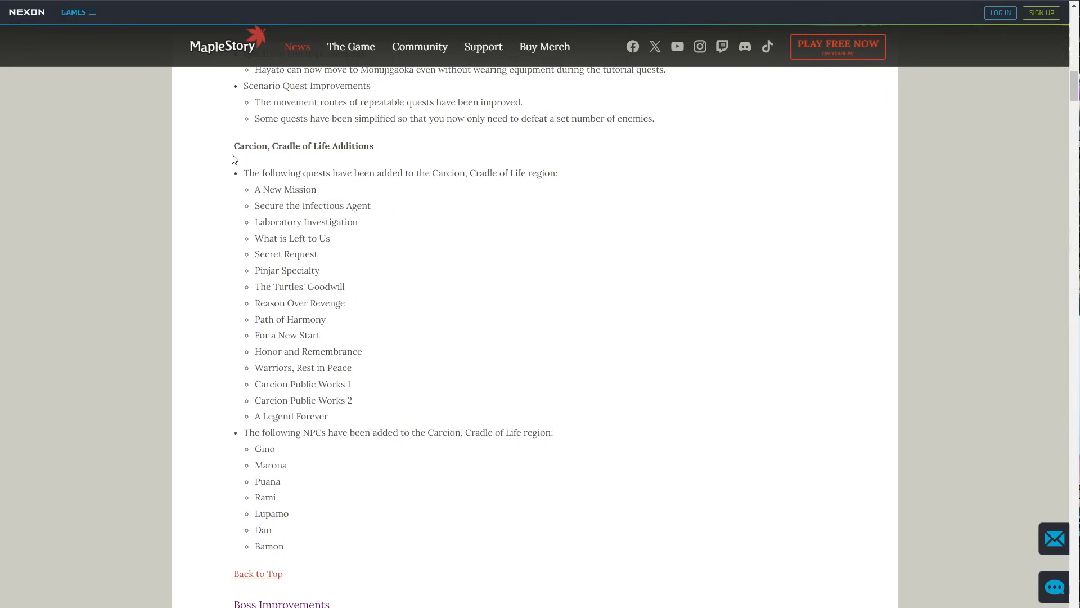
{"action": "left_click_drag", "start_coordinate": [244, 174], "coordinate": [330, 415]}
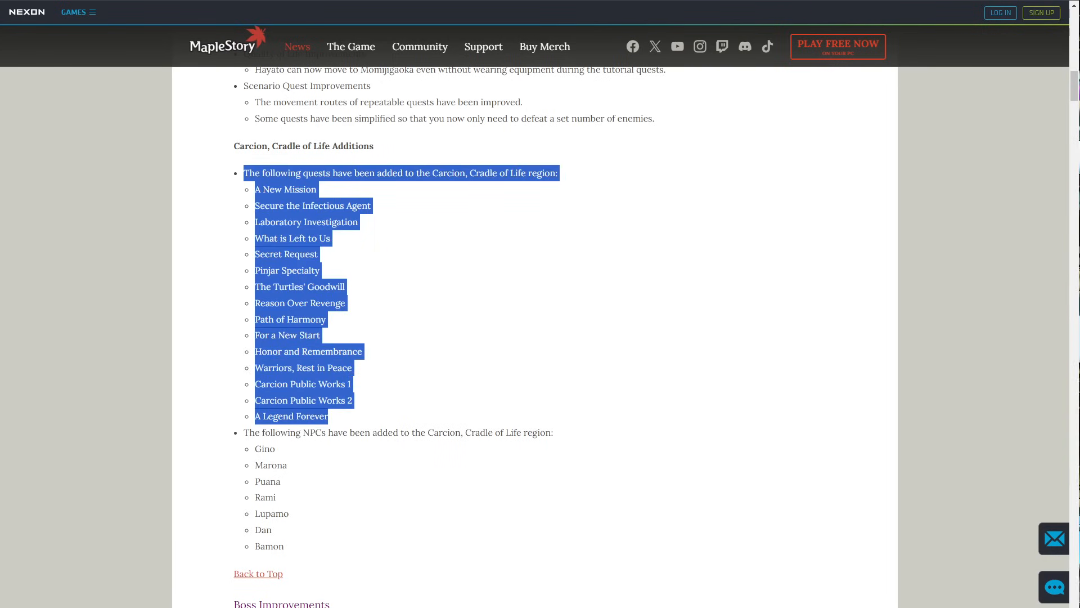
{"action": "mouse_move", "coordinate": [583, 318]}
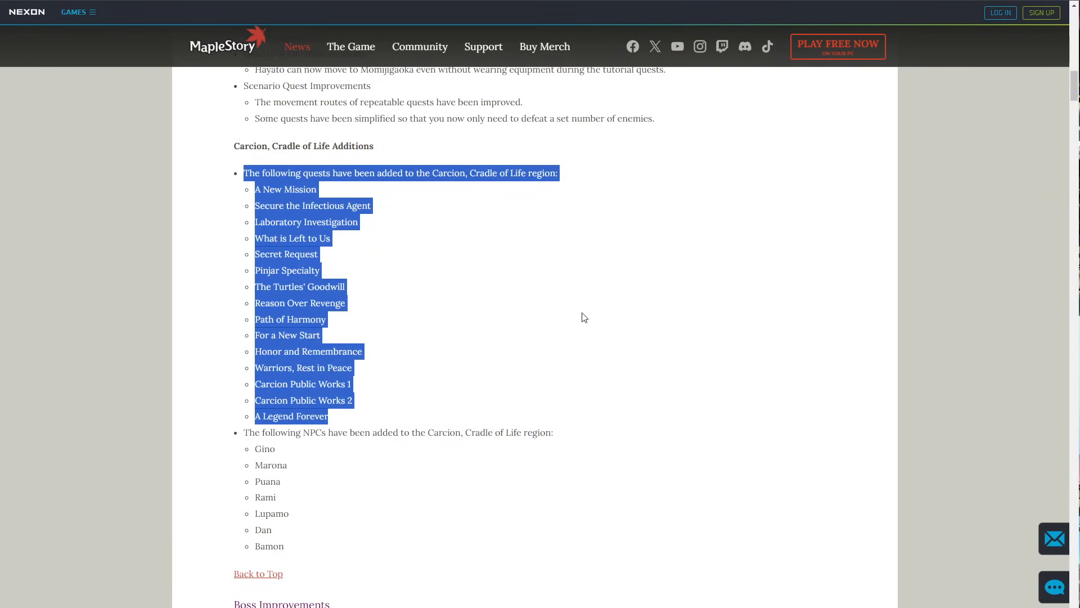
Scroll down into the Boss Changes list, selecting the timed boss summon notes.
{"action": "scroll", "scroll_direction": "down", "scroll_amount": 3}
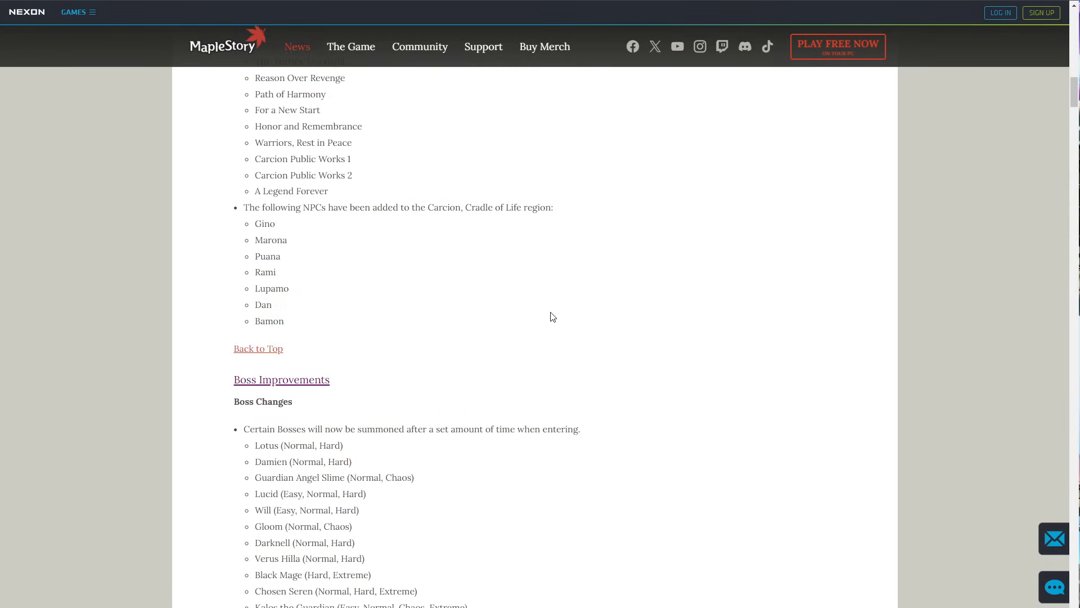
{"action": "scroll", "scroll_direction": "down", "scroll_amount": 3}
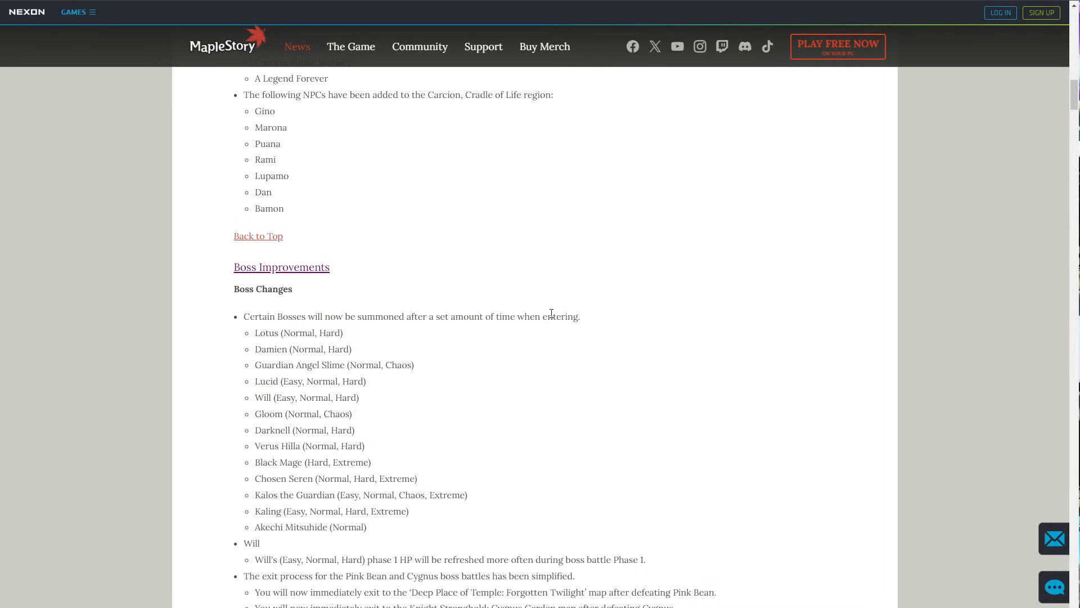
{"action": "scroll", "scroll_direction": "down", "scroll_amount": 3}
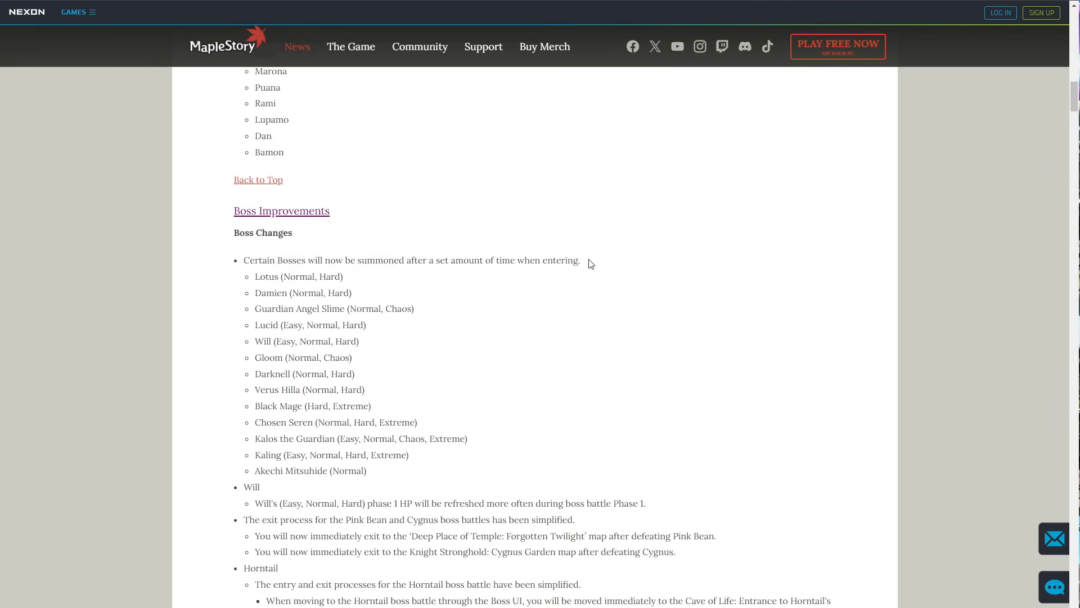
{"action": "scroll", "scroll_direction": "down", "scroll_amount": 3}
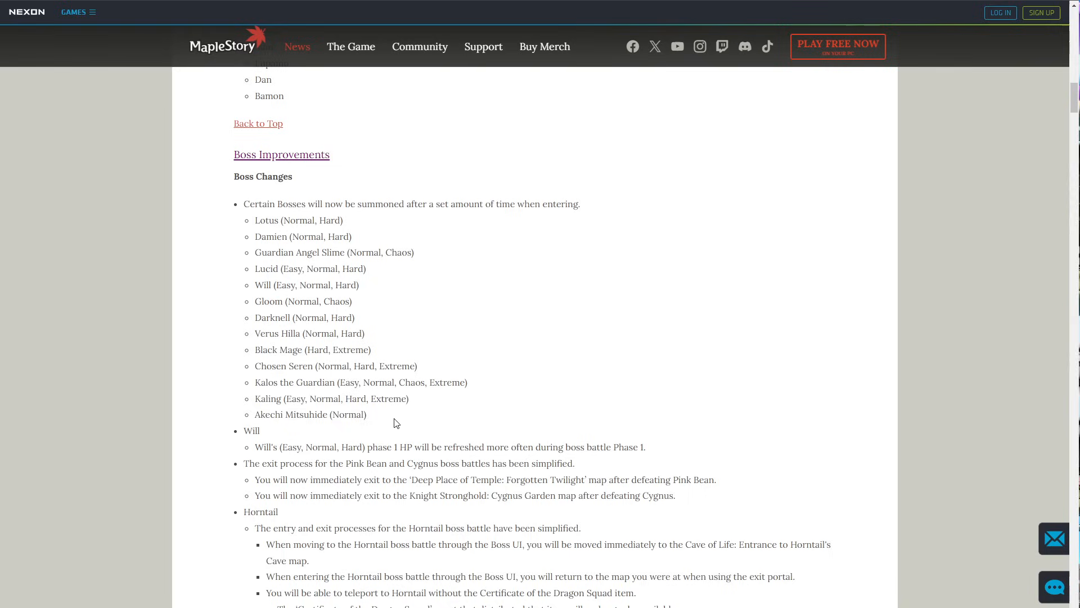
{"action": "left_click_drag", "start_coordinate": [244, 204], "coordinate": [367, 414]}
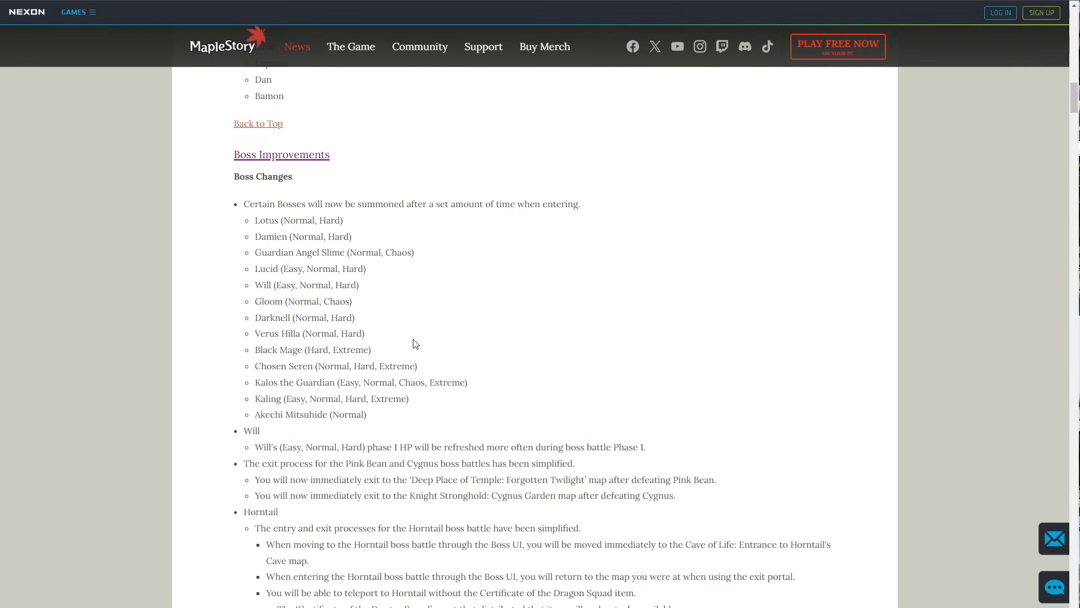
{"action": "mouse_move", "coordinate": [406, 311]}
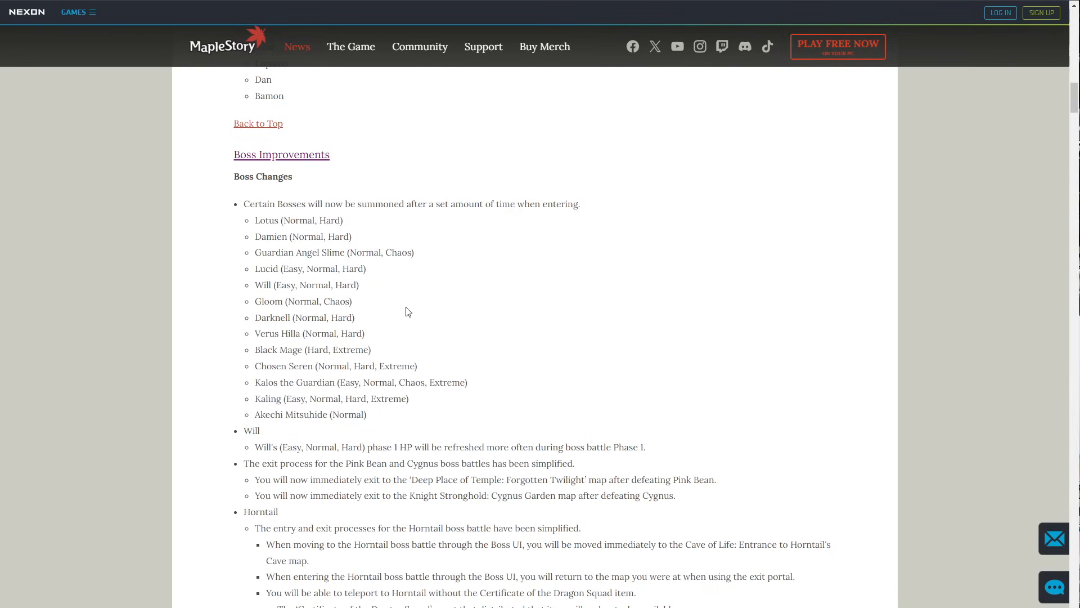
{"action": "mouse_move", "coordinate": [408, 303]}
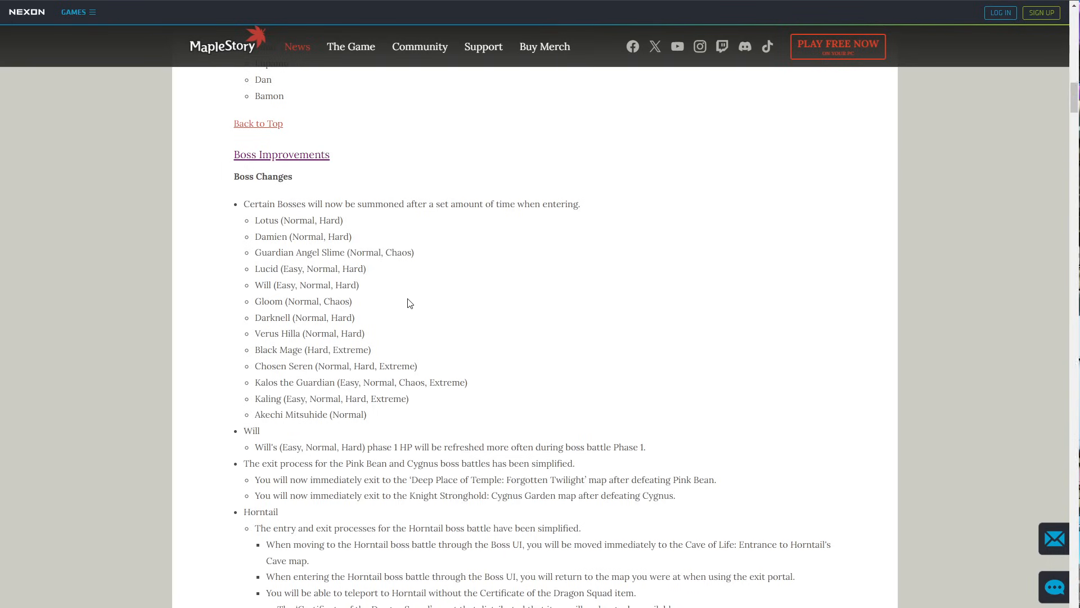
{"action": "mouse_move", "coordinate": [299, 237]}
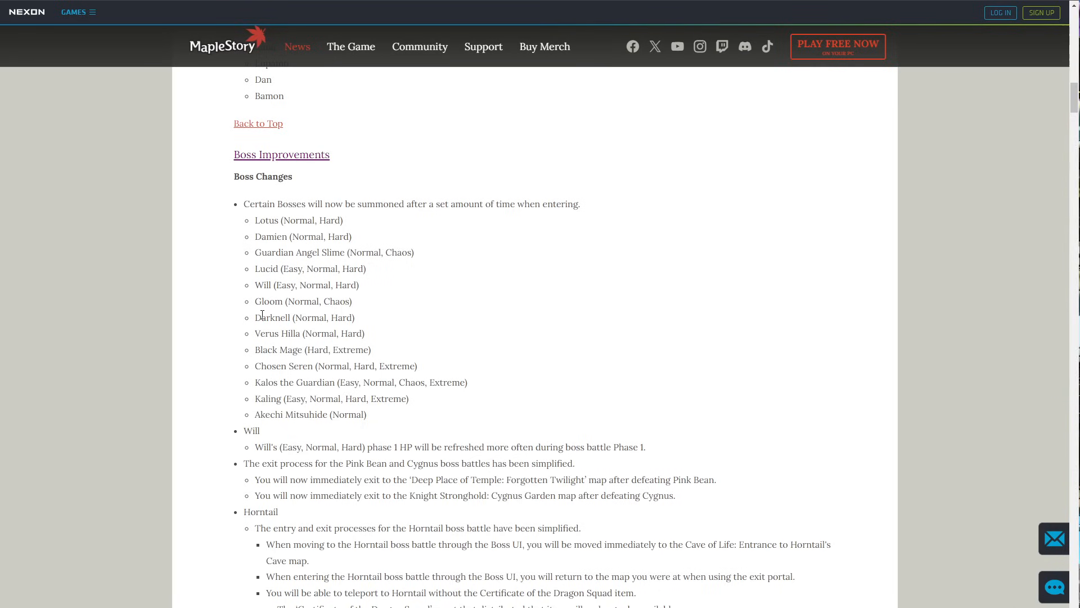
{"action": "mouse_move", "coordinate": [291, 377]}
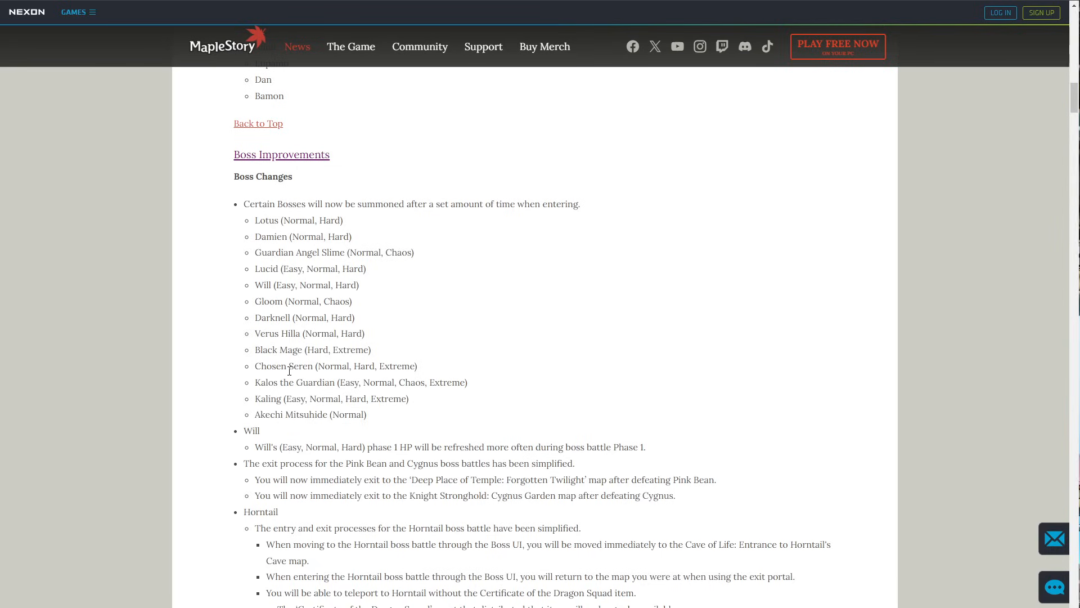
{"action": "mouse_move", "coordinate": [290, 379]}
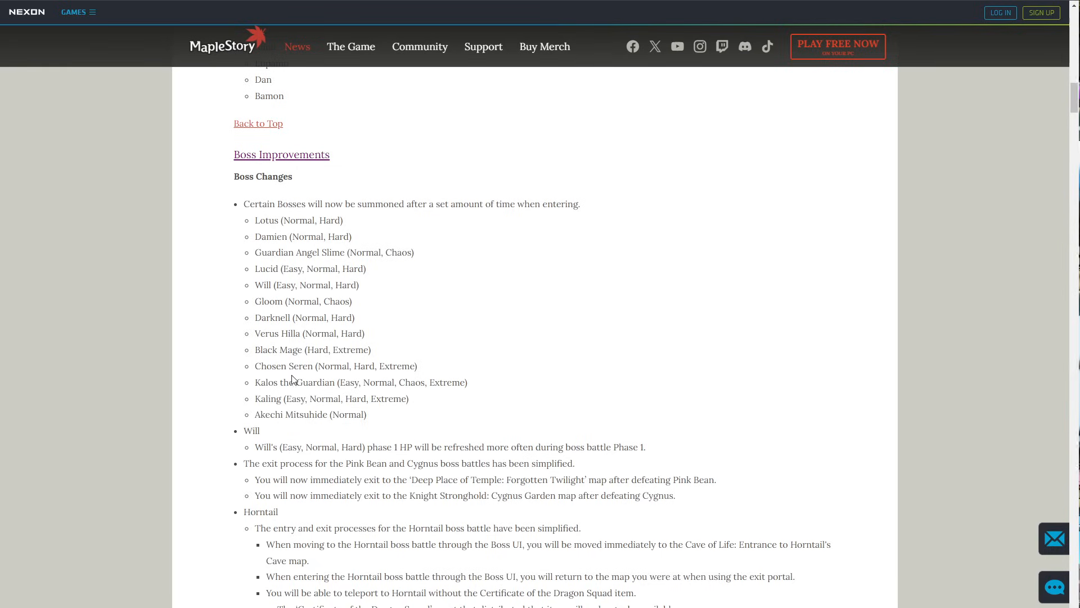
{"action": "mouse_move", "coordinate": [292, 378]}
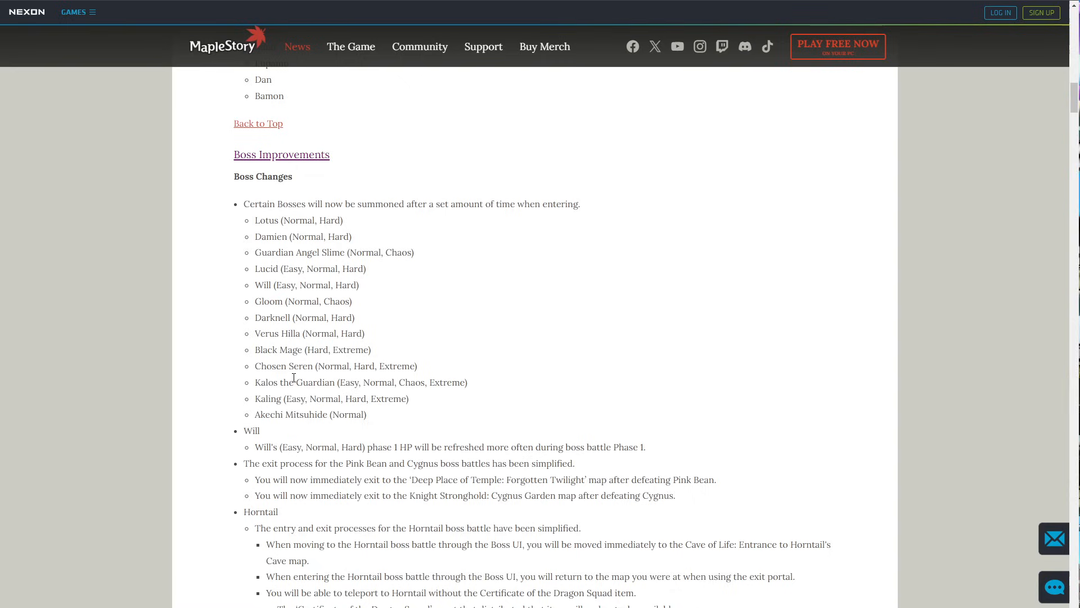
{"action": "mouse_move", "coordinate": [358, 389]}
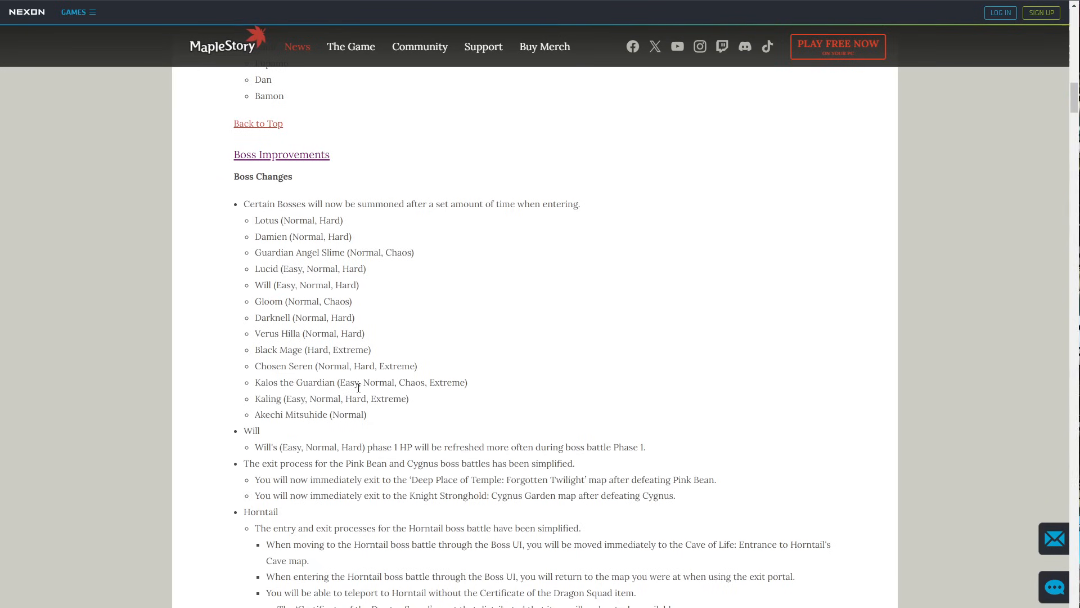
Highlight and clear the Will phase 1 HP note, then continue toward the Horntail and Ranmaru entries.
{"action": "scroll", "scroll_direction": "down", "scroll_amount": 3}
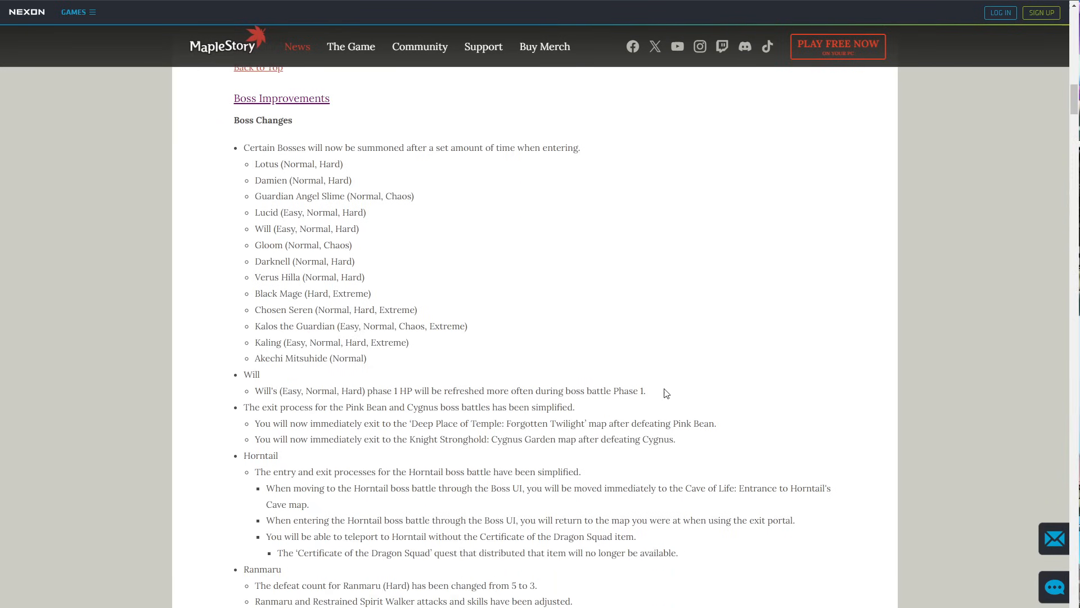
{"action": "left_click_drag", "start_coordinate": [245, 374], "coordinate": [646, 390]}
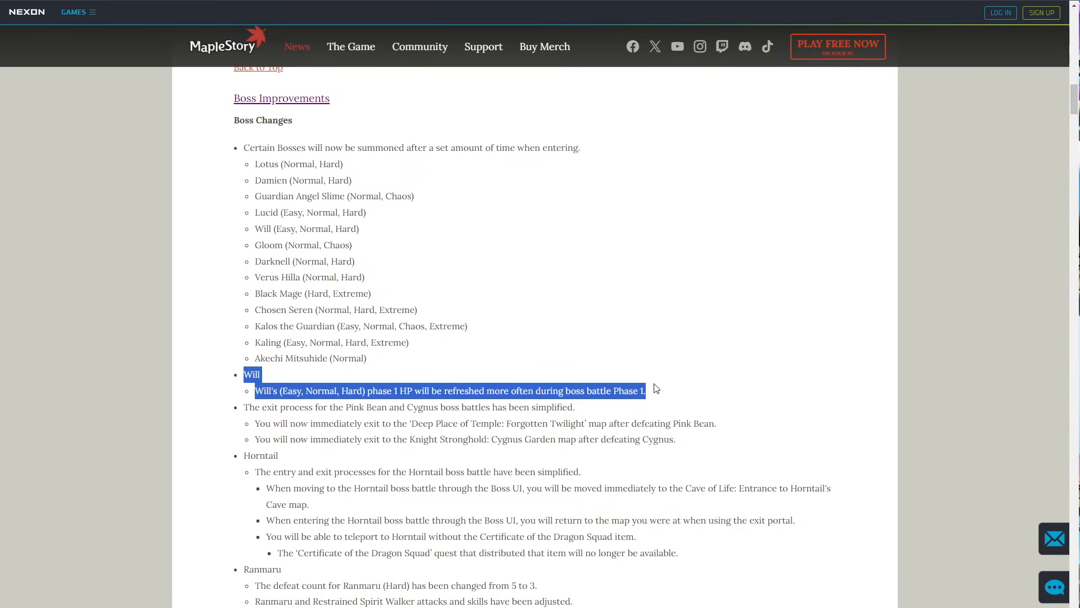
{"action": "left_click", "coordinate": [655, 394]}
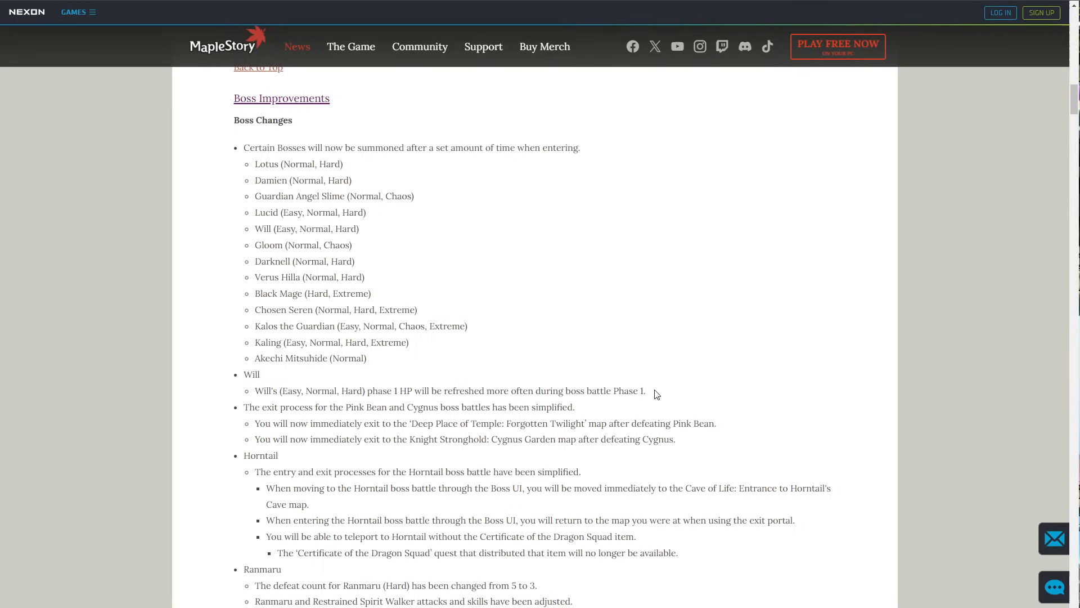
{"action": "mouse_move", "coordinate": [350, 405]}
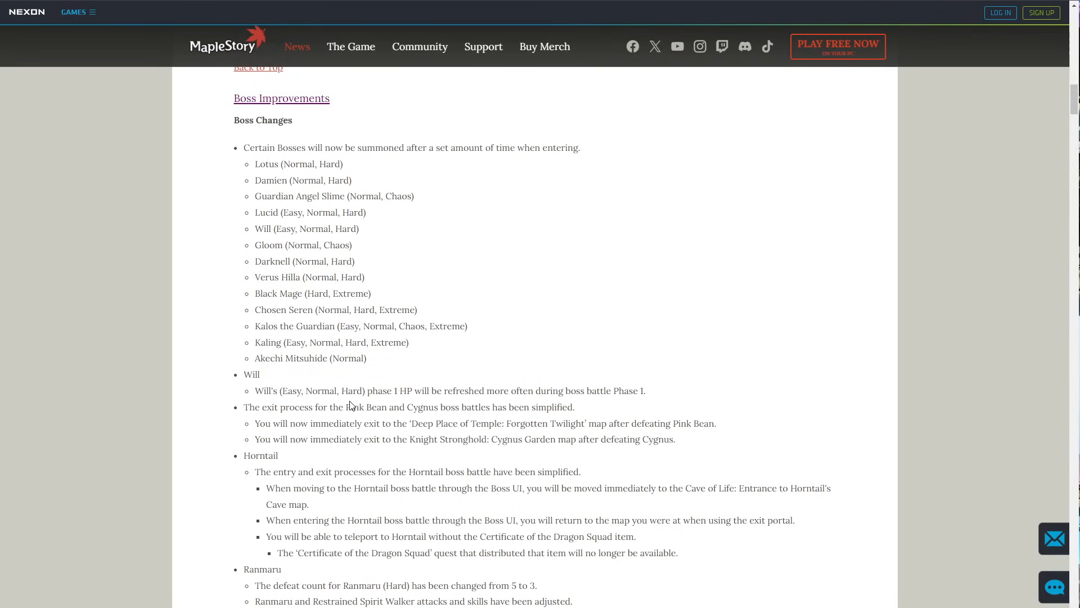
{"action": "mouse_move", "coordinate": [502, 351]}
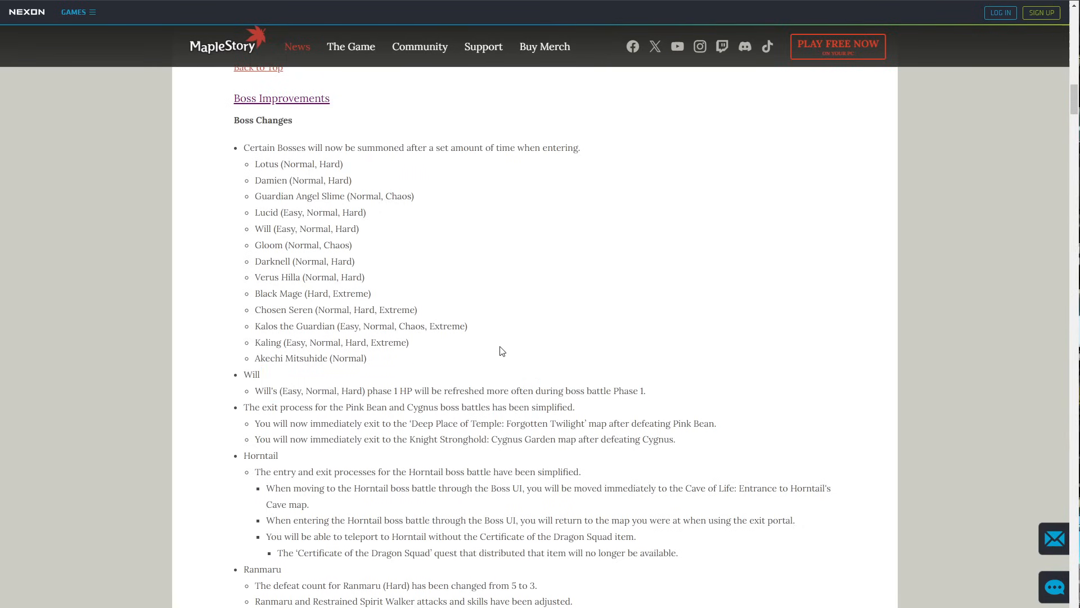
{"action": "scroll", "scroll_direction": "down", "scroll_amount": 3}
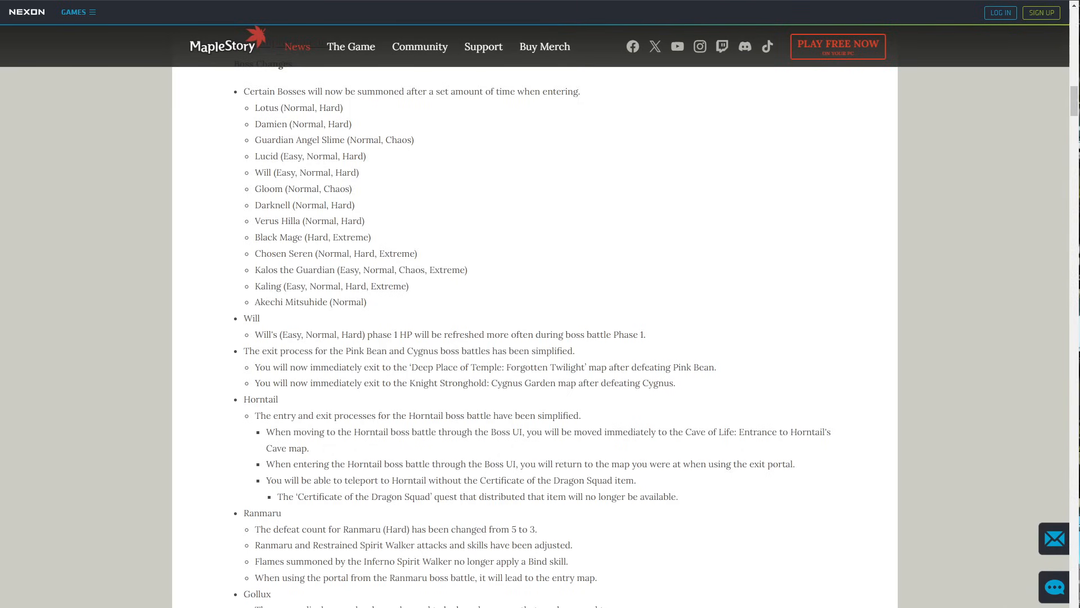
{"action": "mouse_move", "coordinate": [491, 232]}
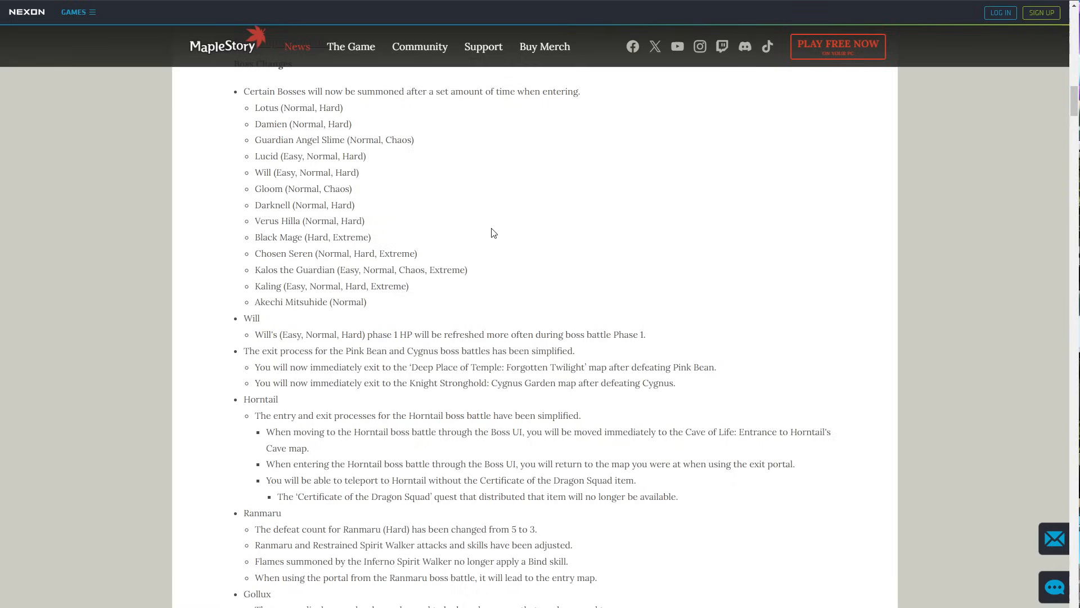
{"action": "mouse_move", "coordinate": [317, 407]}
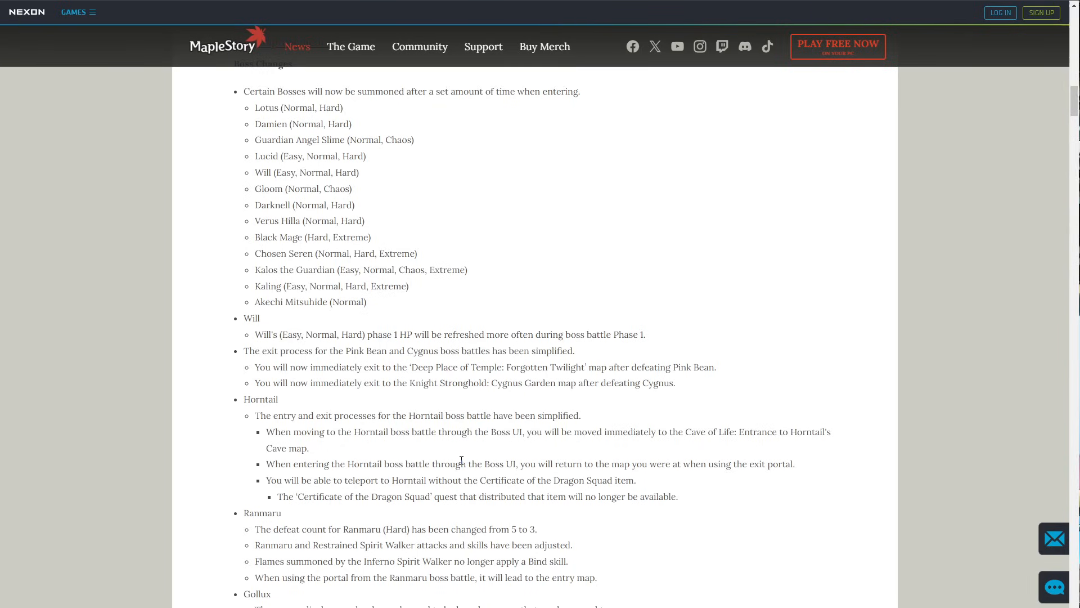
{"action": "mouse_move", "coordinate": [324, 427]}
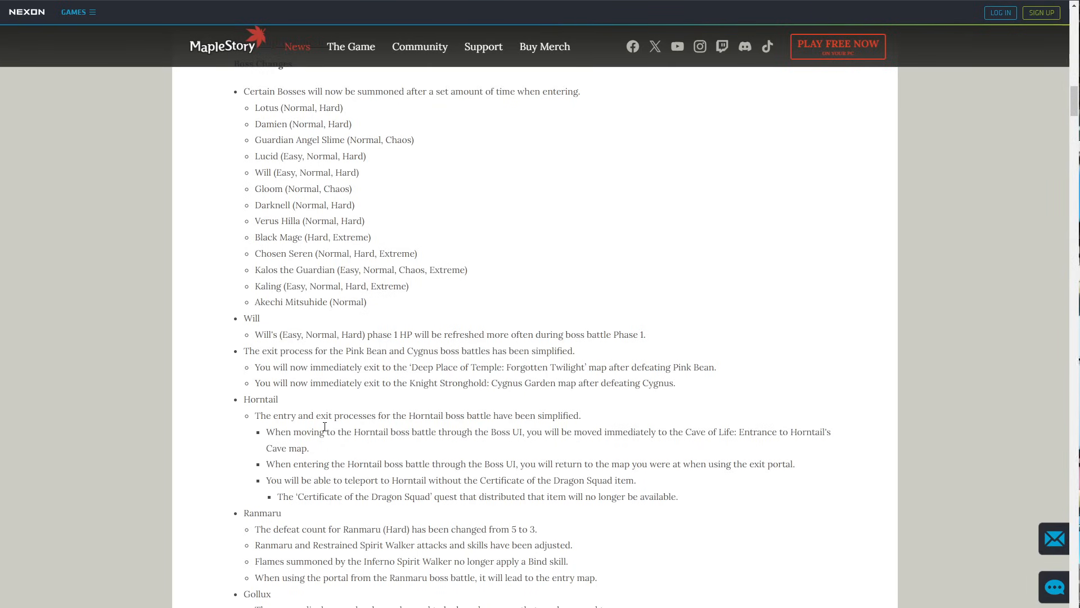
Scroll through the Horntail and Ranmaru changes, highlighting the Inferno Spirit Walker flames note.
{"action": "scroll", "scroll_direction": "down", "scroll_amount": 3}
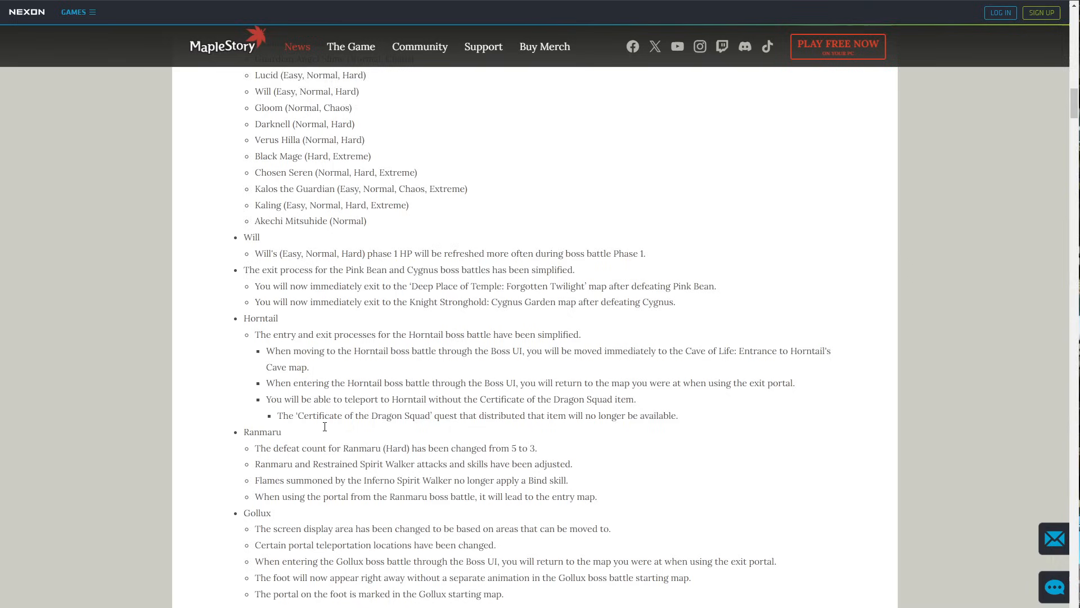
{"action": "scroll", "scroll_direction": "down", "scroll_amount": 3}
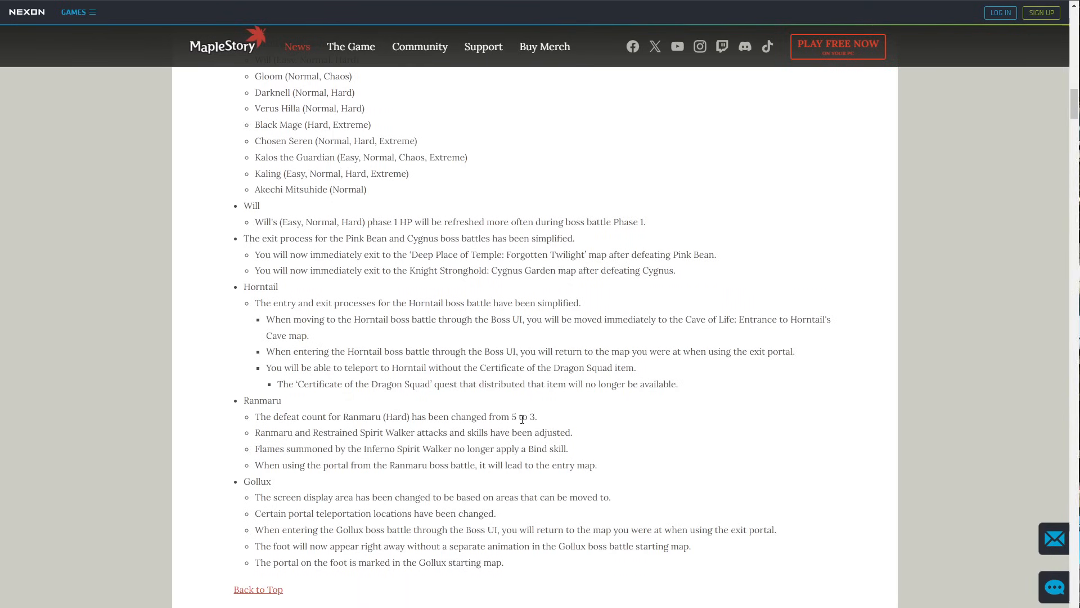
{"action": "double_click", "coordinate": [528, 417]}
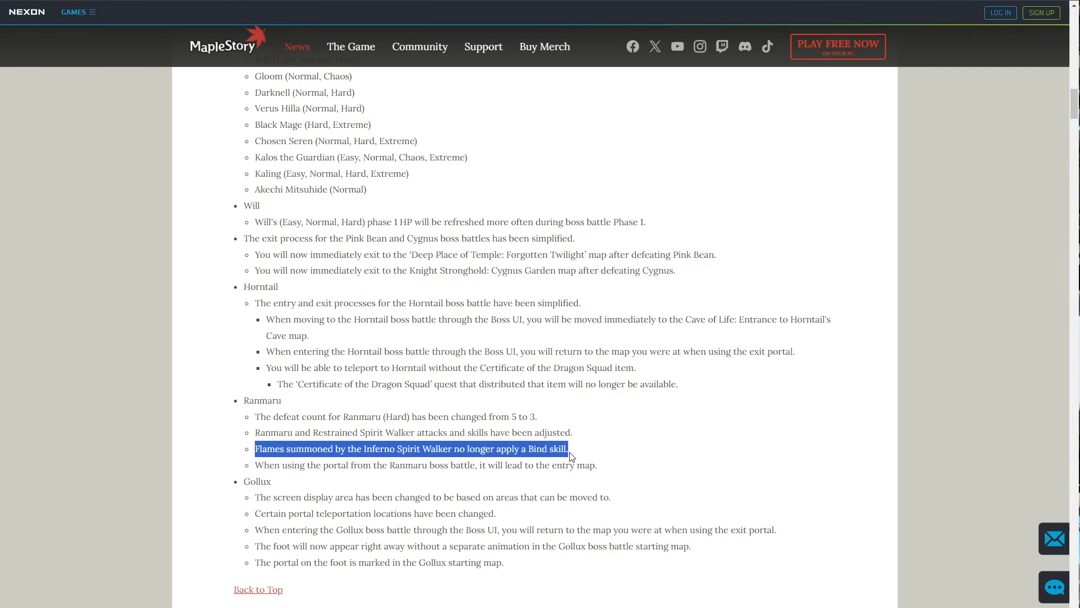
{"action": "scroll", "scroll_direction": "down", "scroll_amount": 3}
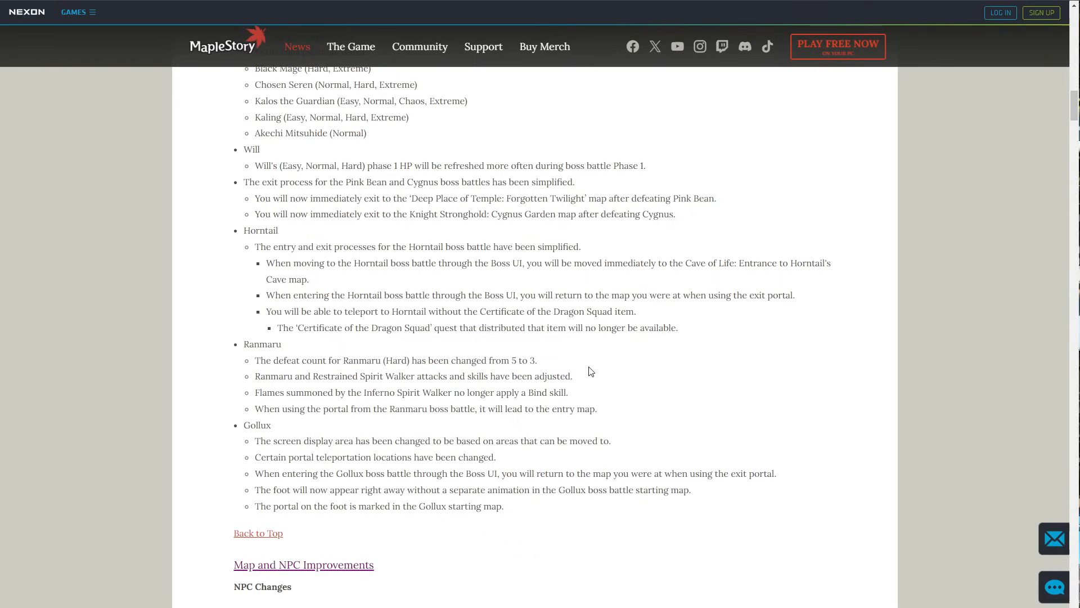
{"action": "scroll", "scroll_direction": "down", "scroll_amount": 3}
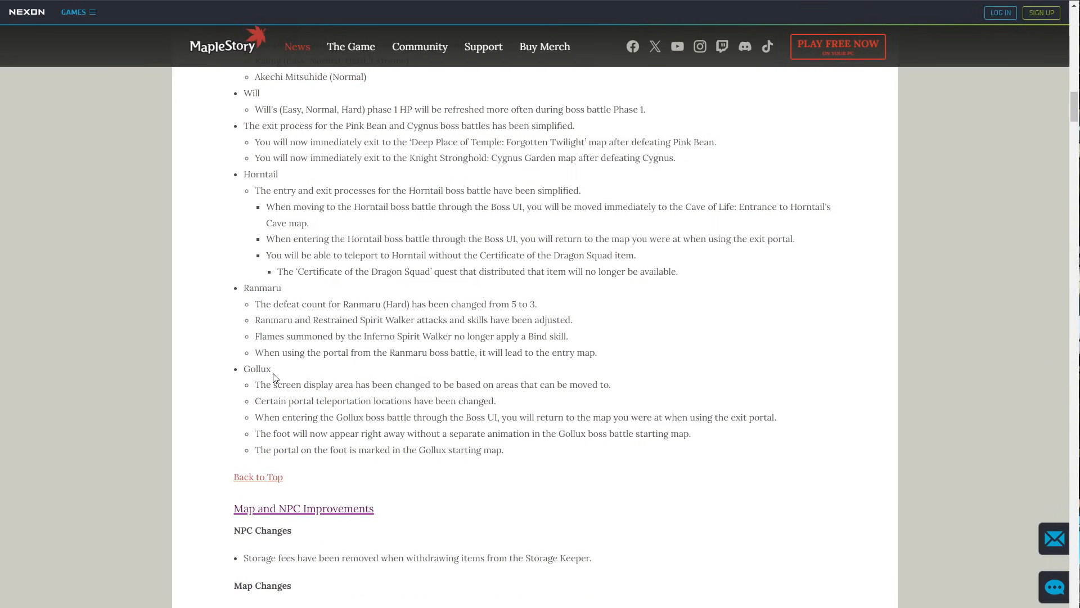
{"action": "mouse_move", "coordinate": [260, 388]}
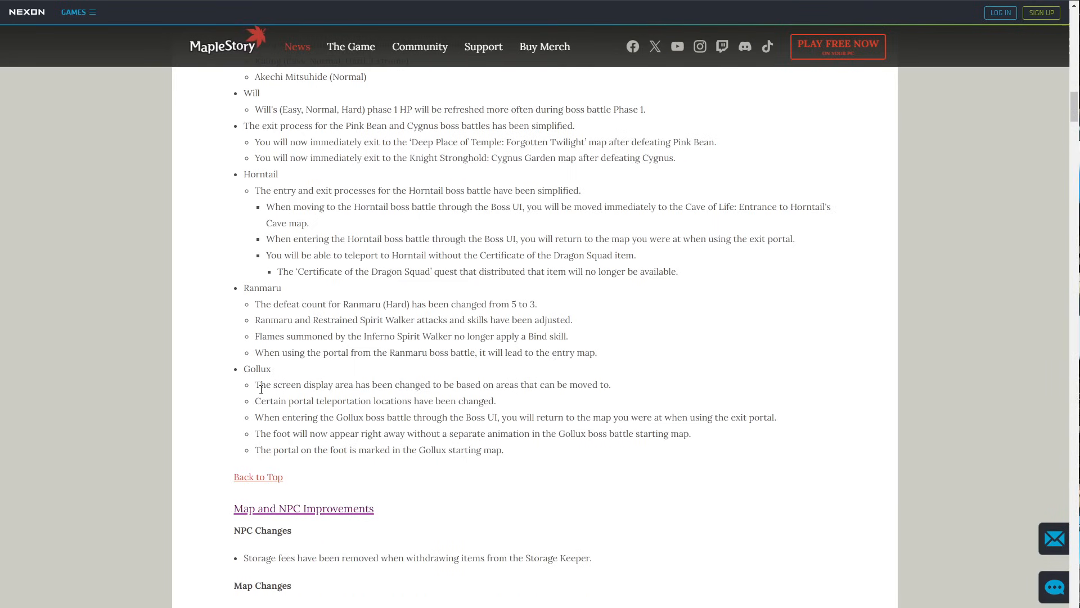
Highlight the Gollux entry and Boss UI notes above the Map and NPC Improvements heading.
{"action": "left_click_drag", "start_coordinate": [260, 385], "coordinate": [503, 385]}
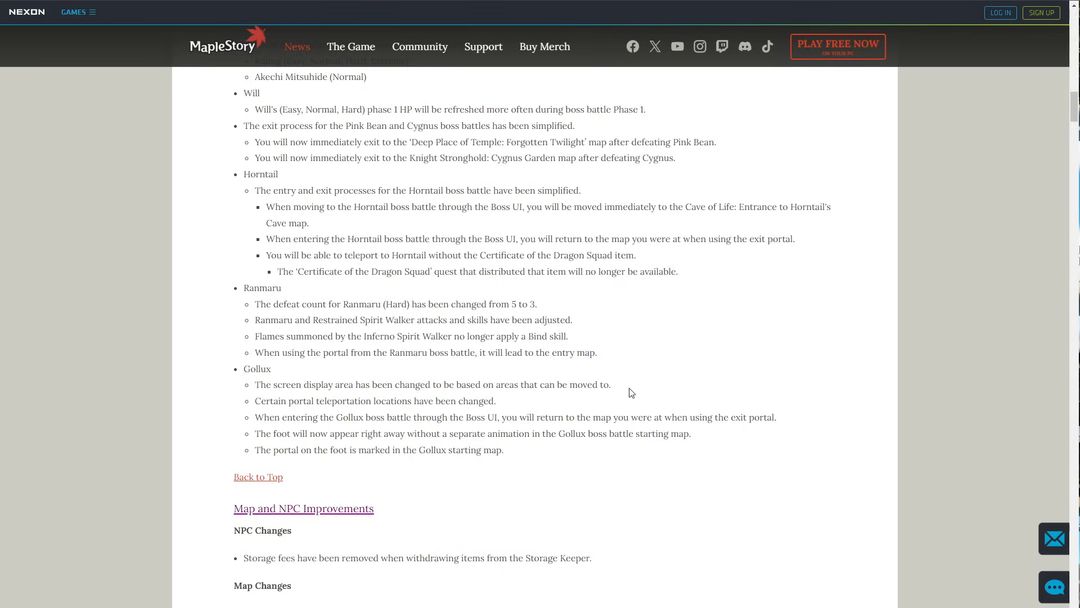
{"action": "mouse_move", "coordinate": [307, 445]}
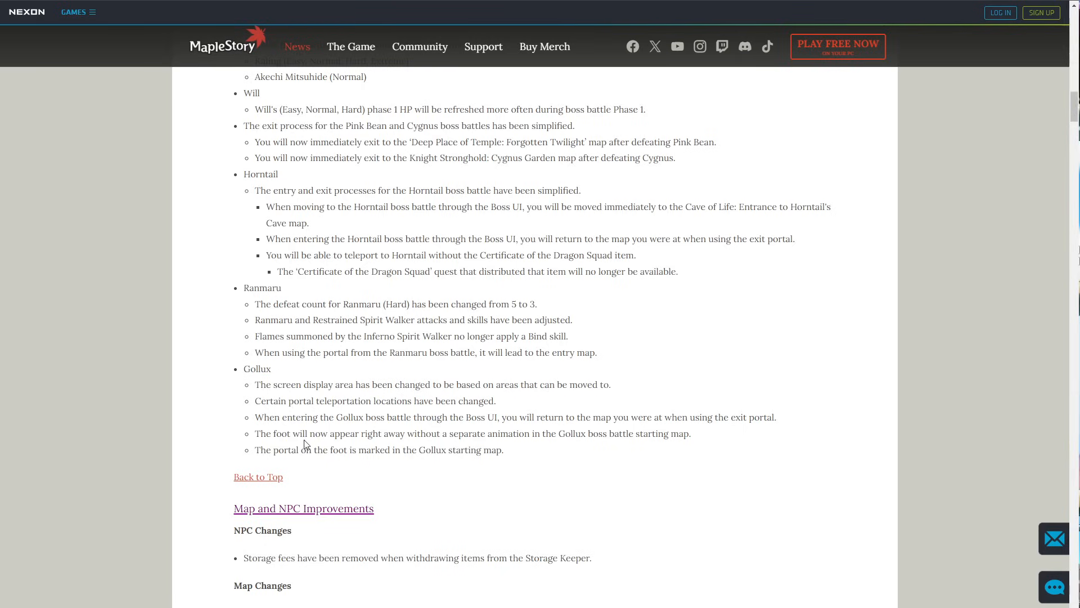
{"action": "left_click_drag", "start_coordinate": [268, 401], "coordinate": [396, 401]}
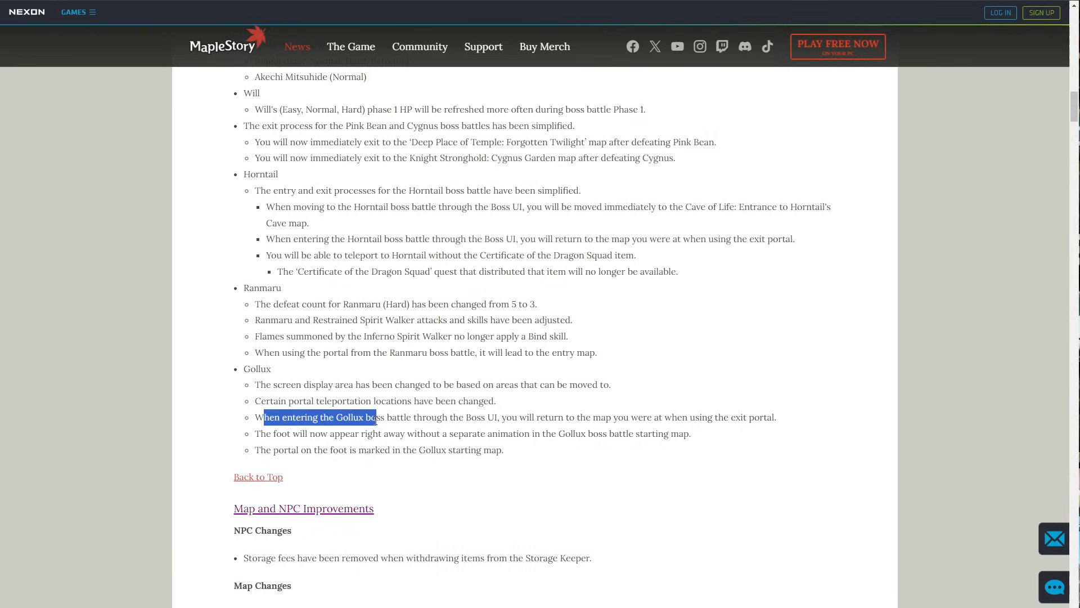
{"action": "left_click_drag", "start_coordinate": [376, 416], "coordinate": [501, 416]}
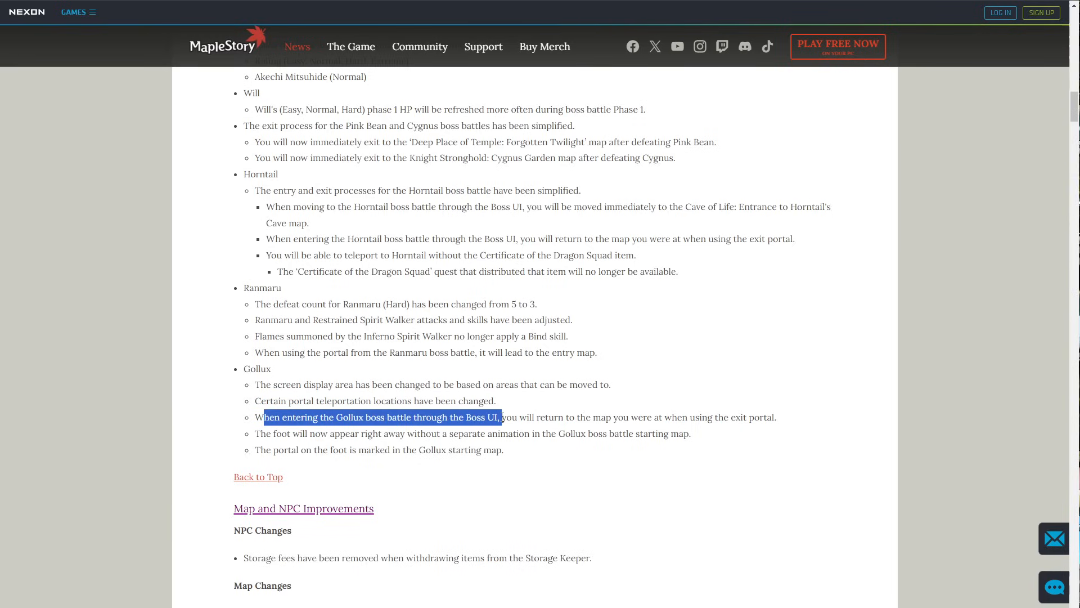
{"action": "left_click_drag", "start_coordinate": [500, 417], "coordinate": [776, 416]}
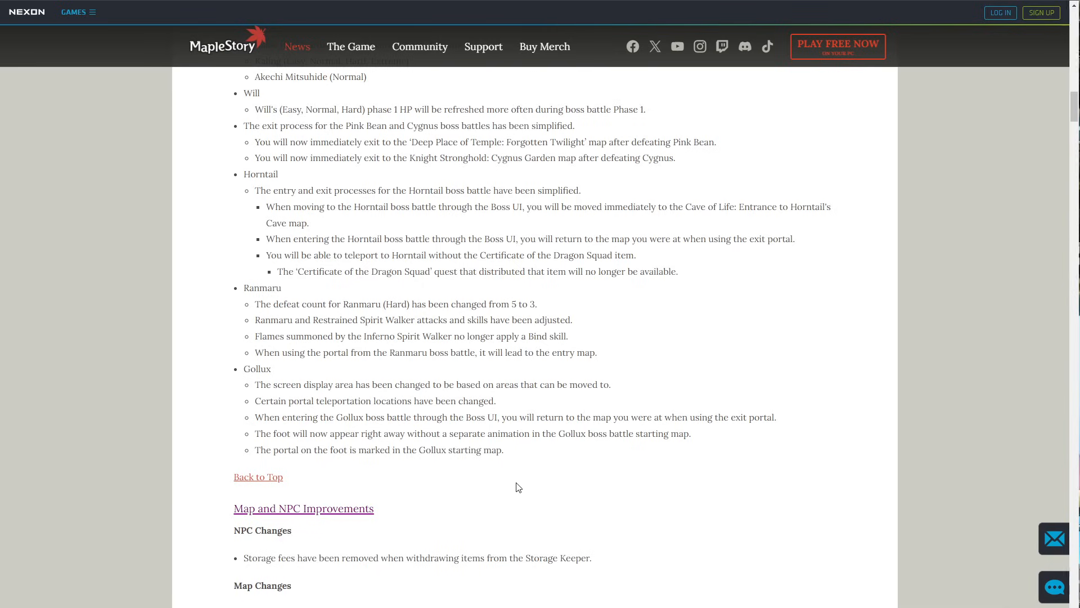
{"action": "mouse_move", "coordinate": [475, 421]}
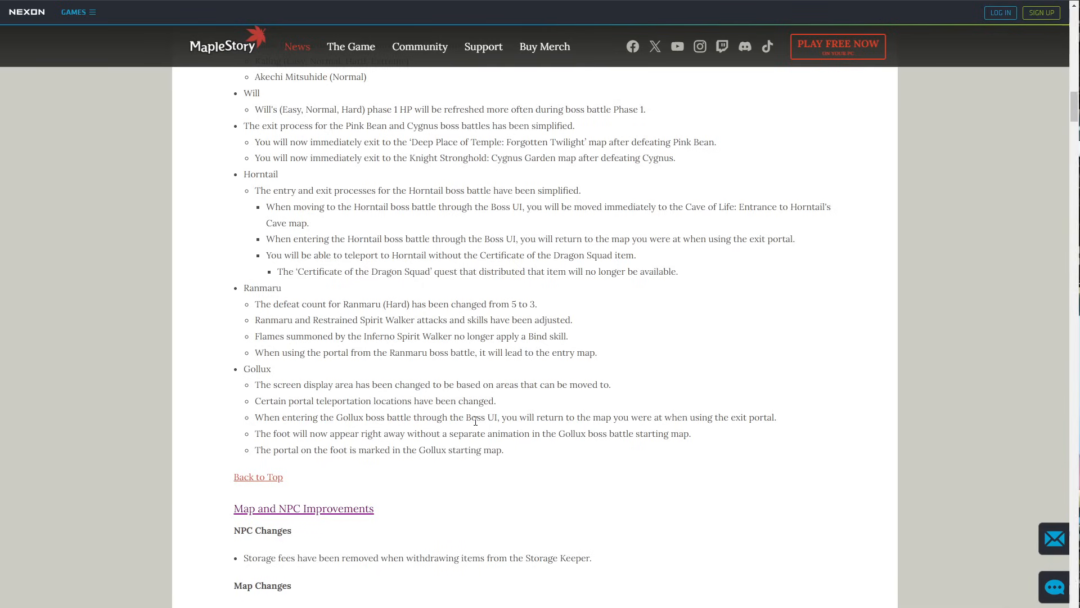
{"action": "mouse_move", "coordinate": [464, 417]}
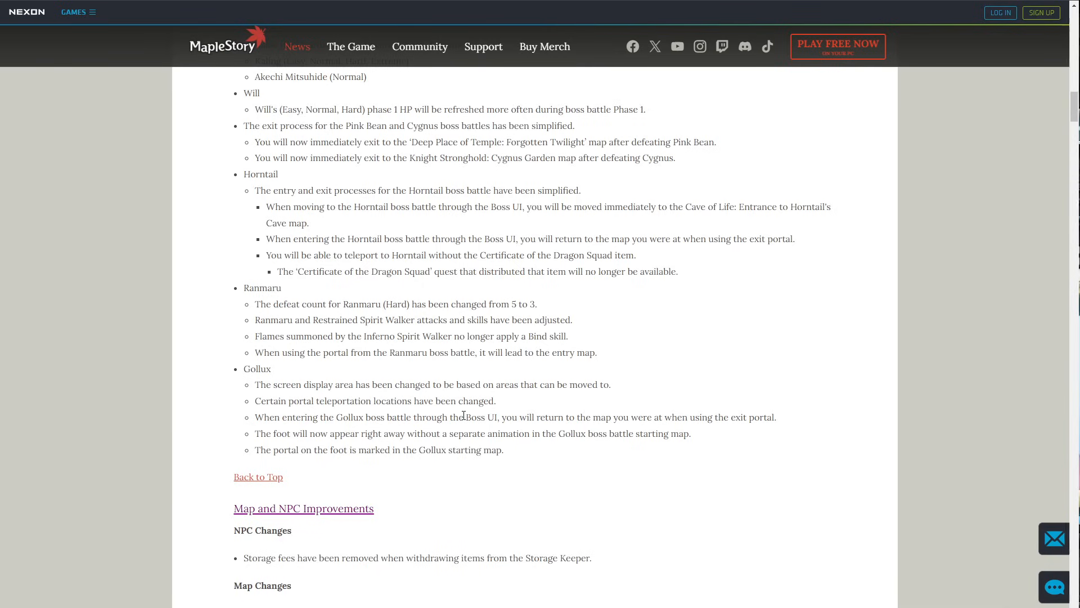
Scroll through Map Changes and Item Improvements to the stackable consumables list, clearing selections on Map Changes and Sunset Dew.
{"action": "scroll", "scroll_direction": "down", "scroll_amount": 3}
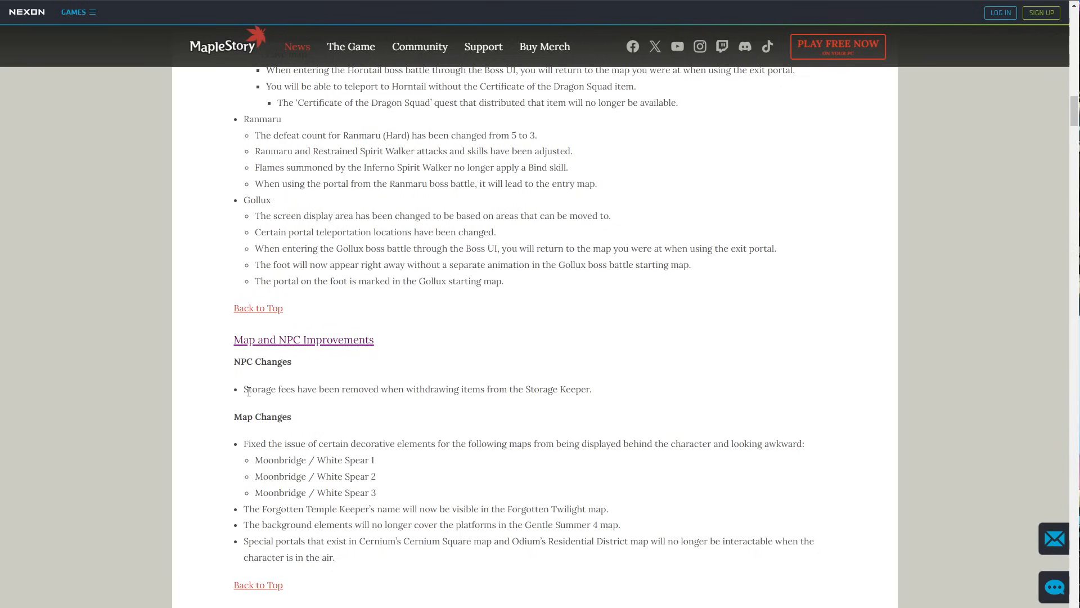
{"action": "mouse_move", "coordinate": [377, 402]}
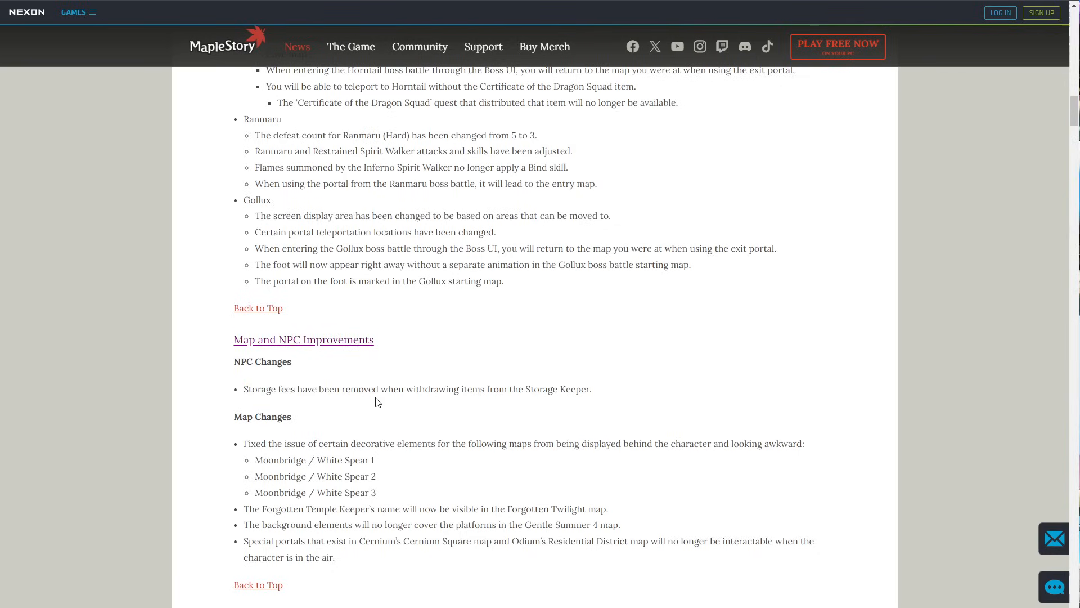
{"action": "scroll", "scroll_direction": "down", "scroll_amount": 3}
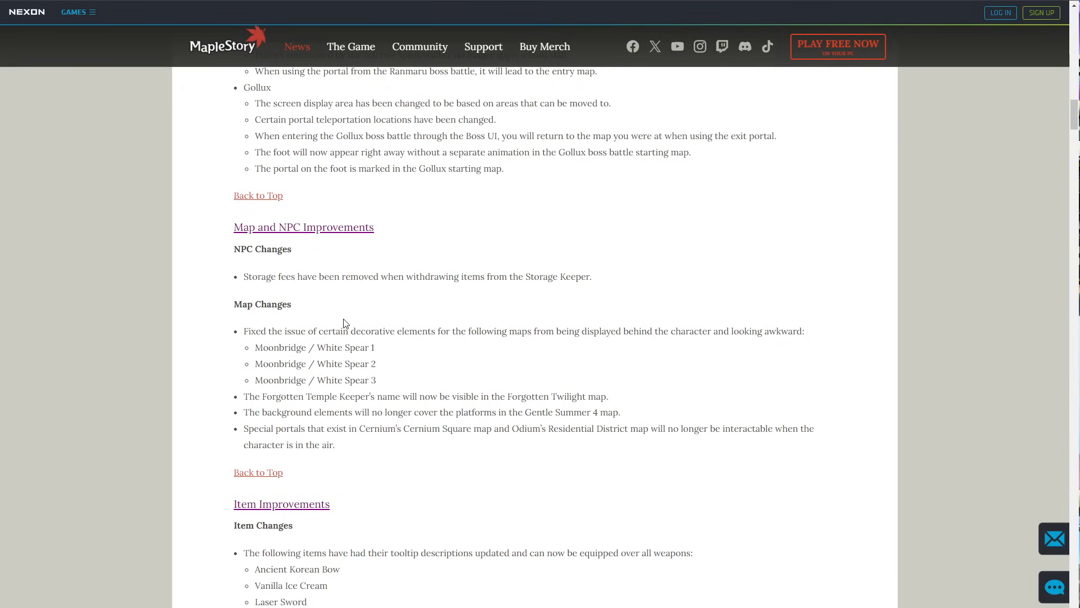
{"action": "mouse_move", "coordinate": [484, 331]}
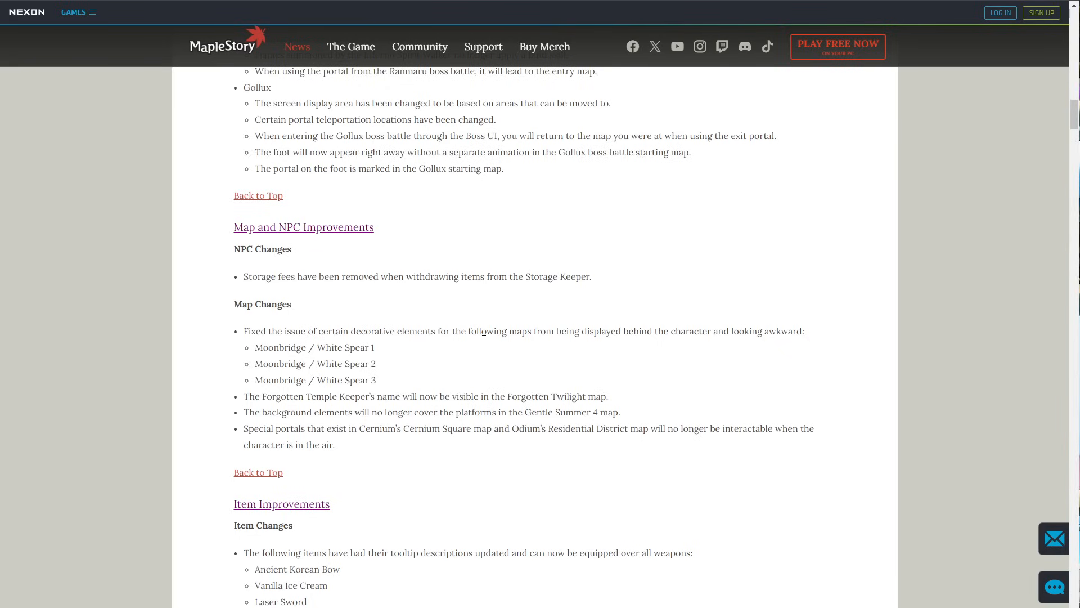
{"action": "mouse_move", "coordinate": [536, 335]}
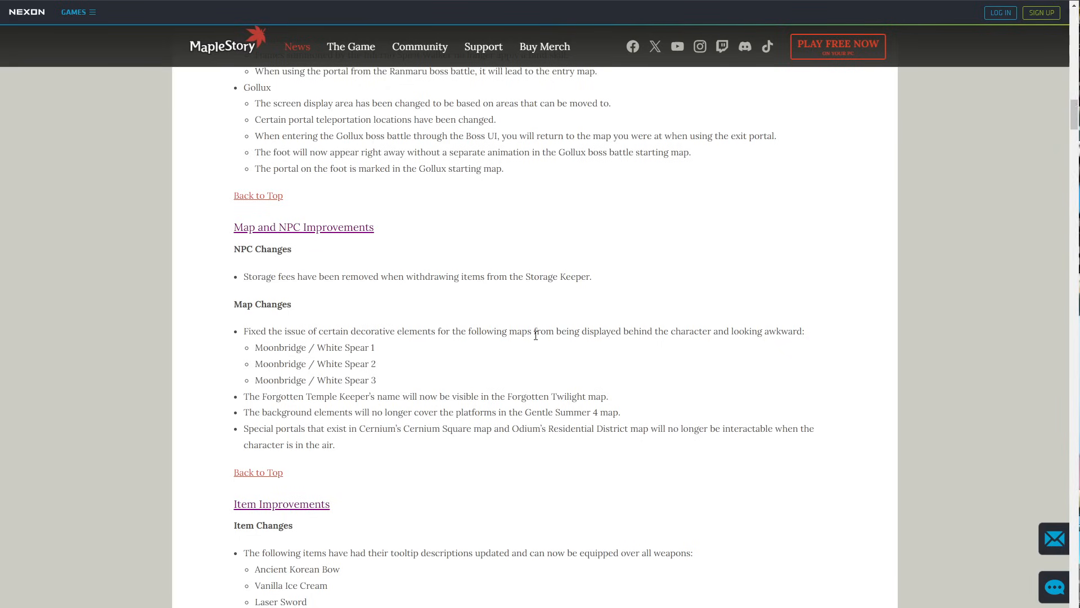
{"action": "mouse_move", "coordinate": [422, 453]}
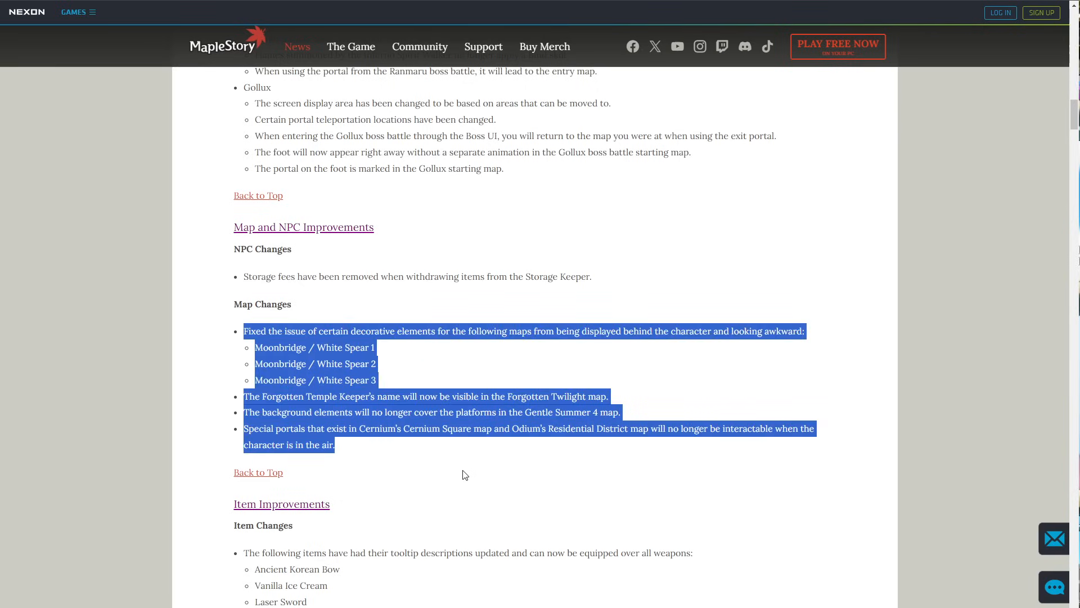
{"action": "left_click", "coordinate": [464, 473]}
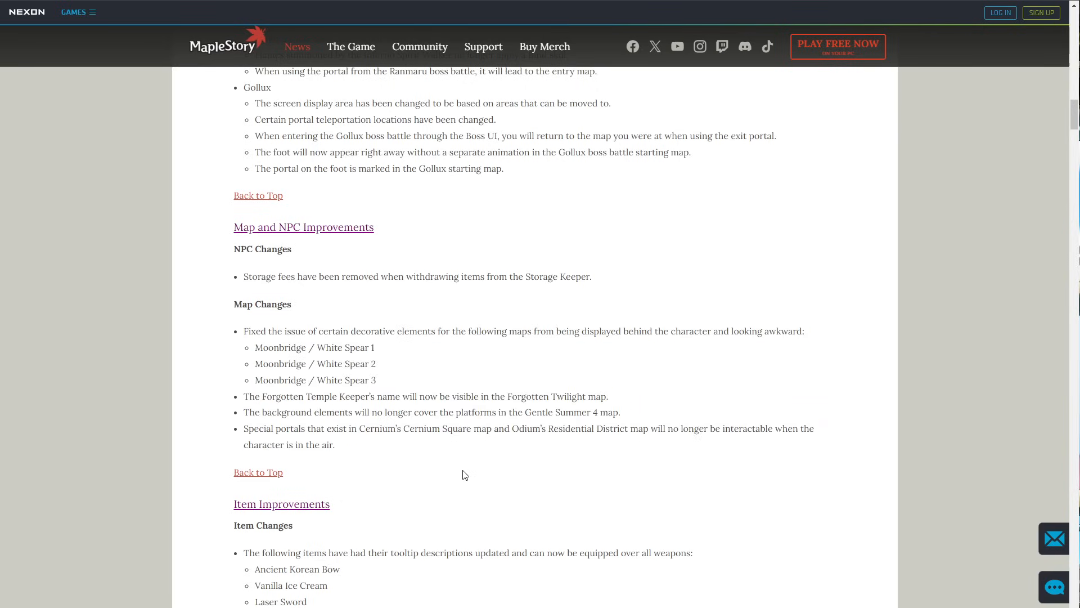
{"action": "scroll", "scroll_direction": "down", "scroll_amount": 3}
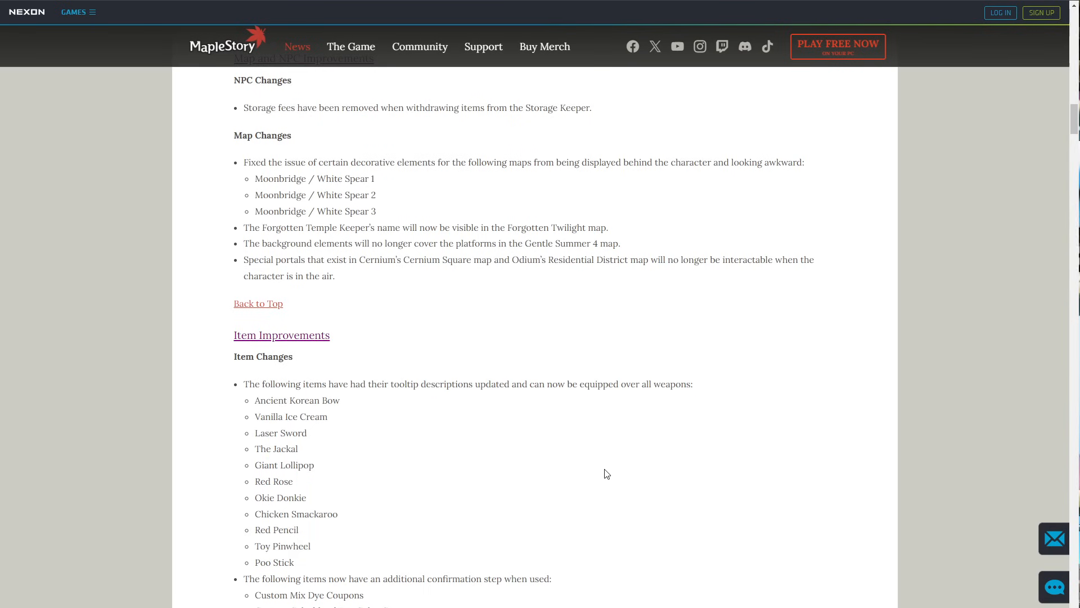
{"action": "scroll", "scroll_direction": "down", "scroll_amount": 3}
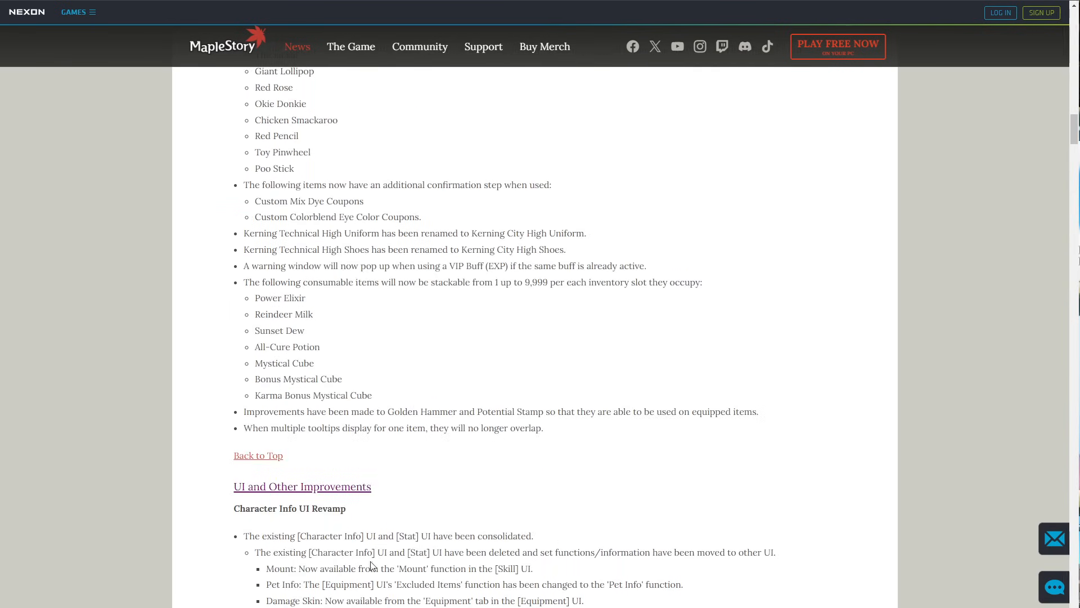
{"action": "mouse_move", "coordinate": [410, 561]}
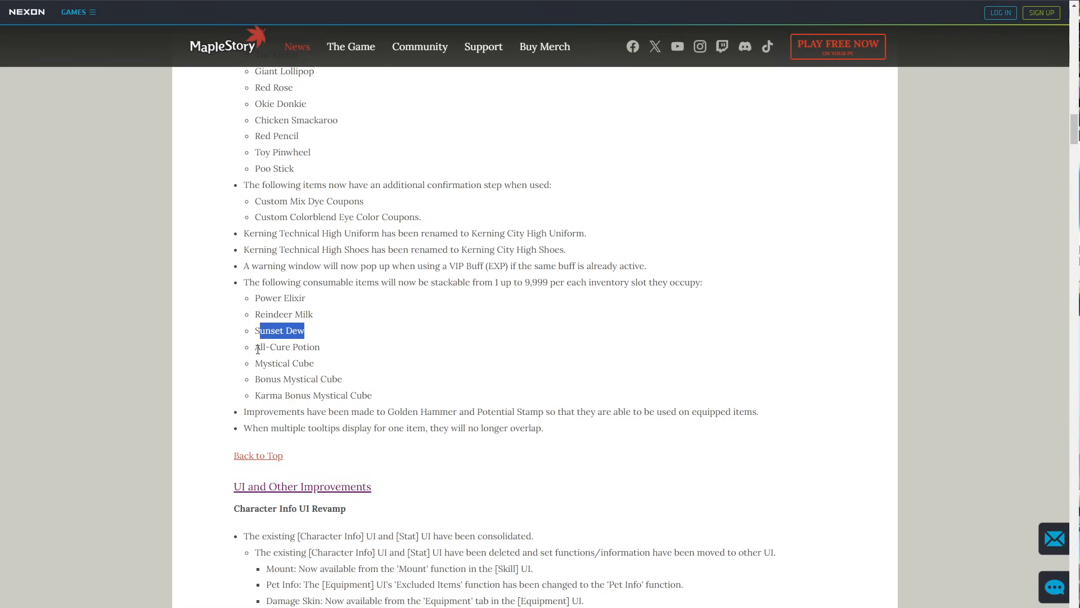
{"action": "left_click", "coordinate": [415, 353]}
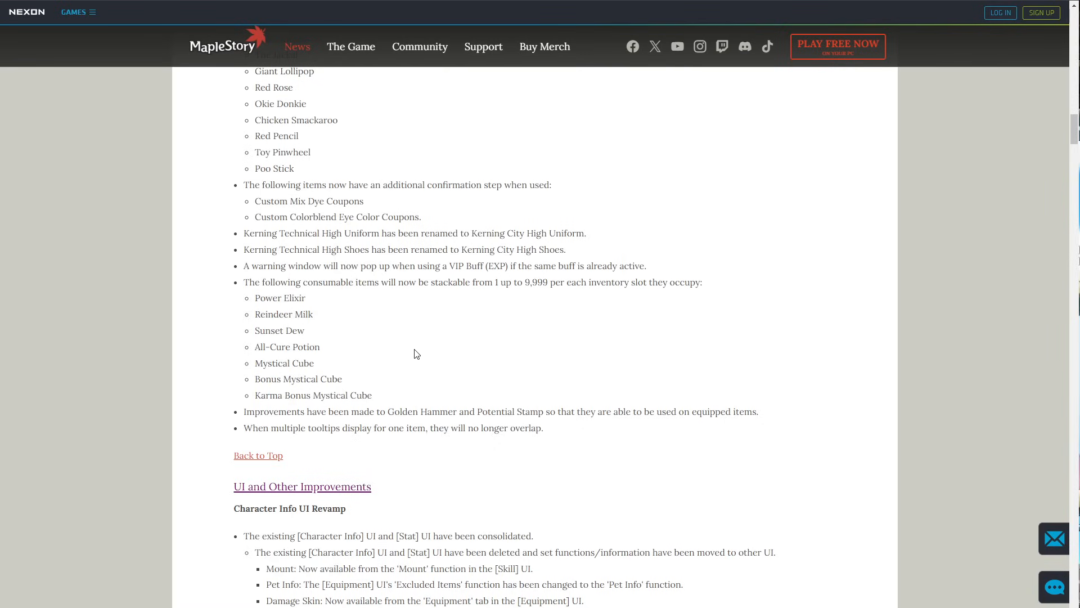
{"action": "mouse_move", "coordinate": [411, 359]}
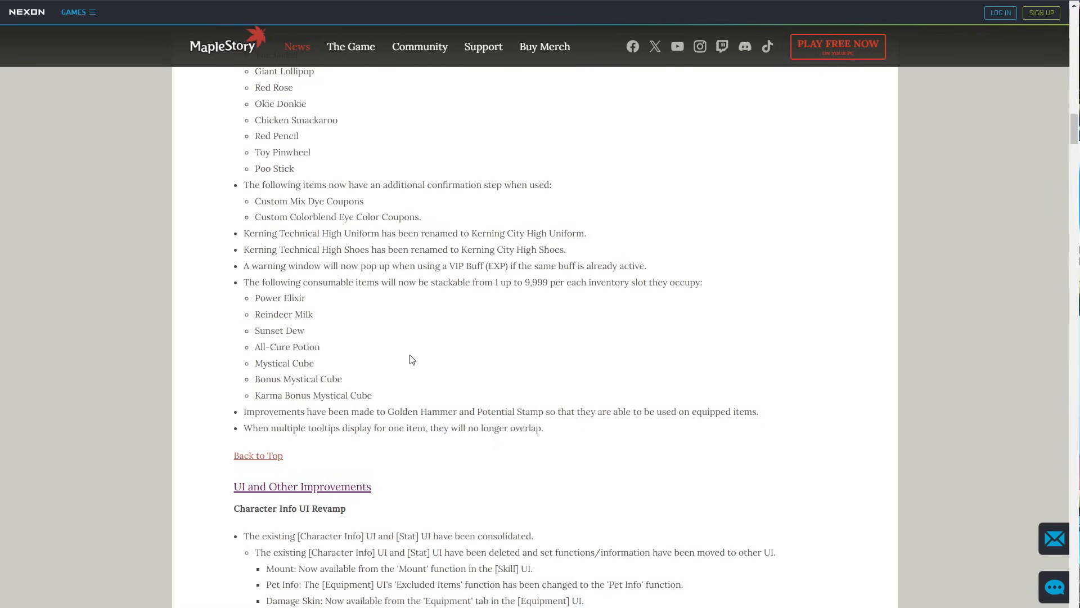
Scroll to the Combat Power description and select its sentence and surrounding notes.
{"action": "scroll", "scroll_direction": "down", "scroll_amount": 3}
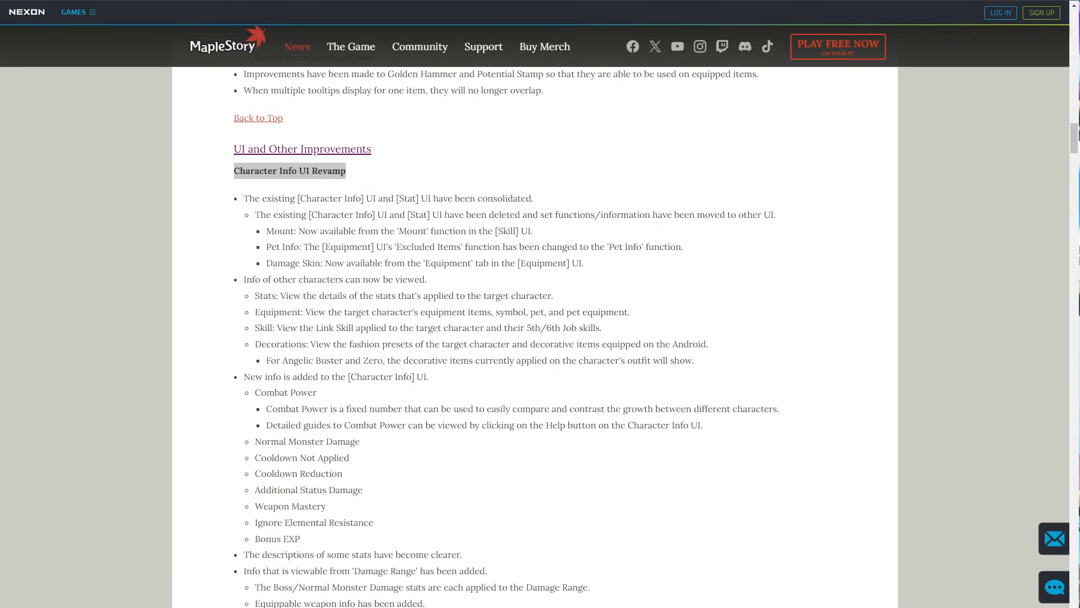
{"action": "scroll", "scroll_direction": "down", "scroll_amount": 3}
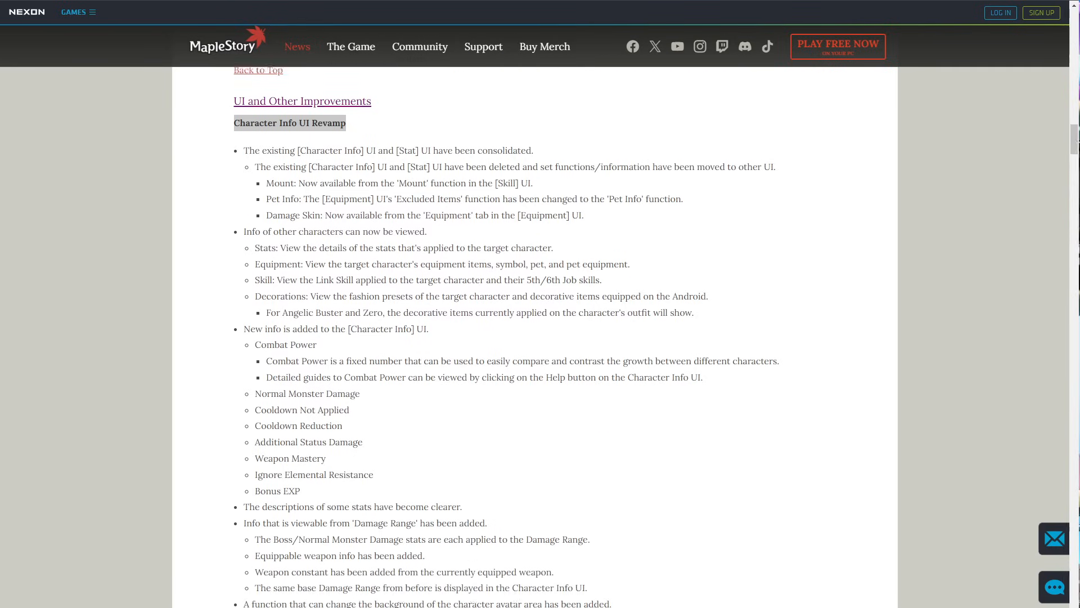
{"action": "scroll", "scroll_direction": "down", "scroll_amount": 3}
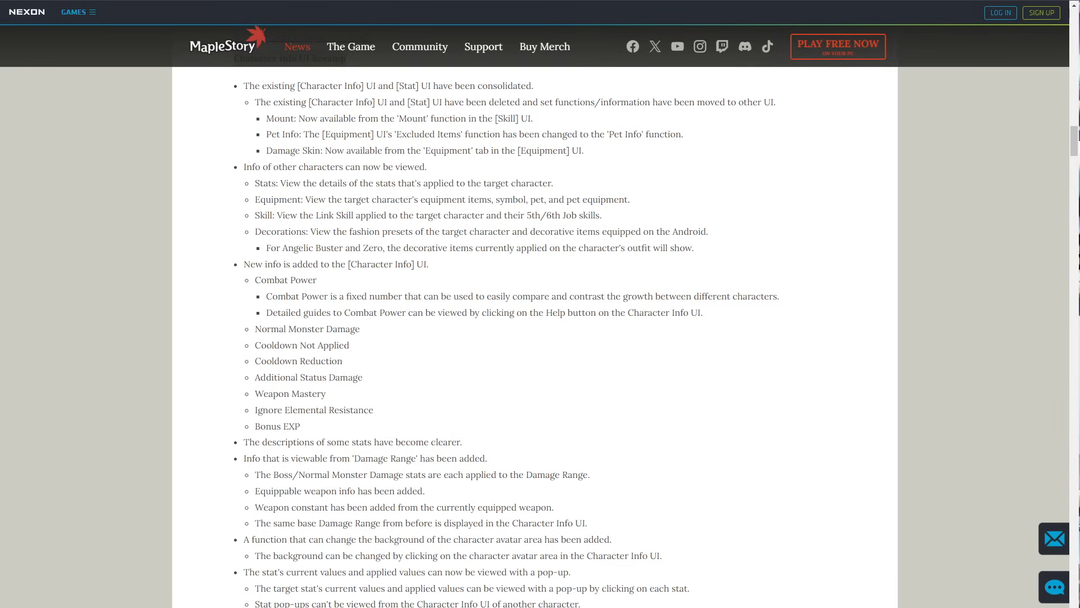
{"action": "left_click_drag", "start_coordinate": [388, 296], "coordinate": [568, 296]}
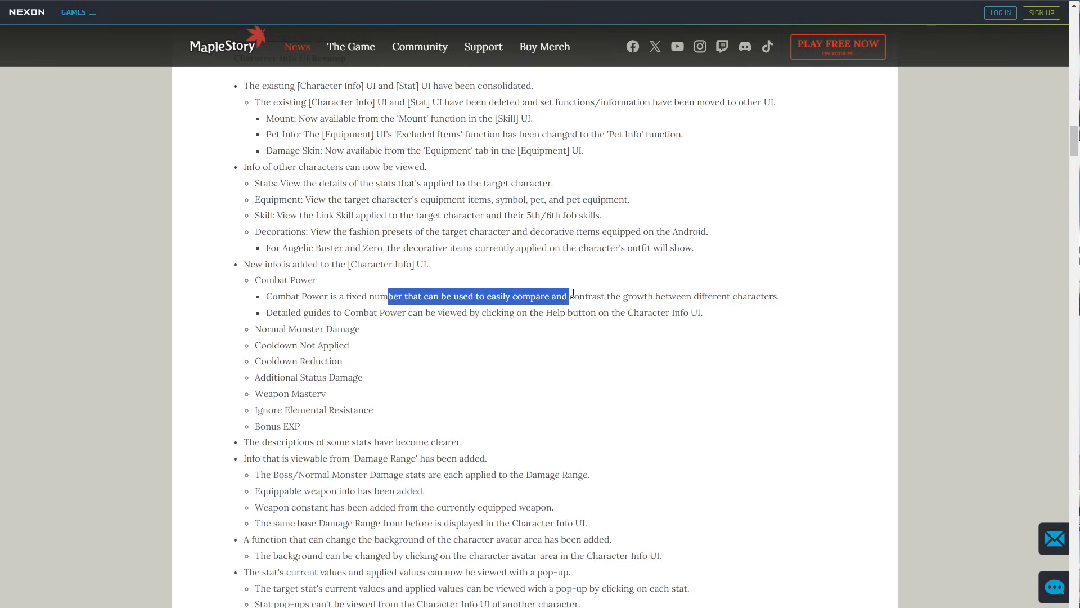
{"action": "left_click_drag", "start_coordinate": [567, 296], "coordinate": [779, 296]}
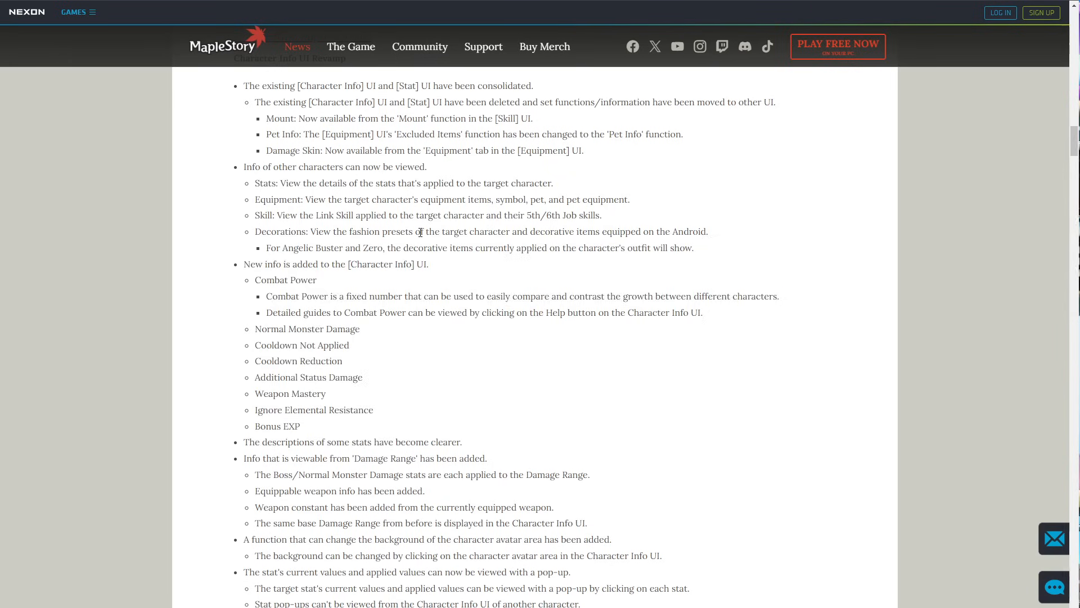
{"action": "left_click_drag", "start_coordinate": [420, 231], "coordinate": [462, 441]}
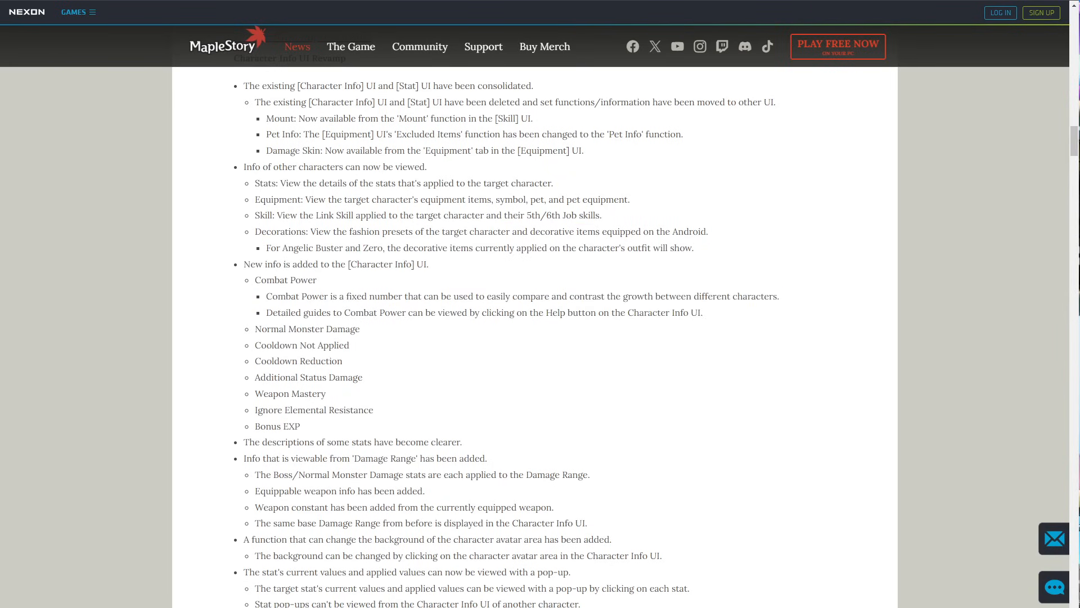
{"action": "scroll", "scroll_direction": "up", "scroll_amount": 3}
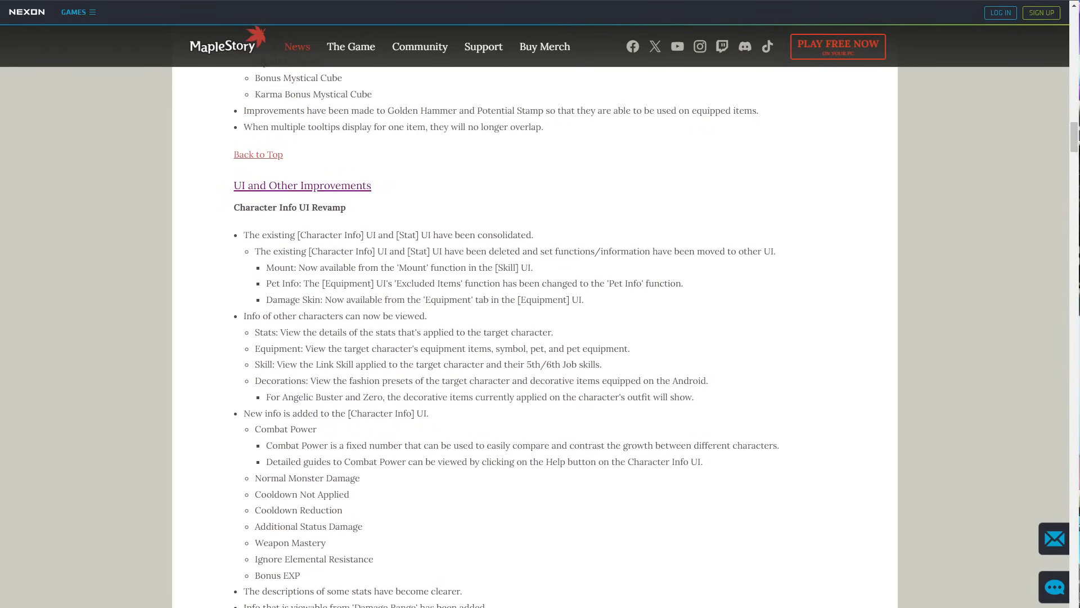
{"action": "scroll", "scroll_direction": "down", "scroll_amount": 3}
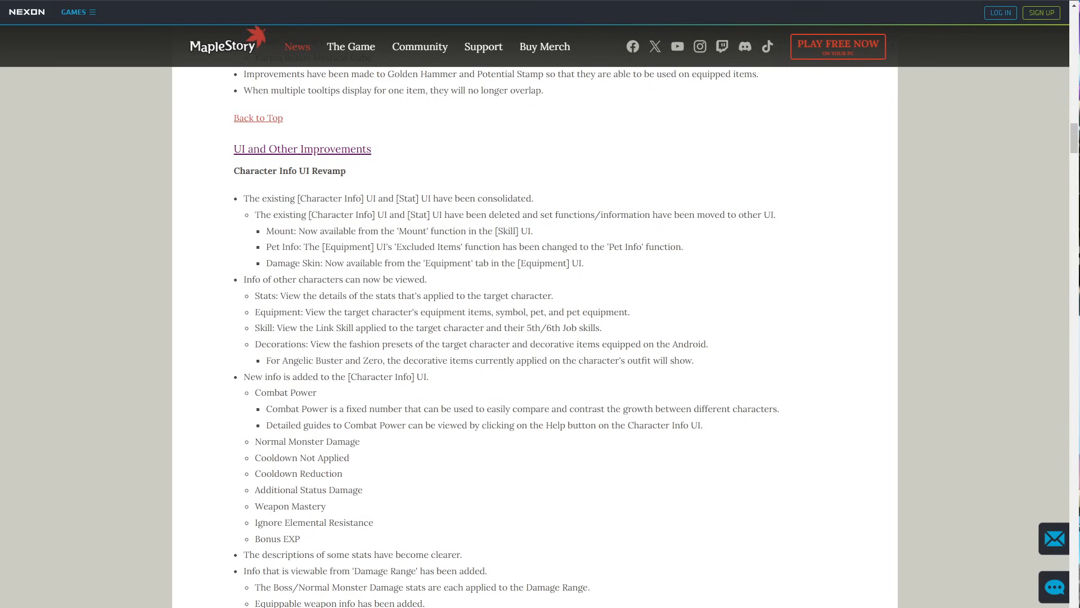
{"action": "mouse_move", "coordinate": [530, 589]}
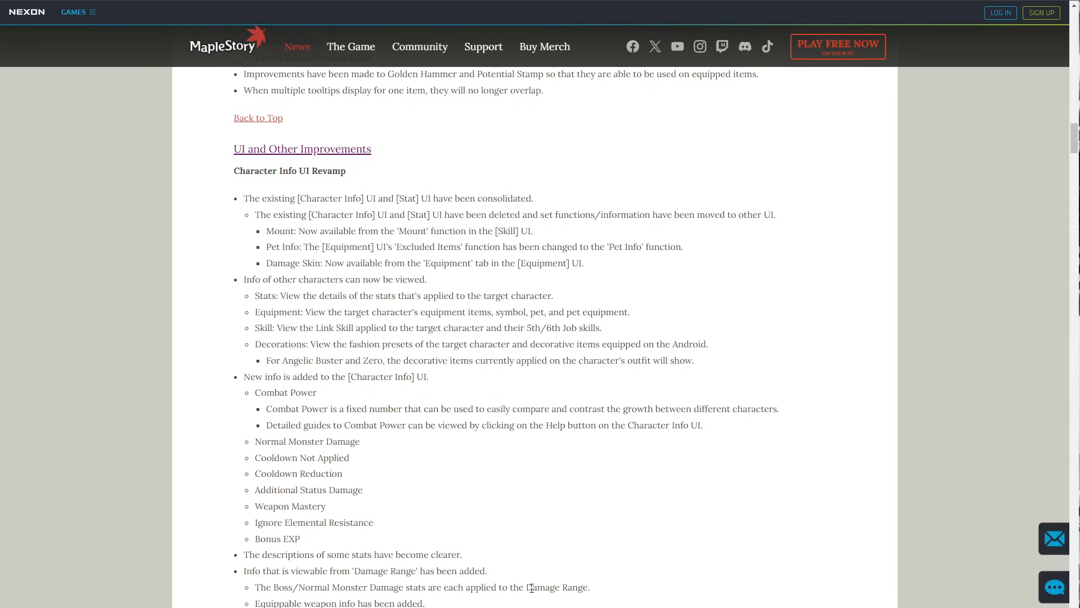
{"action": "mouse_move", "coordinate": [541, 590]}
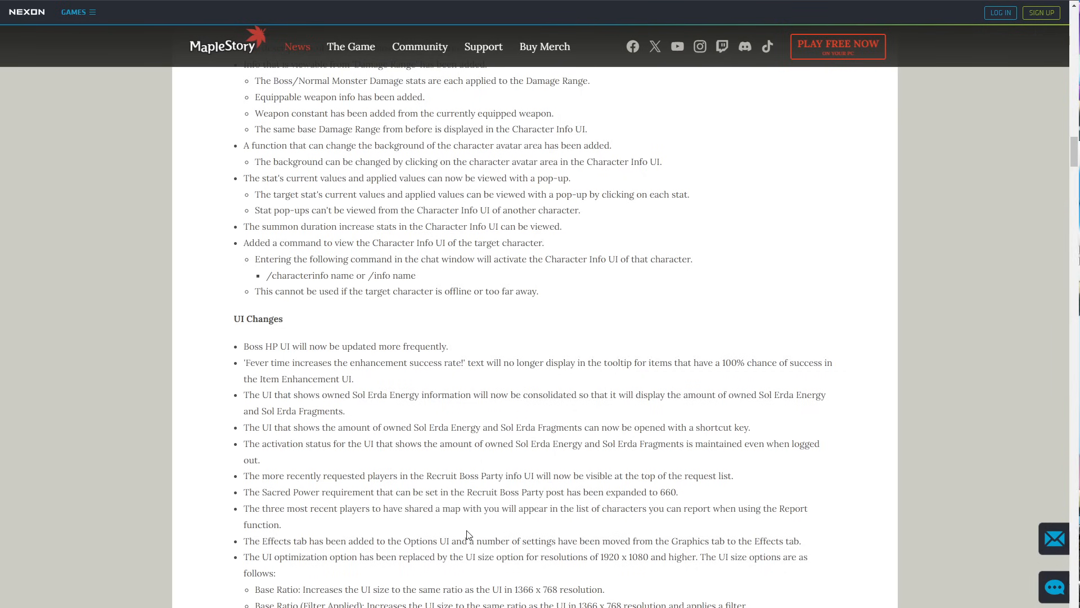
Scroll down to Guild Changes and highlight the Scarecrow monster note.
{"action": "scroll", "scroll_direction": "down", "scroll_amount": 3}
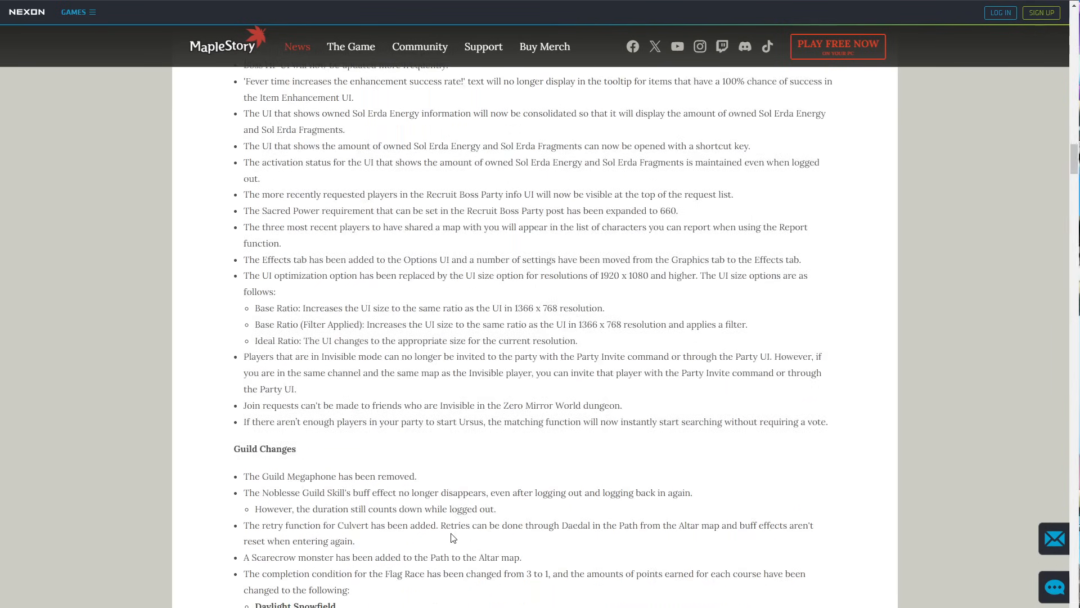
{"action": "scroll", "scroll_direction": "down", "scroll_amount": 3}
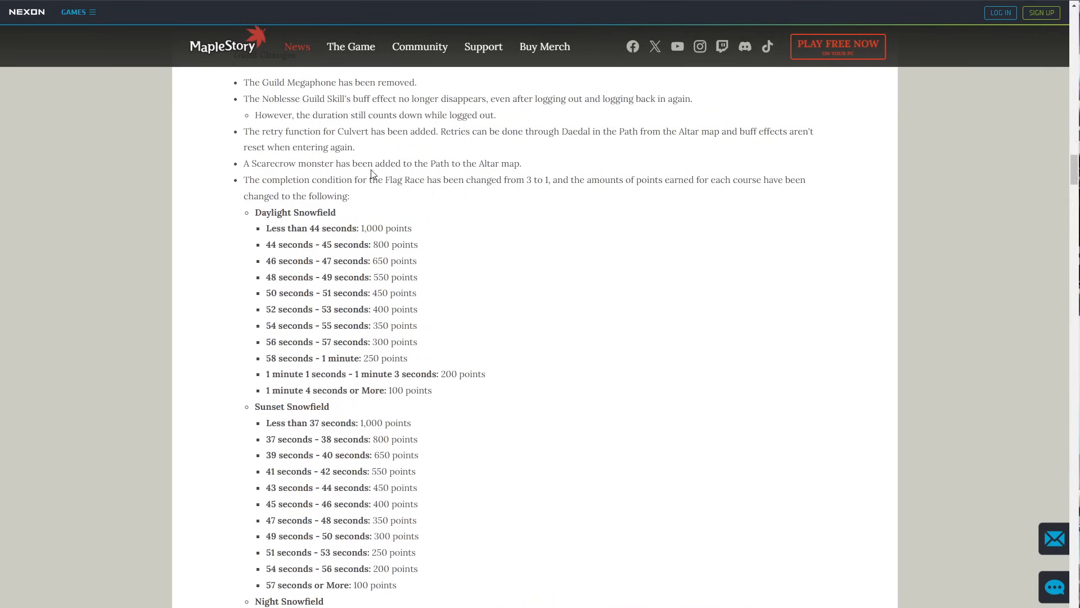
{"action": "mouse_move", "coordinate": [338, 178]}
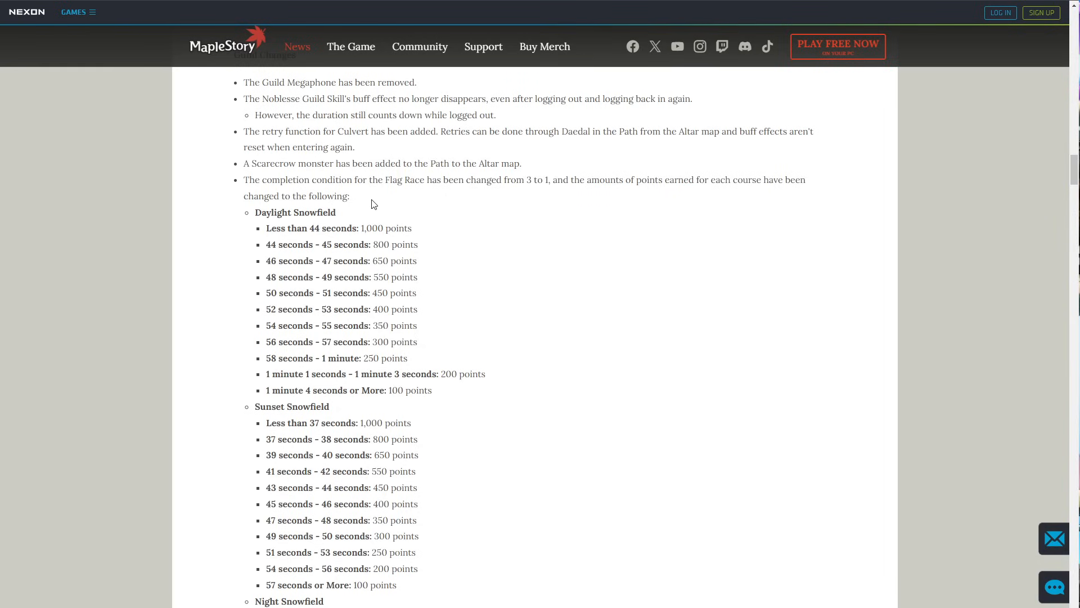
{"action": "scroll", "scroll_direction": "down", "scroll_amount": 3}
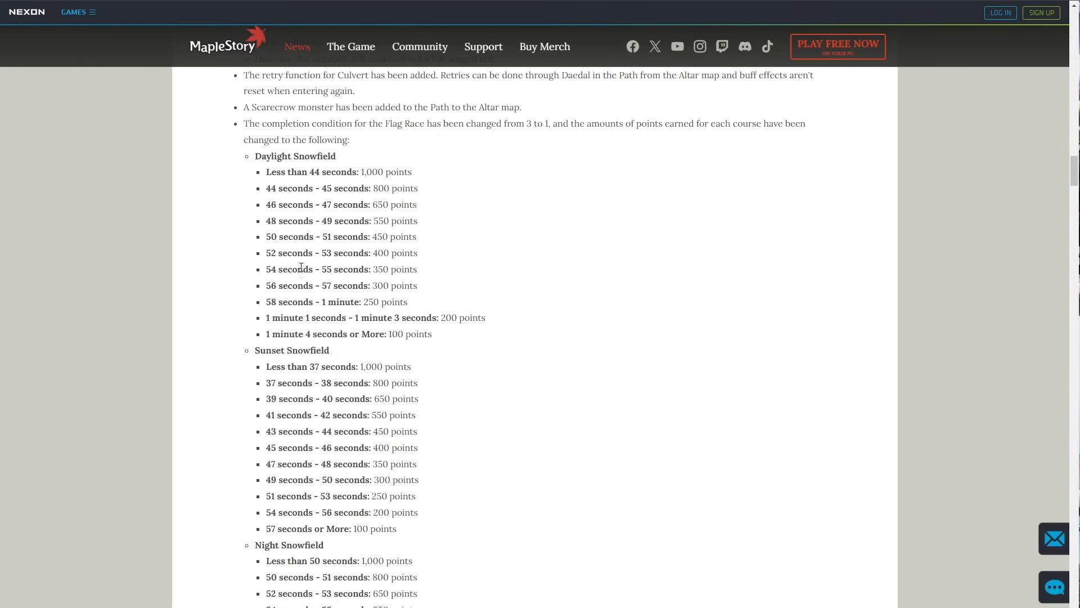
{"action": "mouse_move", "coordinate": [455, 270]}
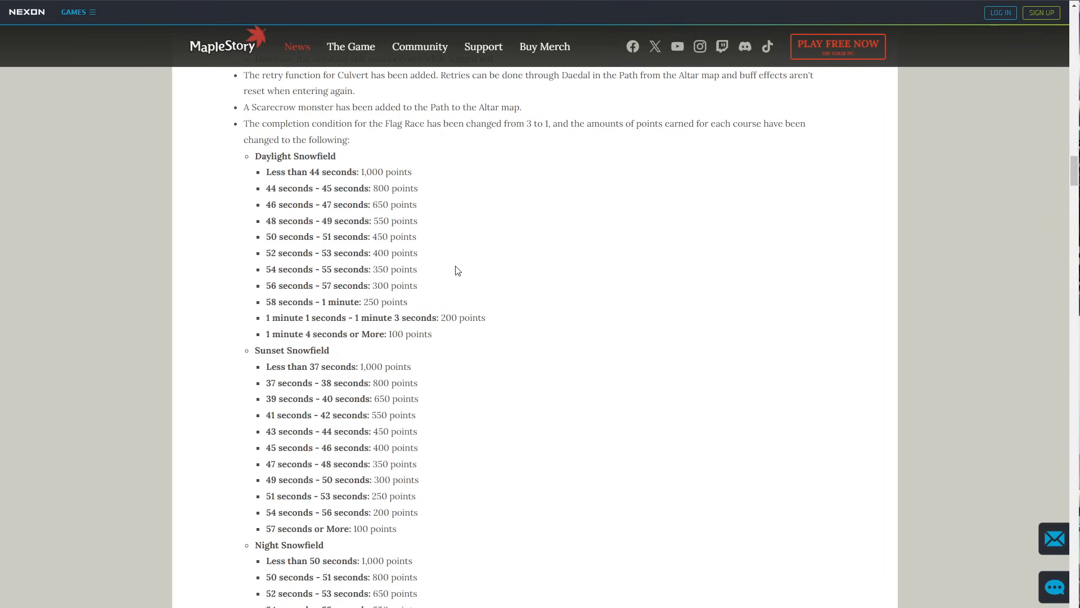
{"action": "scroll", "scroll_direction": "down", "scroll_amount": 3}
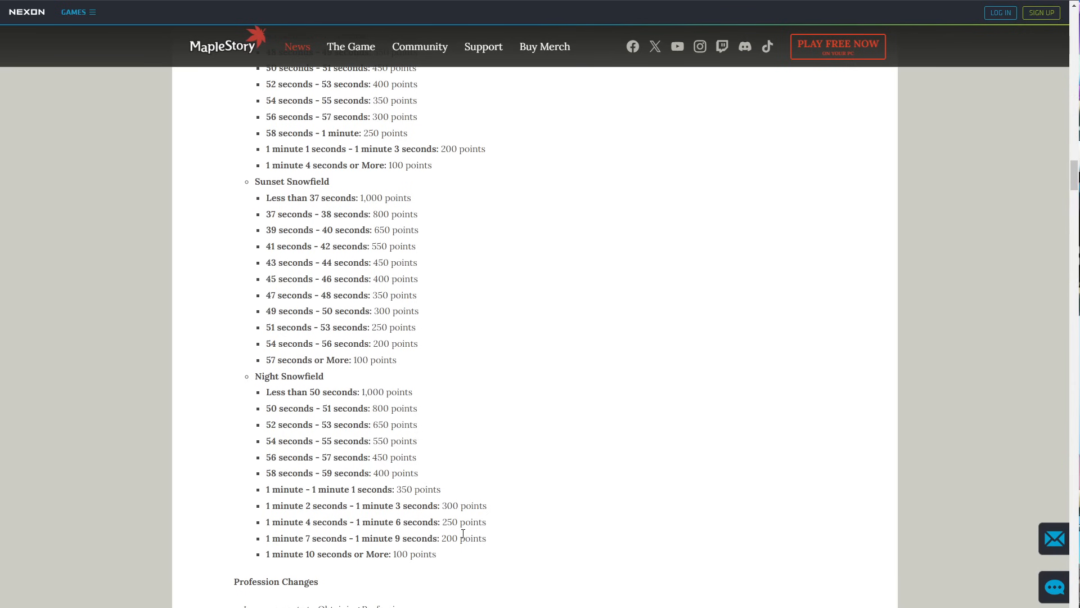
{"action": "scroll", "scroll_direction": "up", "scroll_amount": 3}
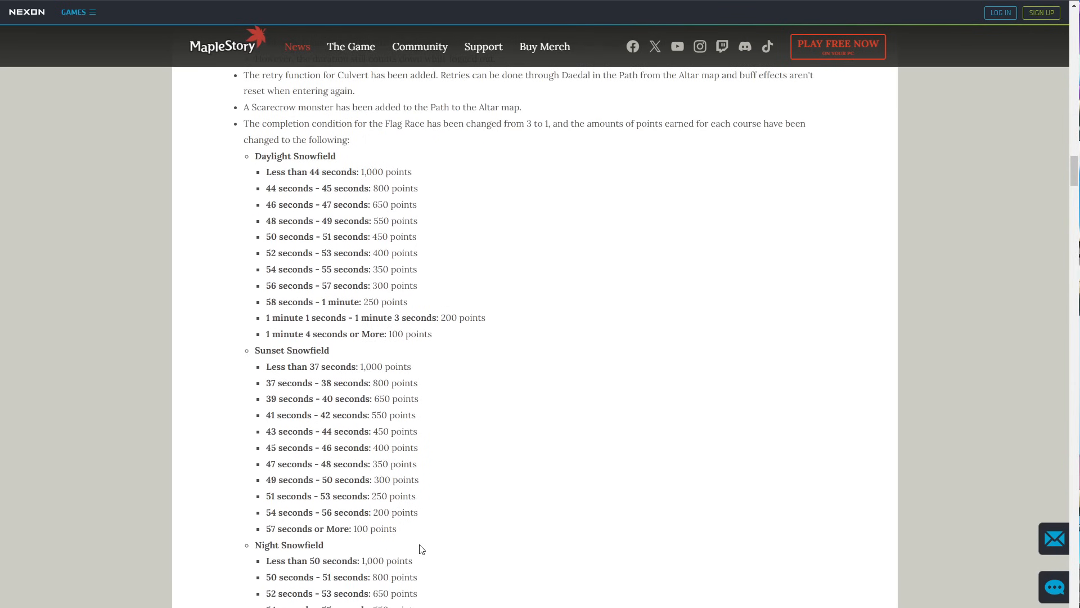
{"action": "scroll", "scroll_direction": "up", "scroll_amount": 3}
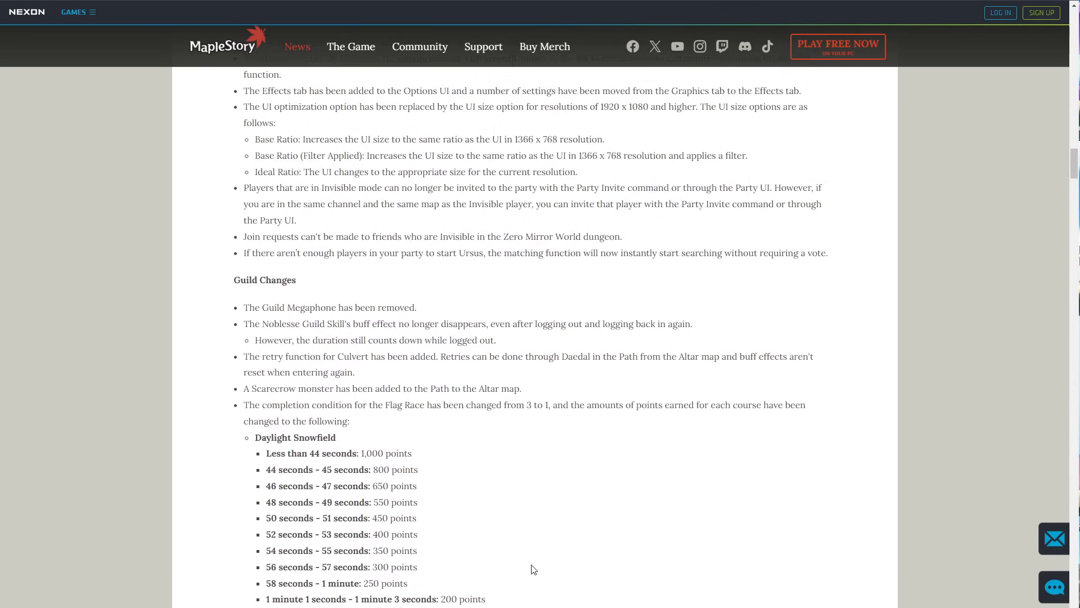
{"action": "left_click_drag", "start_coordinate": [262, 389], "coordinate": [547, 404]}
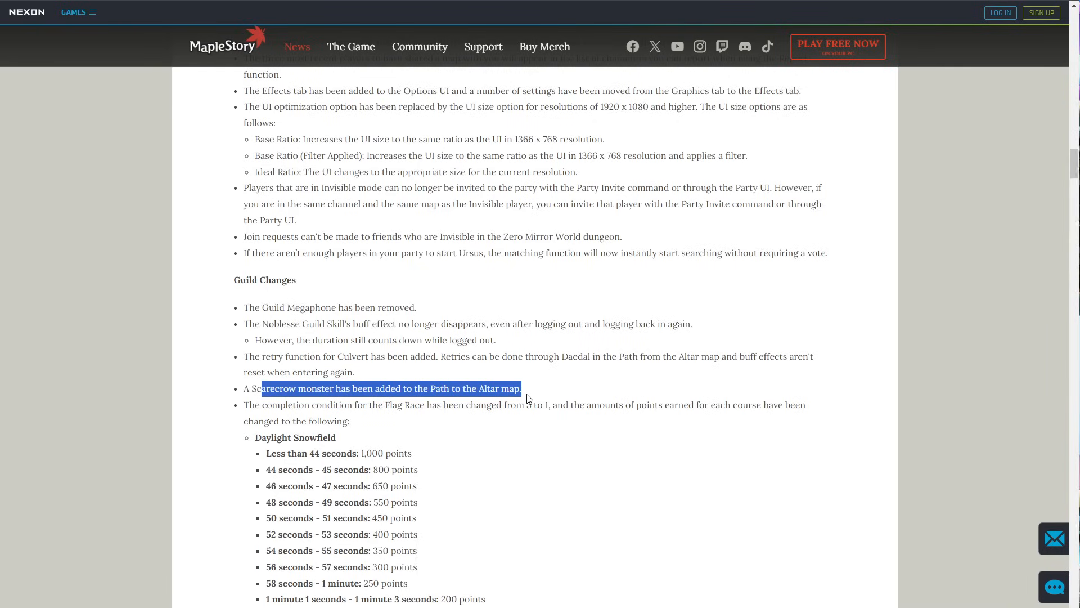
{"action": "mouse_move", "coordinate": [545, 383]}
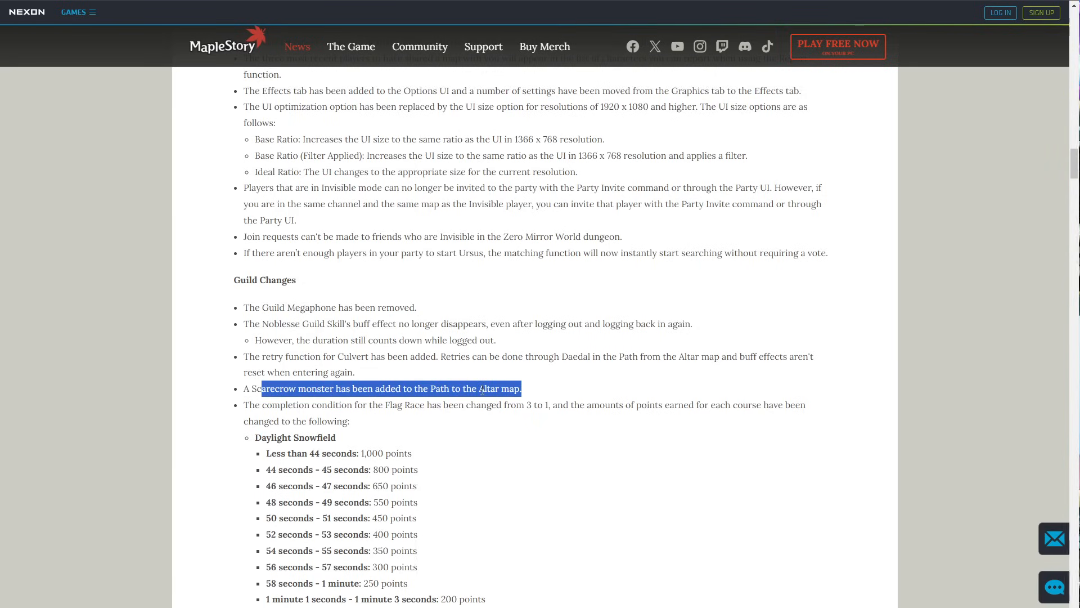
{"action": "mouse_move", "coordinate": [552, 397]}
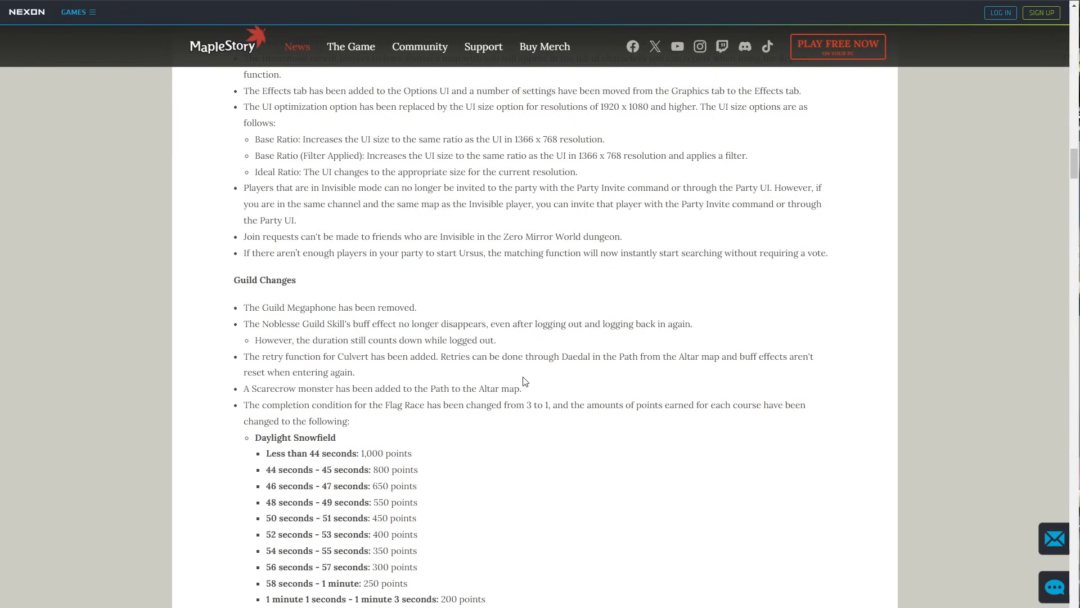
Highlight the Culvert retry function and Noblesse Guild Skill buff notes above the Flag Race point tables.
{"action": "left_click_drag", "start_coordinate": [264, 356], "coordinate": [490, 356]}
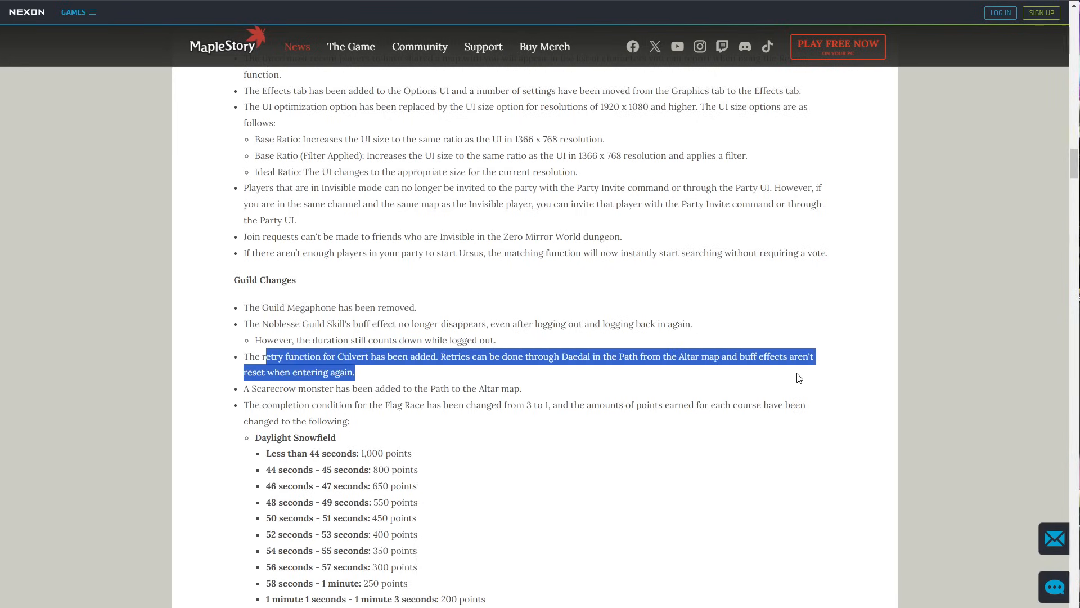
{"action": "left_click", "coordinate": [556, 372]}
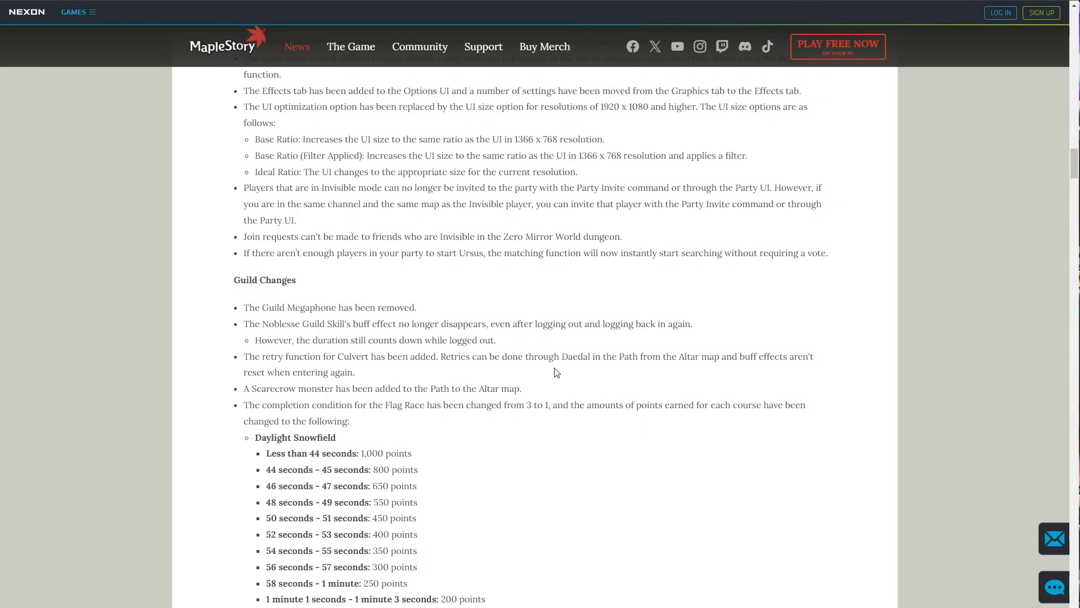
{"action": "left_click_drag", "start_coordinate": [250, 324], "coordinate": [429, 324]}
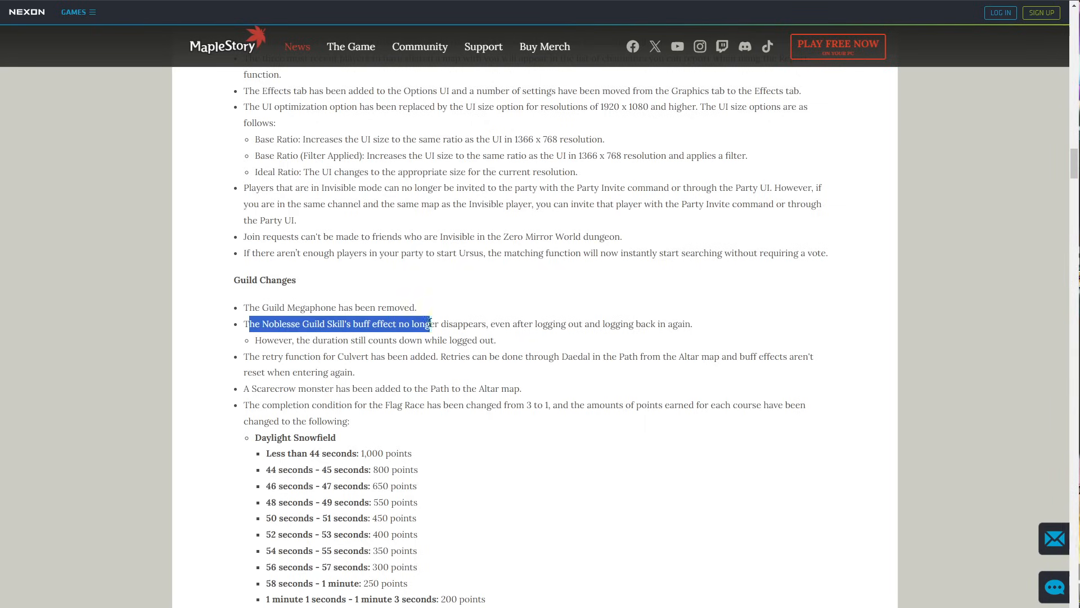
{"action": "left_click_drag", "start_coordinate": [429, 323], "coordinate": [579, 323]}
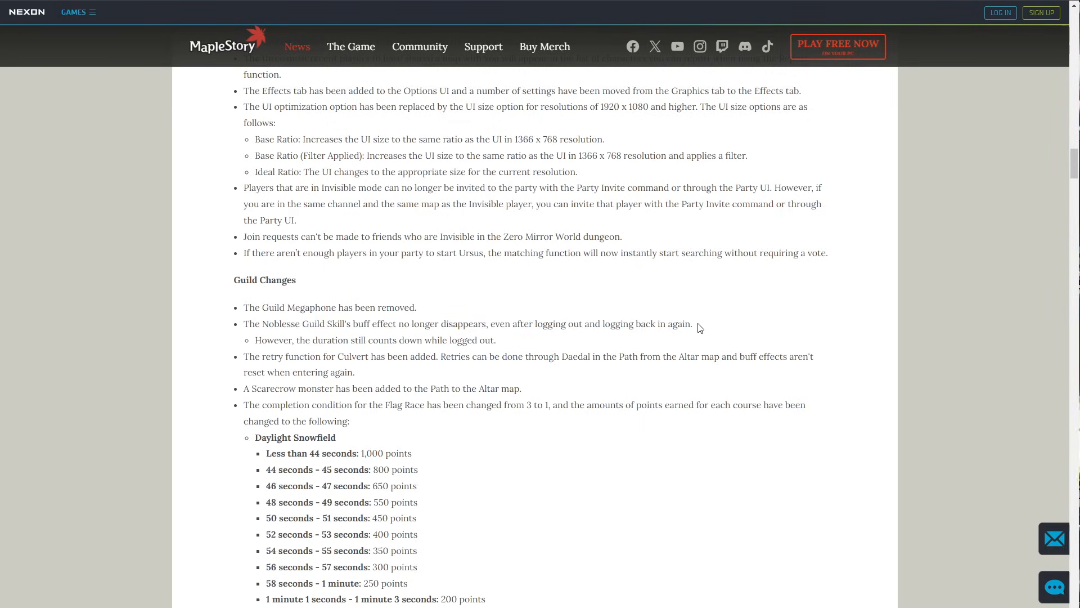
{"action": "mouse_move", "coordinate": [269, 342]}
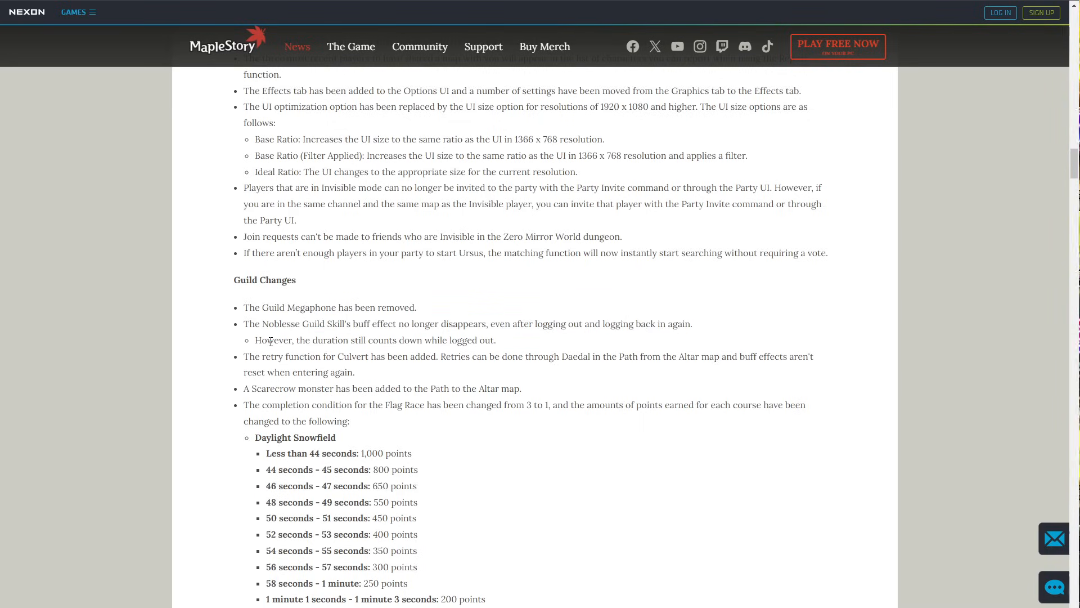
{"action": "mouse_move", "coordinate": [502, 348]}
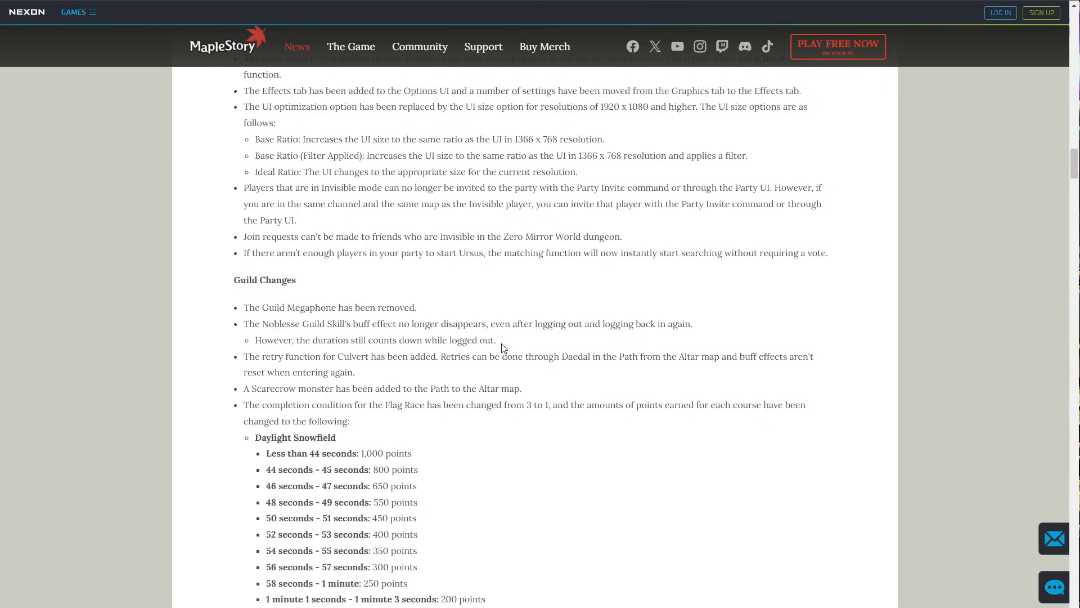
{"action": "mouse_move", "coordinate": [450, 324]}
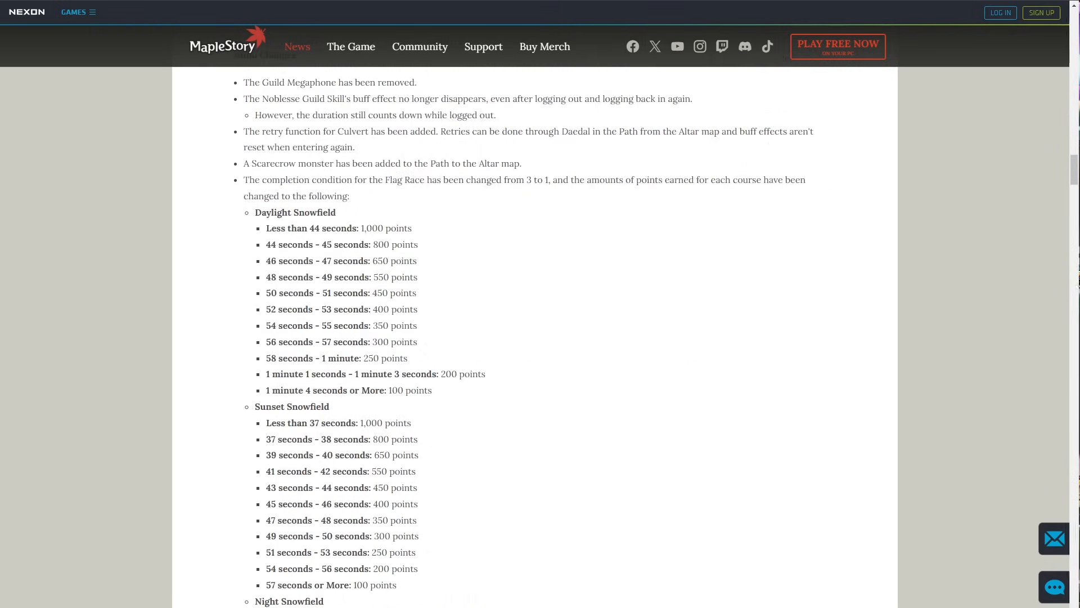
Scroll through the Profession Changes fatigue lists to the Monster Life Changes section with Waru extension costs.
{"action": "scroll", "scroll_direction": "down", "scroll_amount": 3}
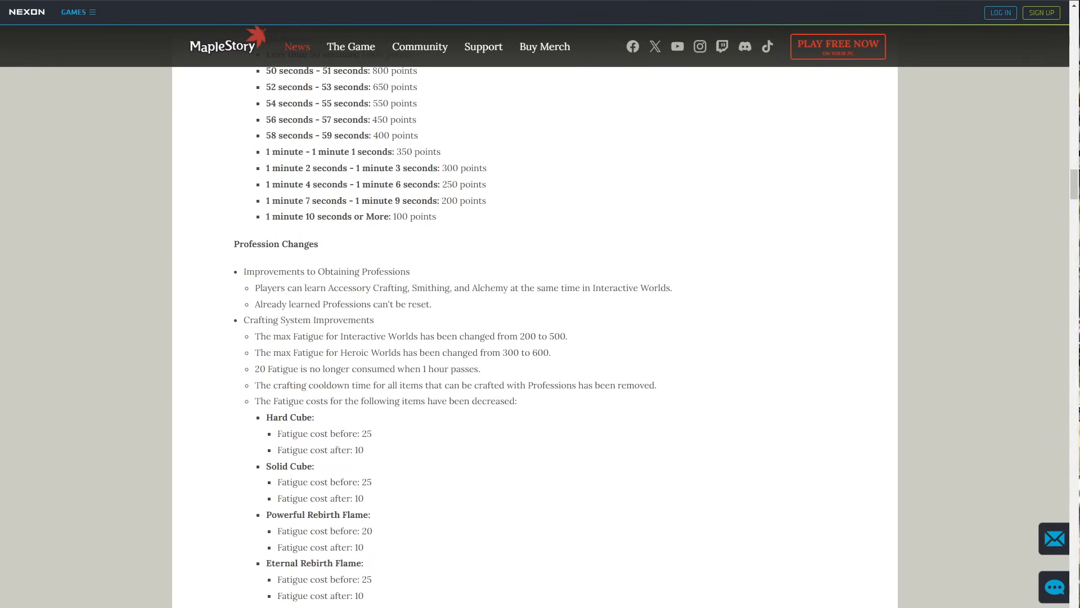
{"action": "mouse_move", "coordinate": [382, 524]}
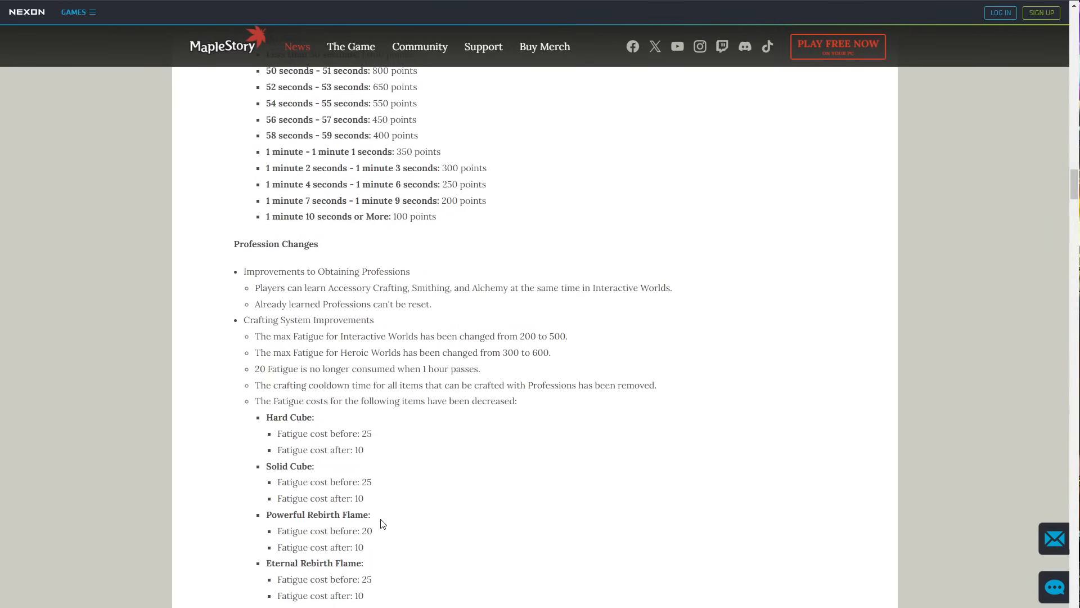
{"action": "scroll", "scroll_direction": "down", "scroll_amount": 3}
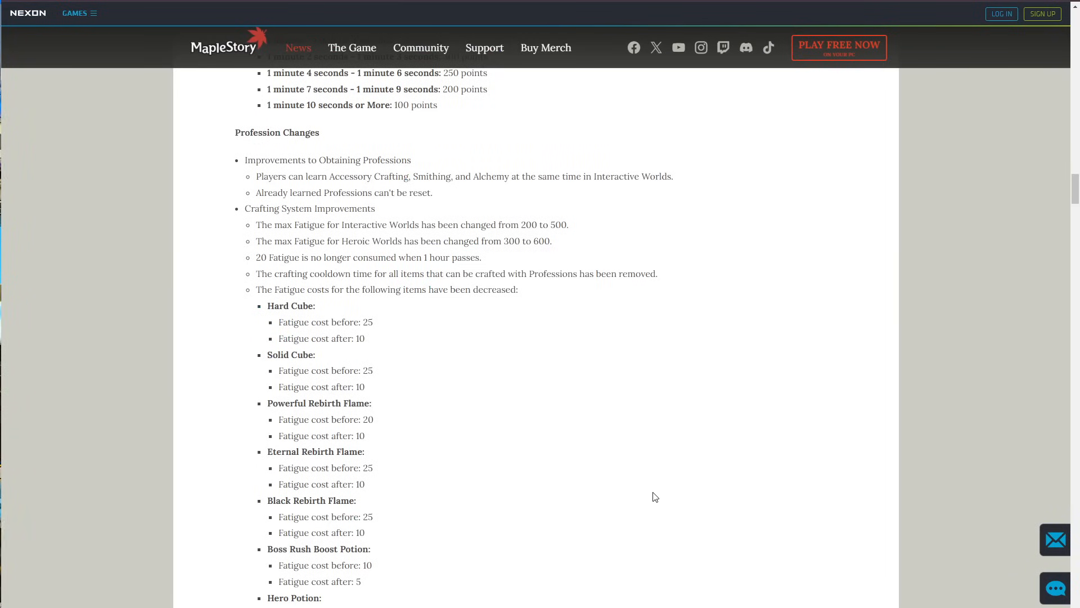
{"action": "mouse_move", "coordinate": [552, 485]}
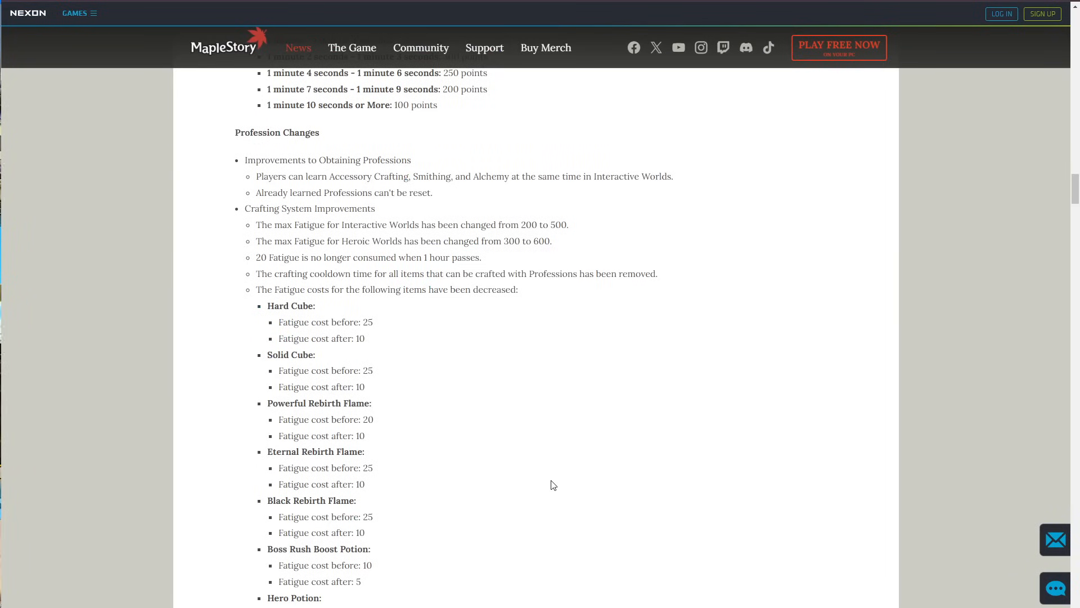
{"action": "scroll", "scroll_direction": "down", "scroll_amount": 3}
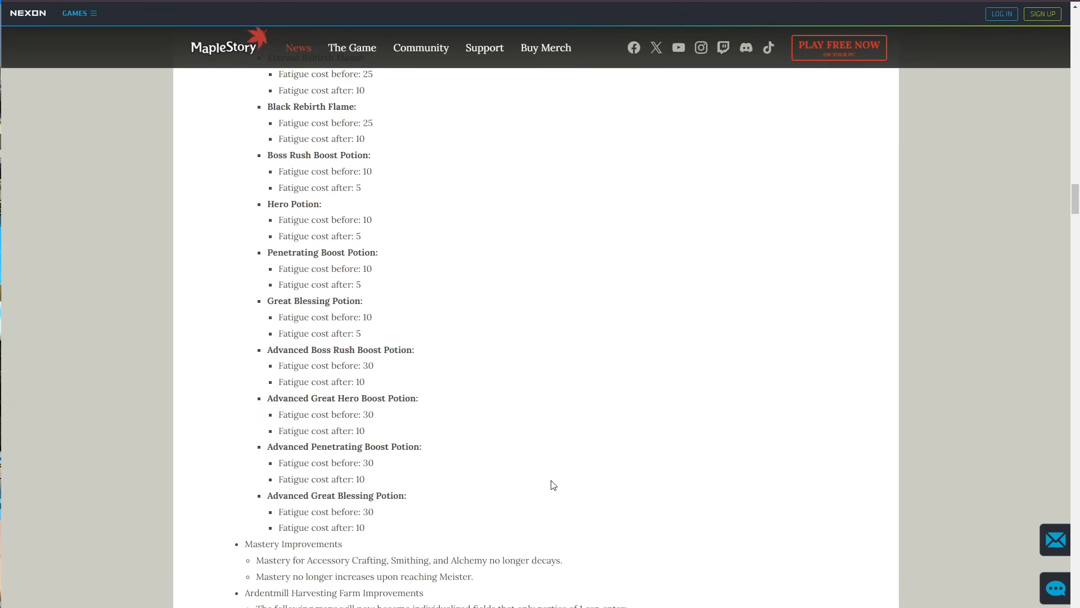
{"action": "mouse_move", "coordinate": [421, 483]}
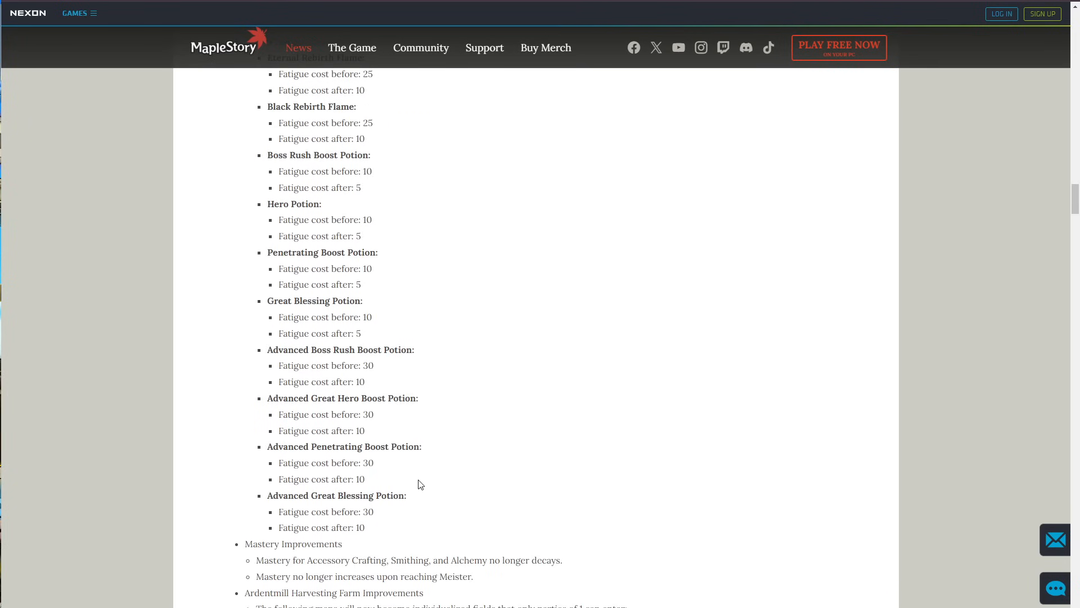
{"action": "scroll", "scroll_direction": "down", "scroll_amount": 3}
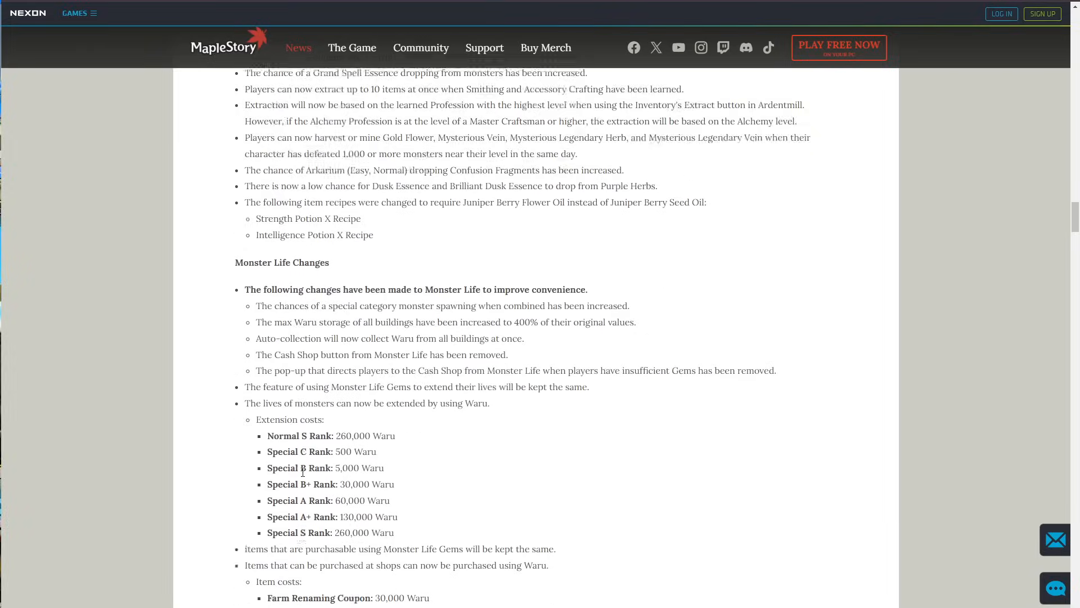
{"action": "scroll", "scroll_direction": "down", "scroll_amount": 3}
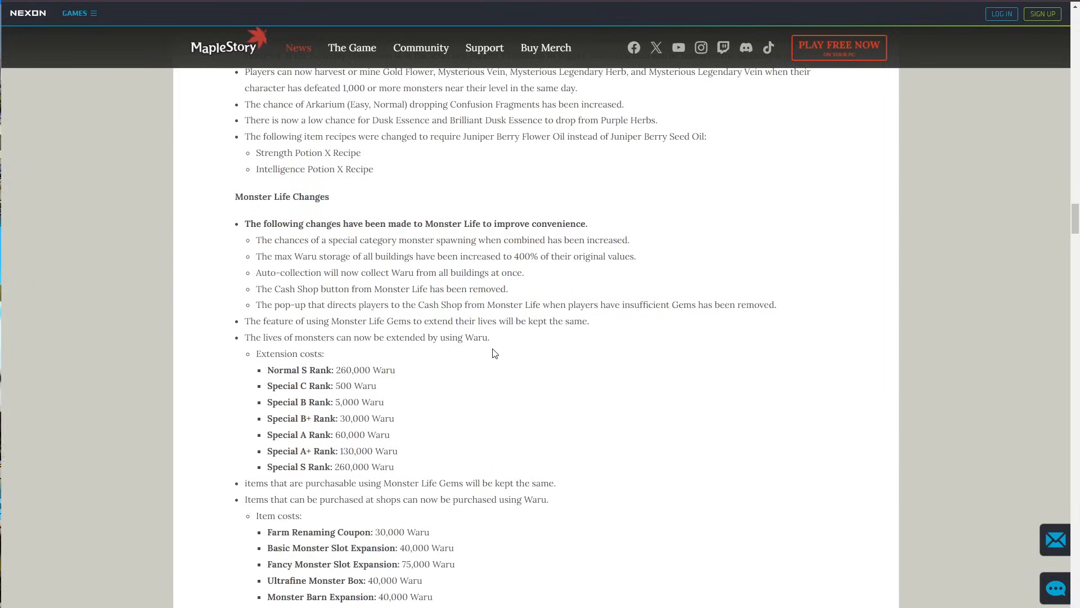
{"action": "scroll", "scroll_direction": "down", "scroll_amount": 3}
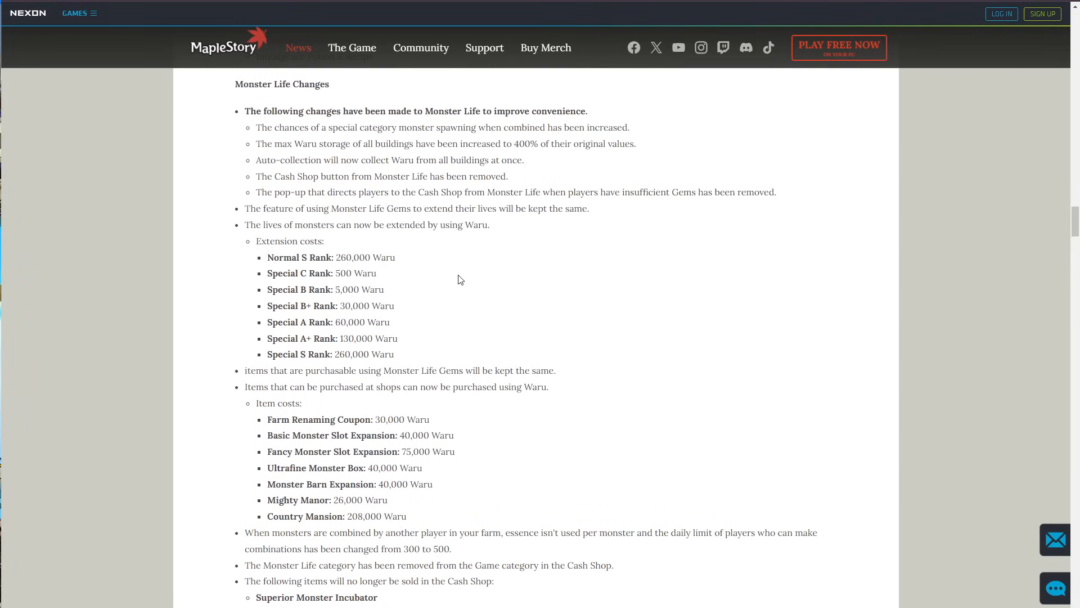
{"action": "mouse_move", "coordinate": [501, 205]}
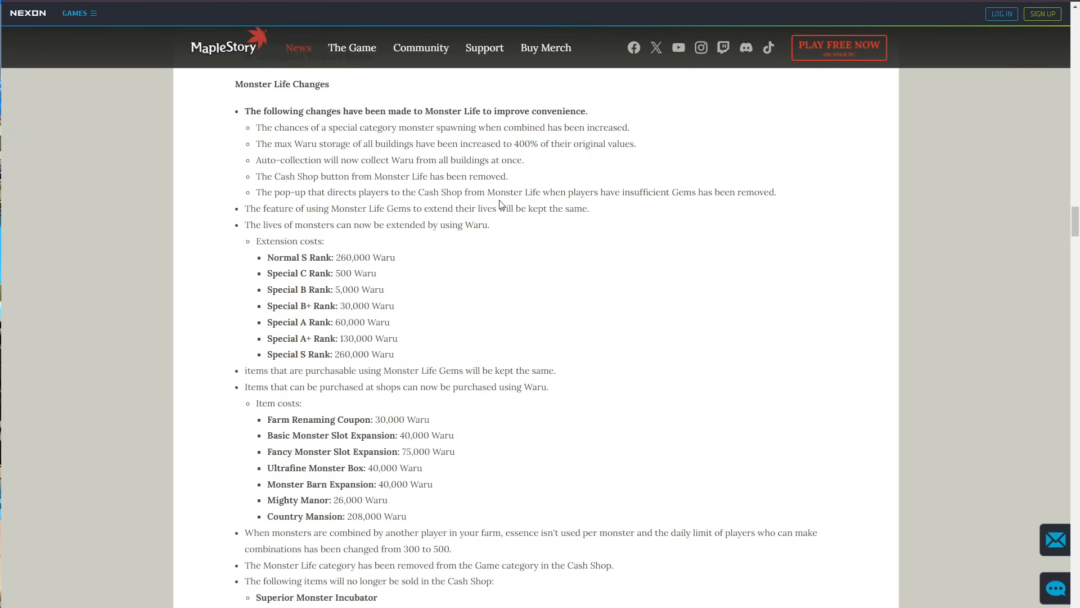
{"action": "scroll", "scroll_direction": "down", "scroll_amount": 3}
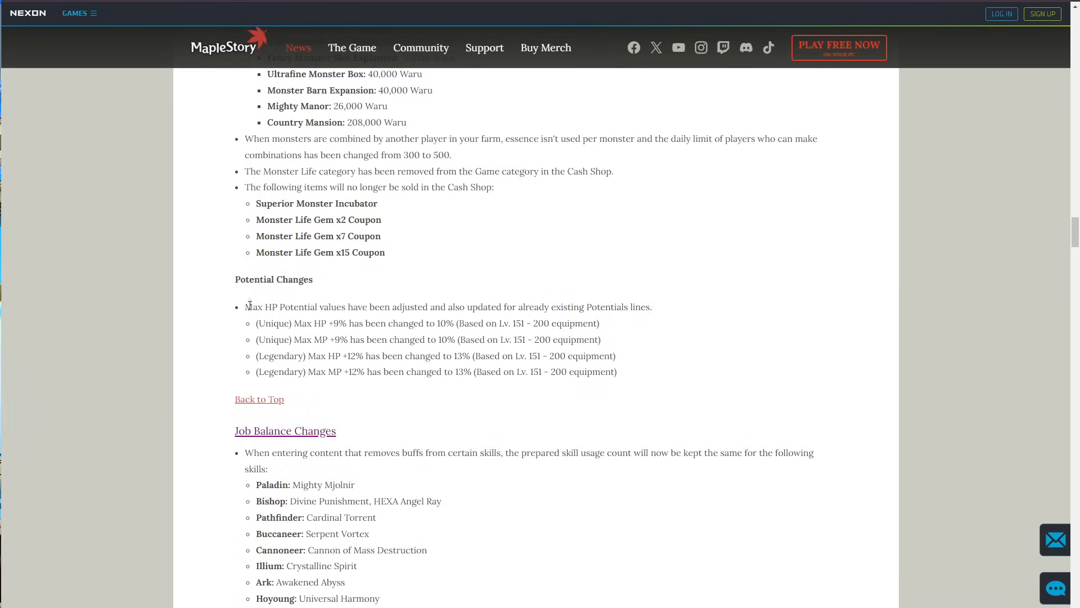
{"action": "mouse_move", "coordinate": [530, 355]}
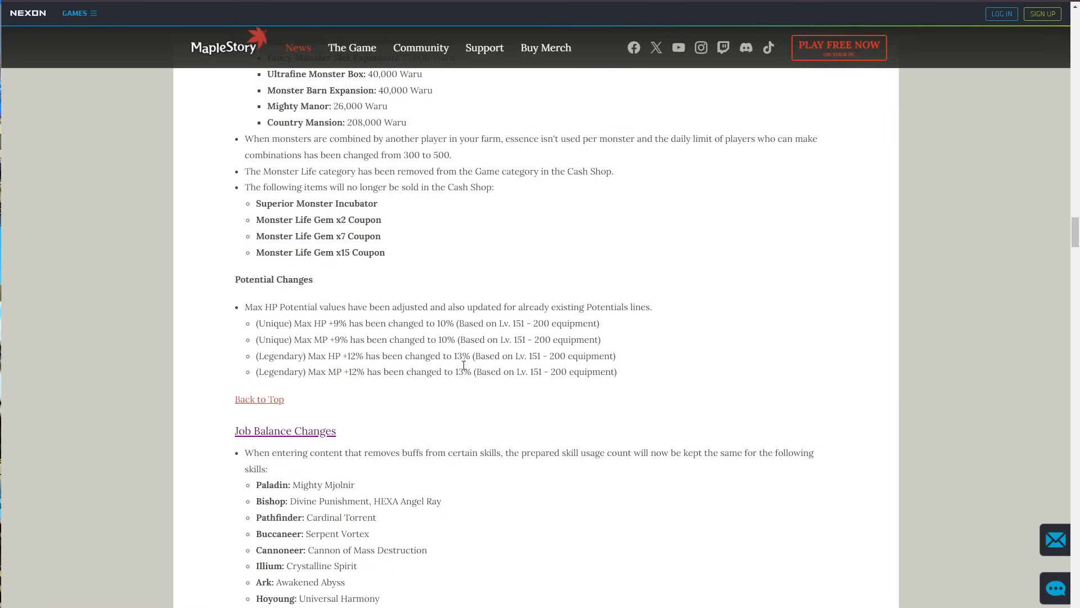
{"action": "mouse_move", "coordinate": [447, 378]}
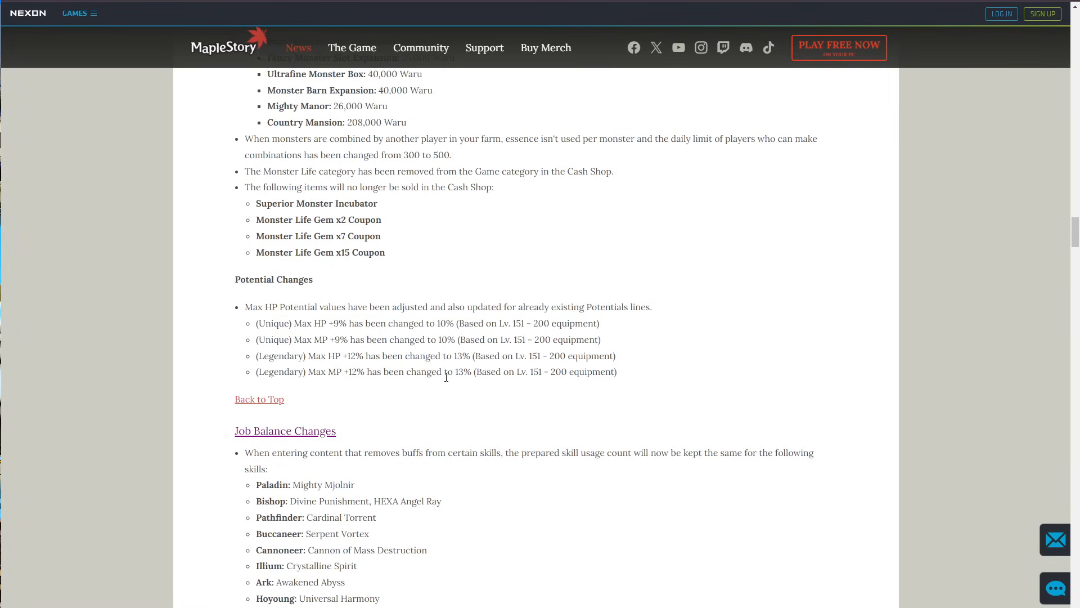
{"action": "mouse_move", "coordinate": [444, 391]}
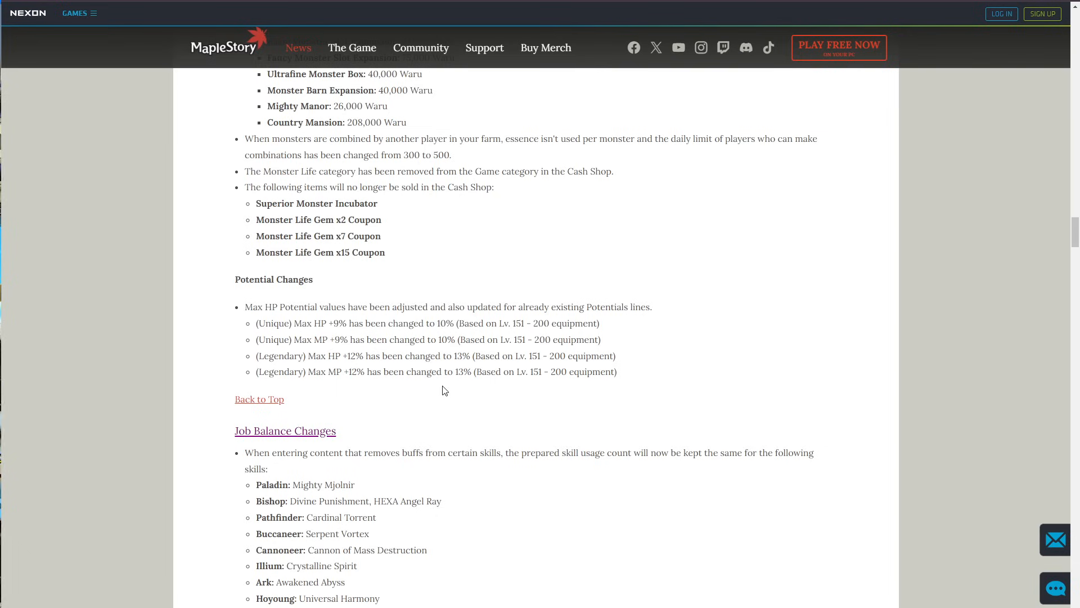
{"action": "mouse_move", "coordinate": [349, 358]}
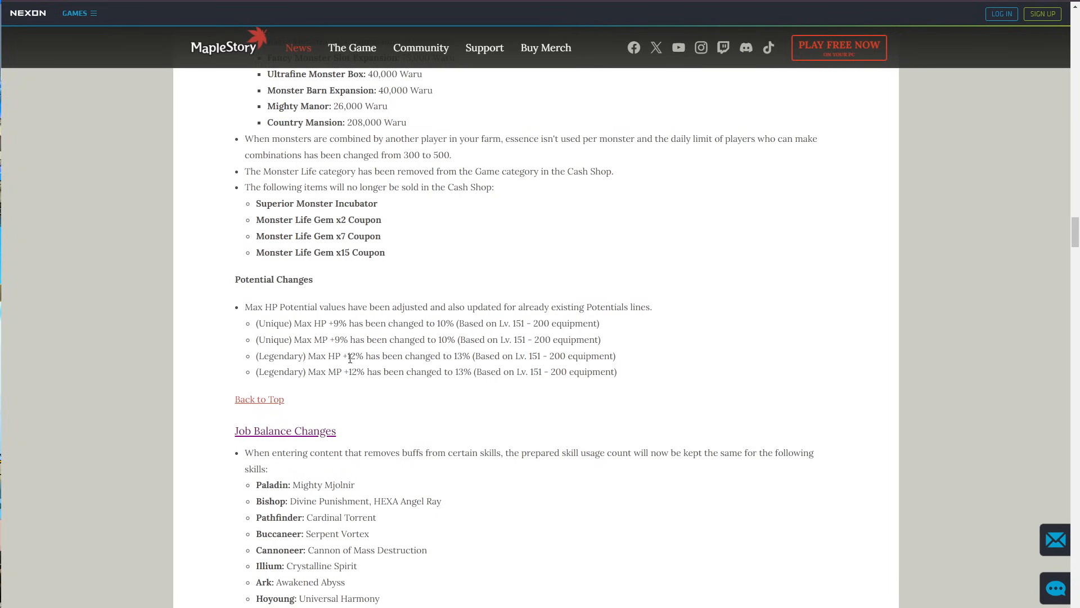
{"action": "left_click_drag", "start_coordinate": [328, 356], "coordinate": [458, 355]}
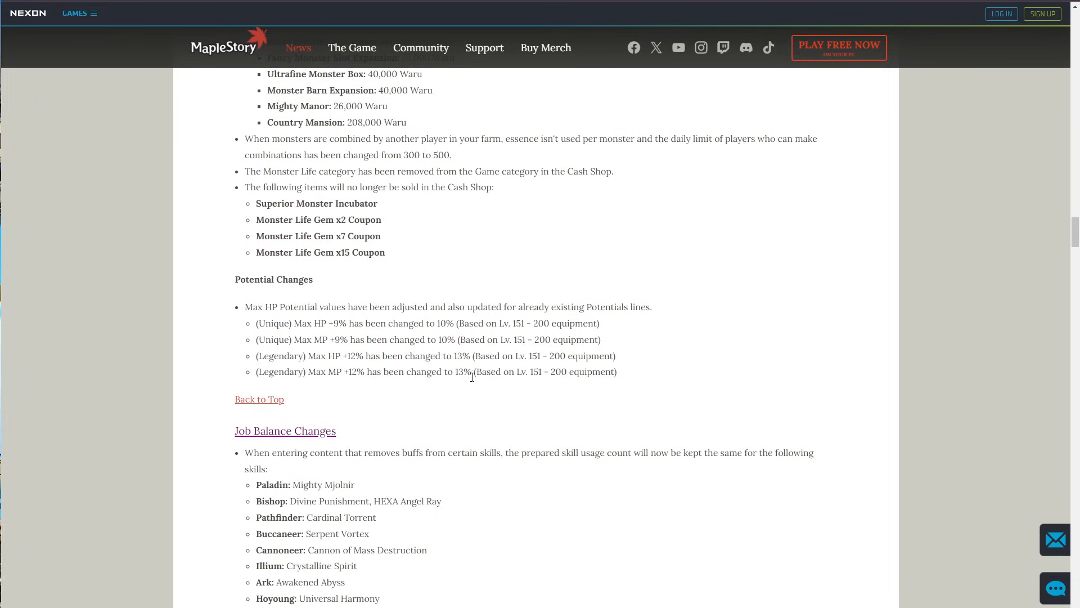
{"action": "left_click_drag", "start_coordinate": [441, 355], "coordinate": [486, 355]}
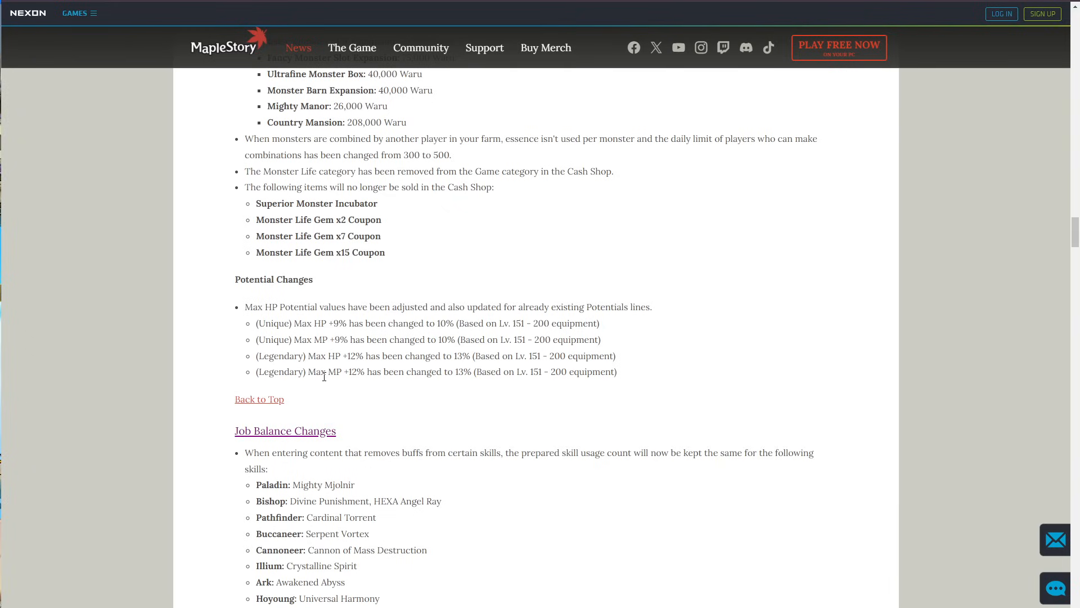
{"action": "mouse_move", "coordinate": [369, 395]}
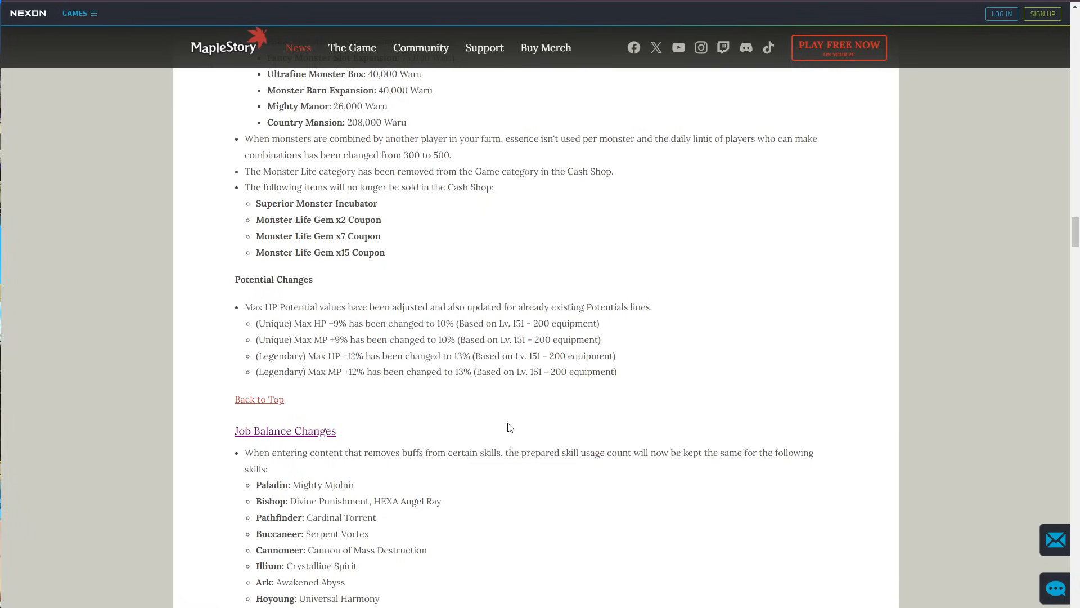
Read down Job Balance Changes, highlighting the Blaze Wizard Orbital Explosion and Demon Slayer Netherworld Judgment notes.
{"action": "scroll", "scroll_direction": "down", "scroll_amount": 3}
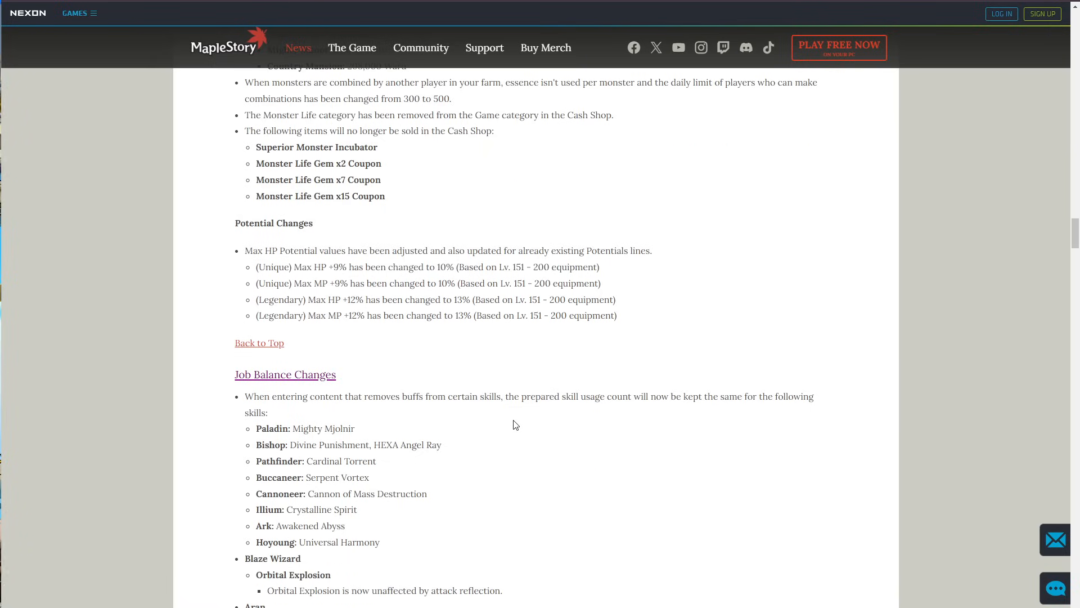
{"action": "mouse_move", "coordinate": [548, 448]}
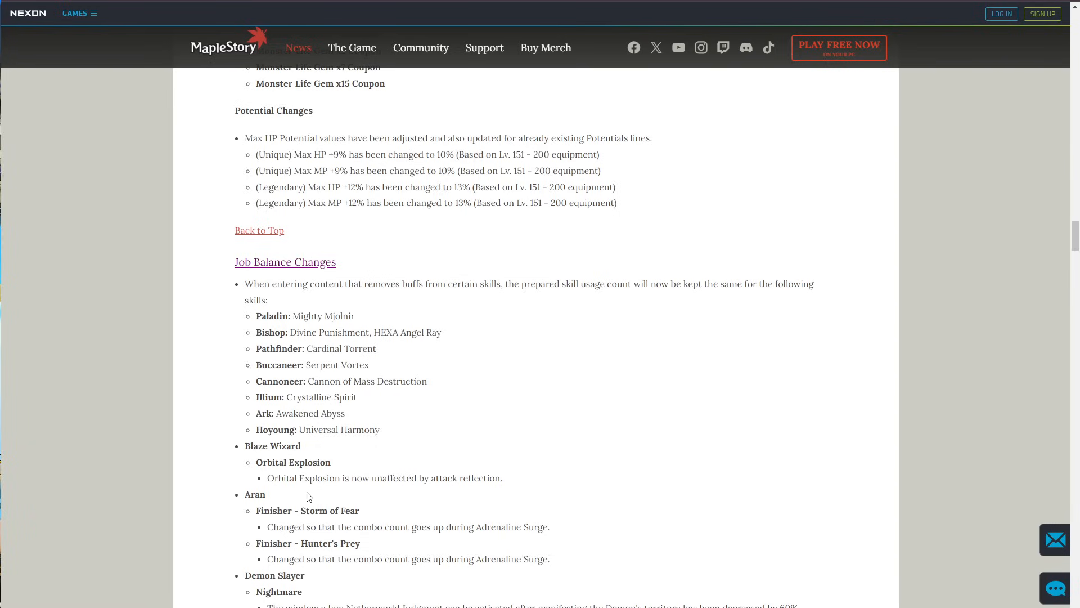
{"action": "left_click_drag", "start_coordinate": [260, 462], "coordinate": [483, 477]}
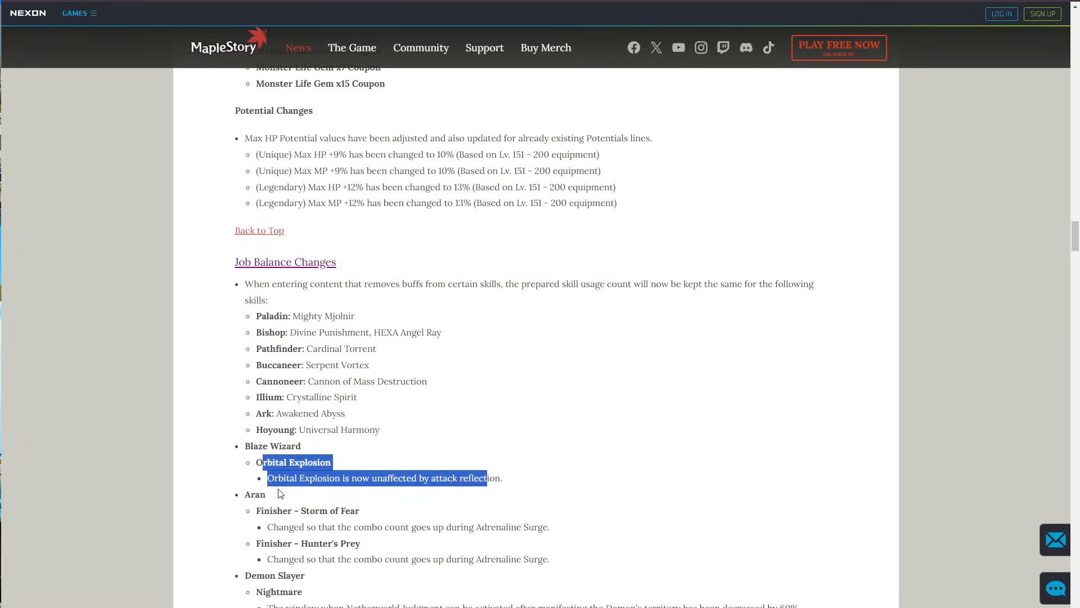
{"action": "mouse_move", "coordinate": [530, 472]}
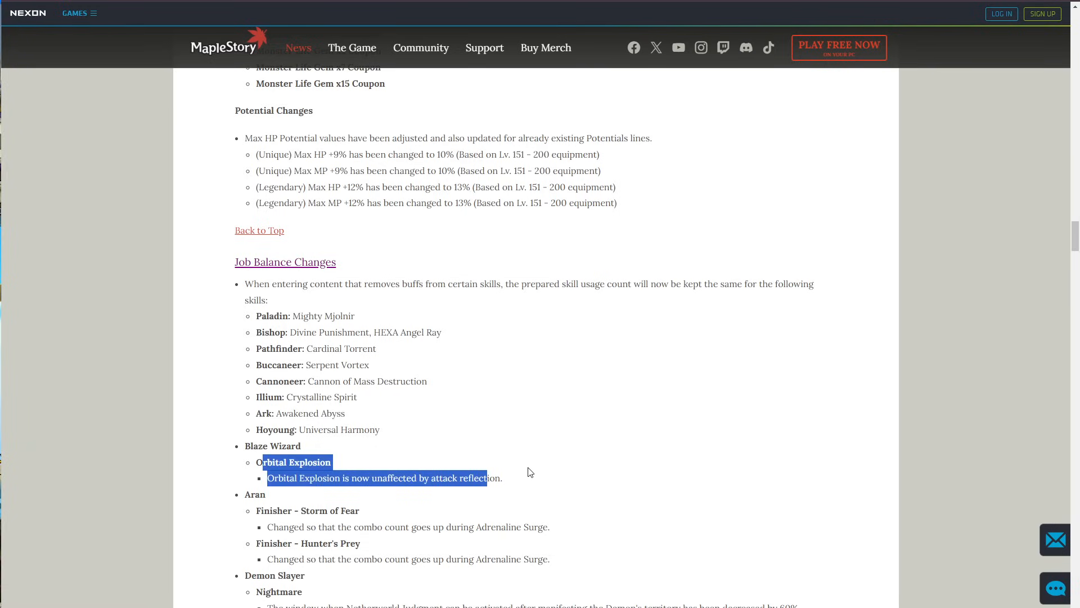
{"action": "scroll", "scroll_direction": "down", "scroll_amount": 3}
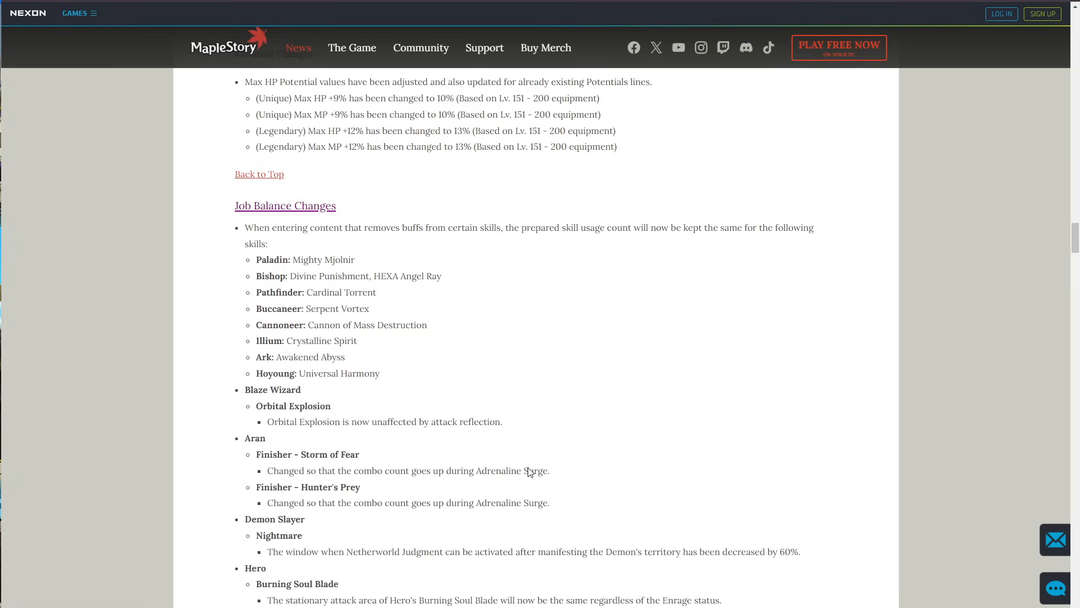
{"action": "scroll", "scroll_direction": "down", "scroll_amount": 3}
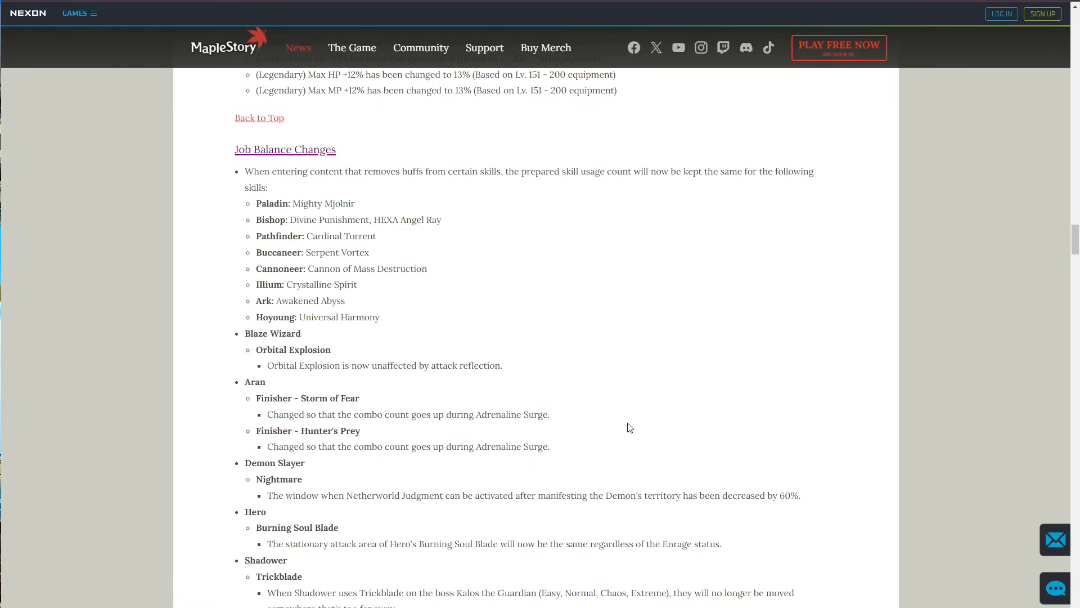
{"action": "scroll", "scroll_direction": "down", "scroll_amount": 3}
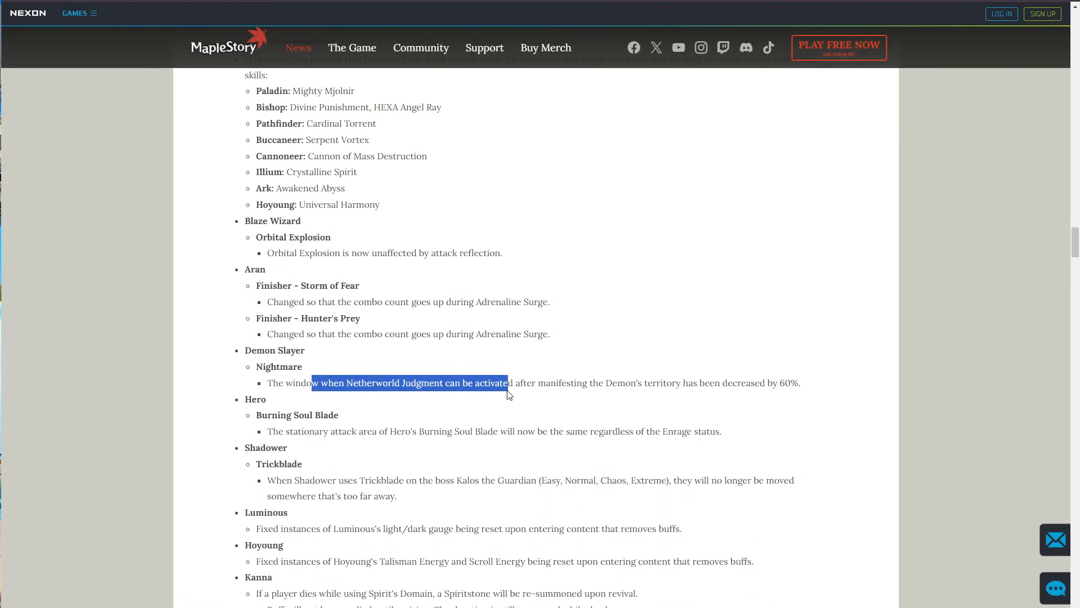
{"action": "left_click_drag", "start_coordinate": [508, 383], "coordinate": [799, 382]}
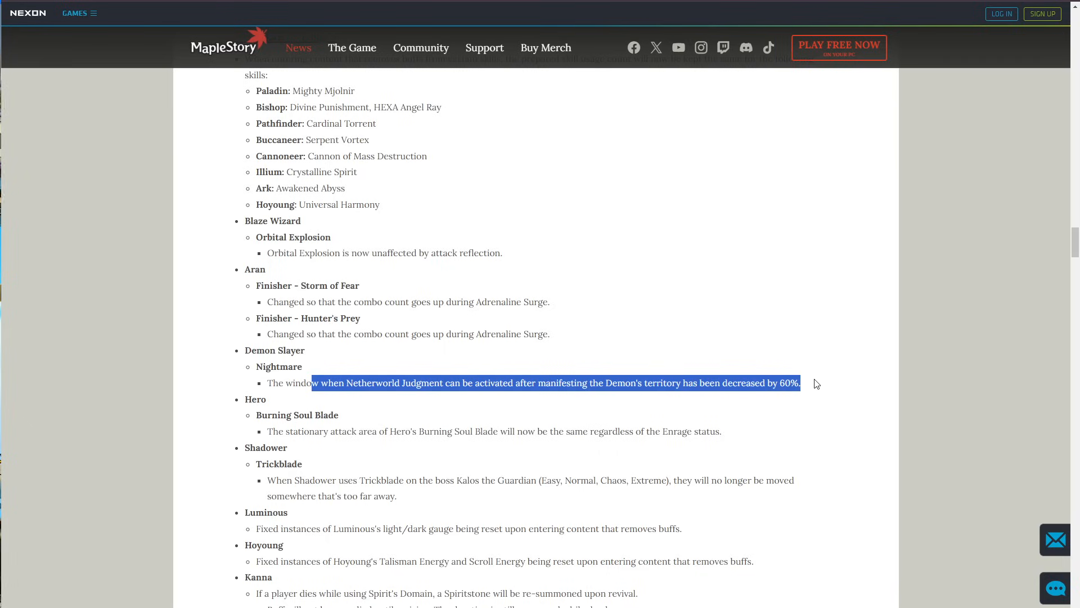
{"action": "left_click", "coordinate": [817, 385]}
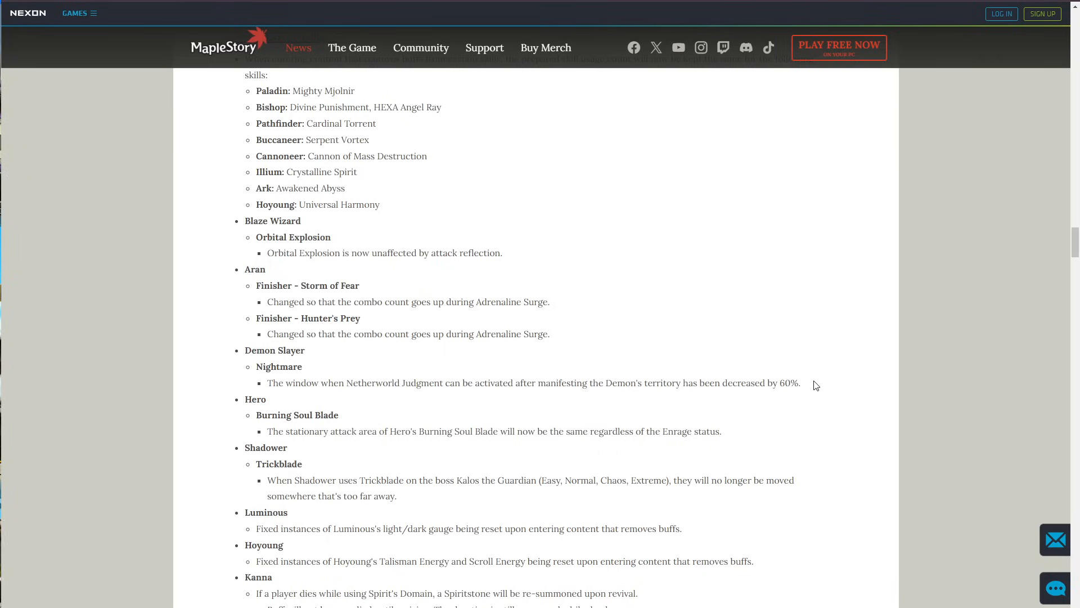
{"action": "mouse_move", "coordinate": [806, 397]}
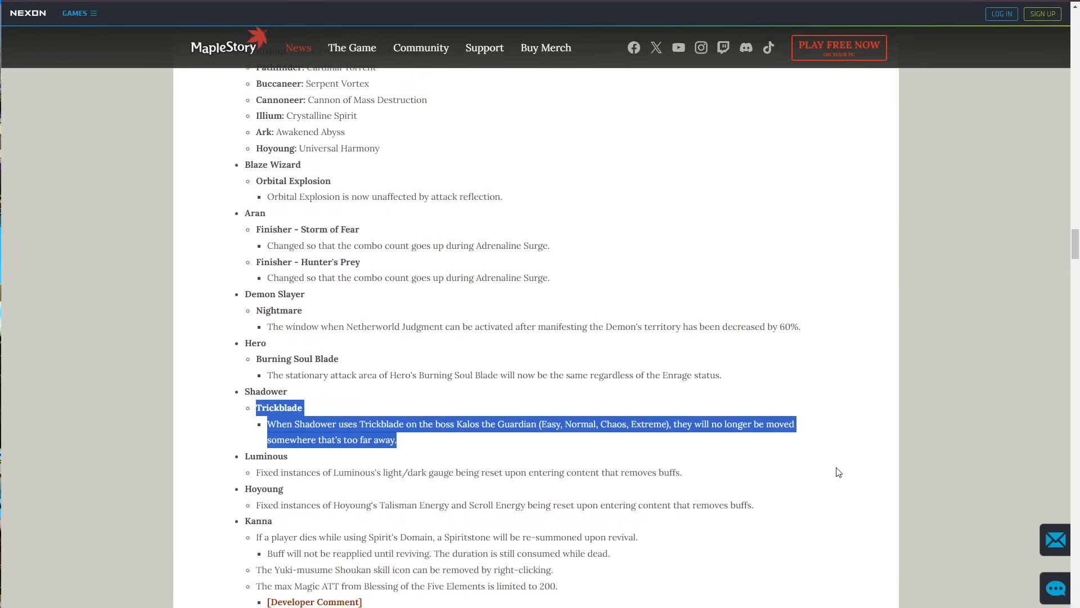
Highlight the Kanna Spiritstone revival phrase, max Magic ATT line and developer comment on unintended differences.
{"action": "scroll", "scroll_direction": "down", "scroll_amount": 3}
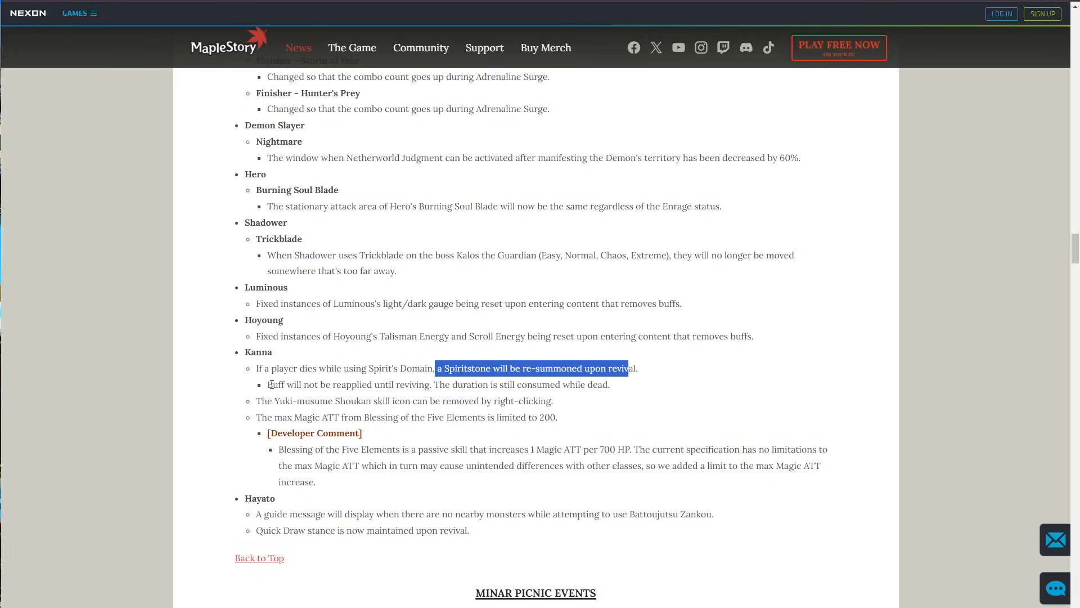
{"action": "left_click_drag", "start_coordinate": [269, 385], "coordinate": [425, 385]}
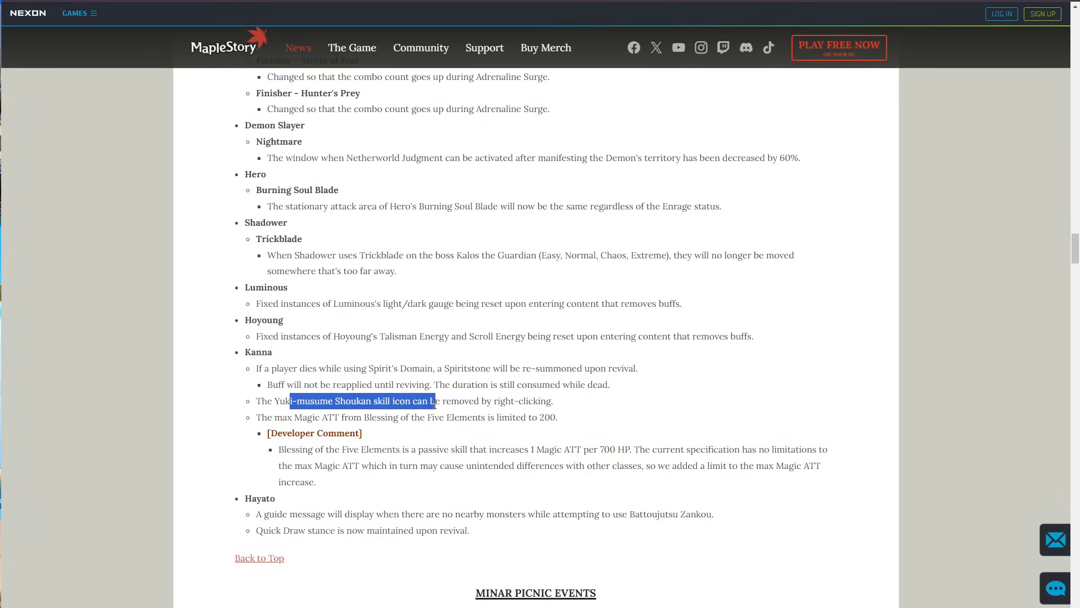
{"action": "left_click", "coordinate": [585, 411]}
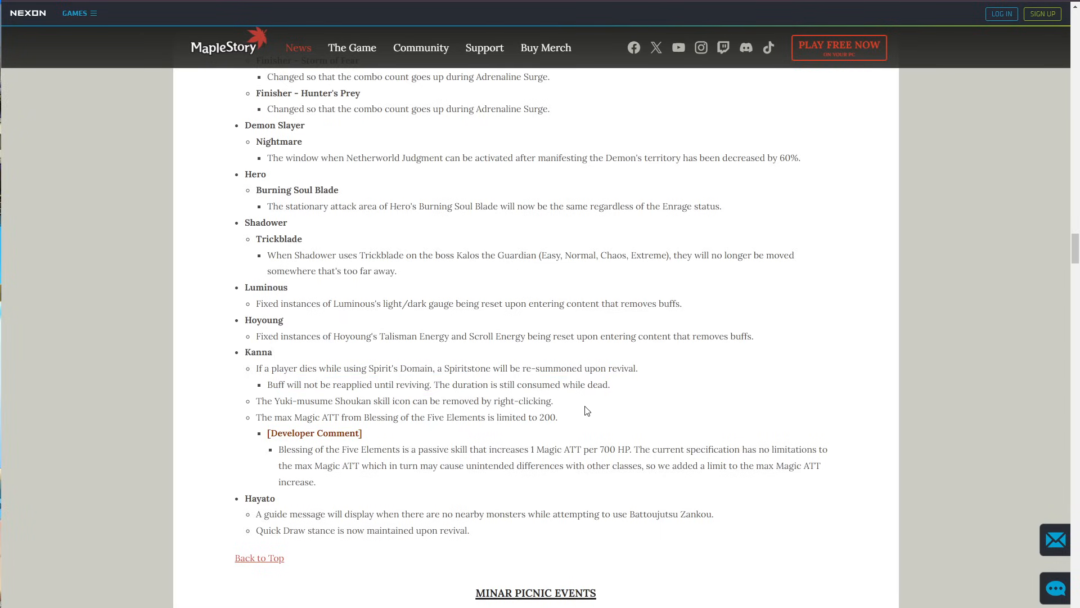
{"action": "left_click_drag", "start_coordinate": [260, 417], "coordinate": [378, 416]}
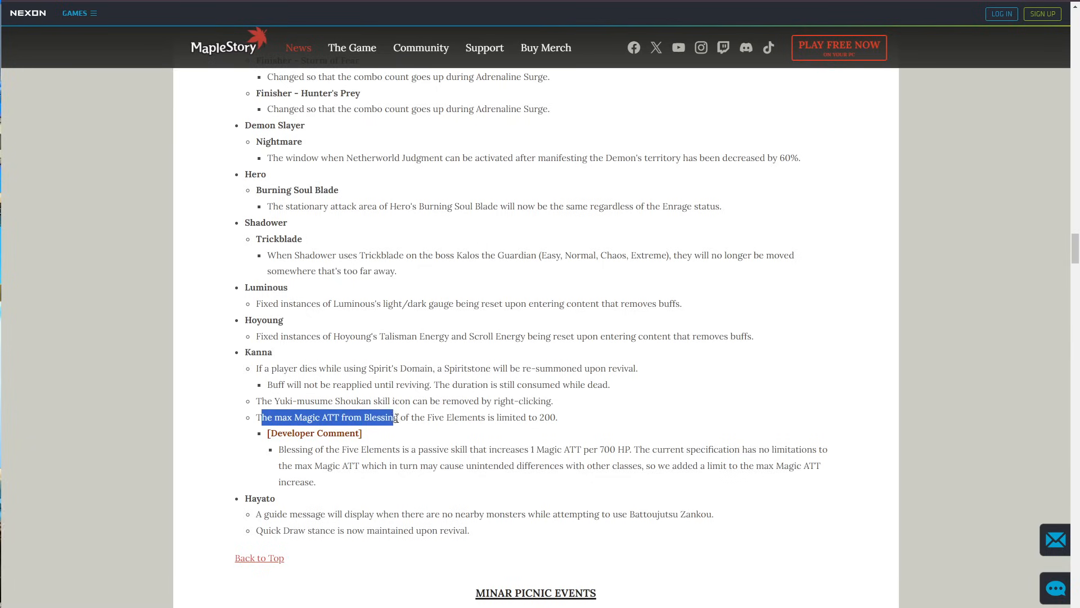
{"action": "left_click", "coordinate": [561, 416]}
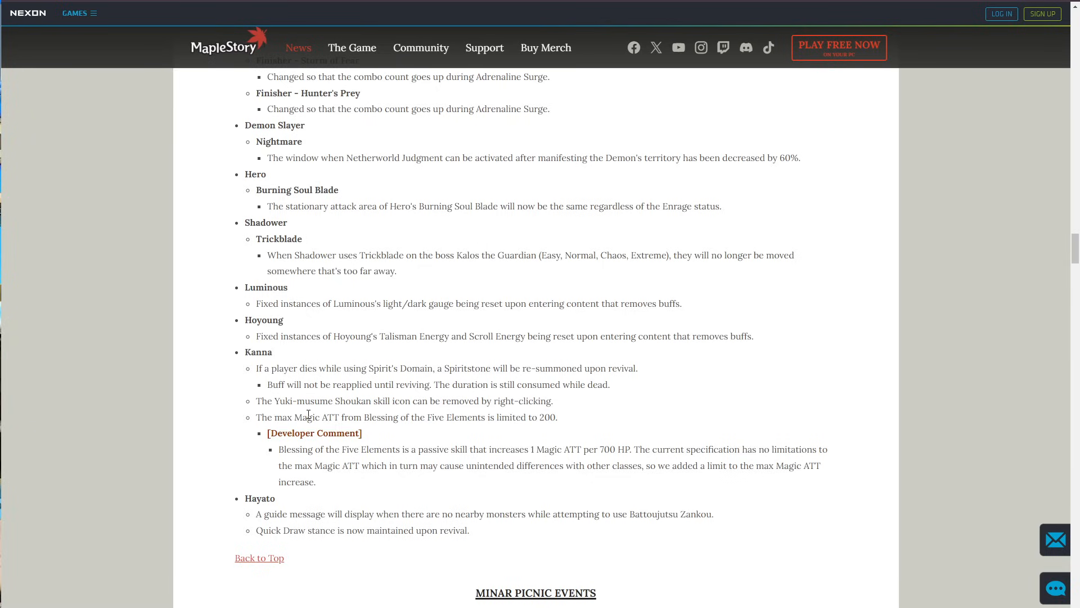
{"action": "mouse_move", "coordinate": [305, 464]}
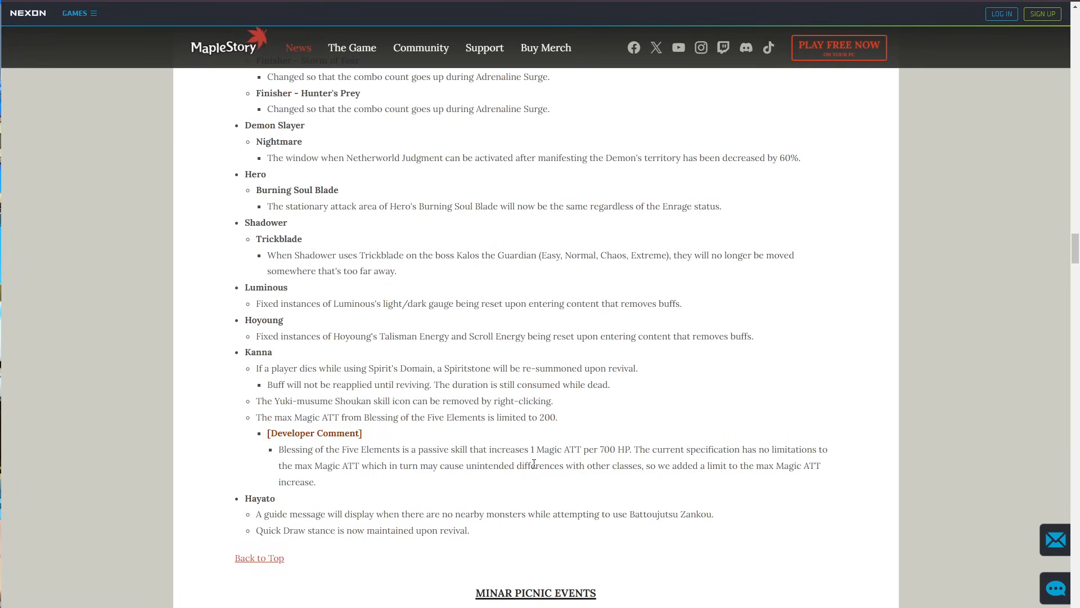
{"action": "mouse_move", "coordinate": [618, 446]}
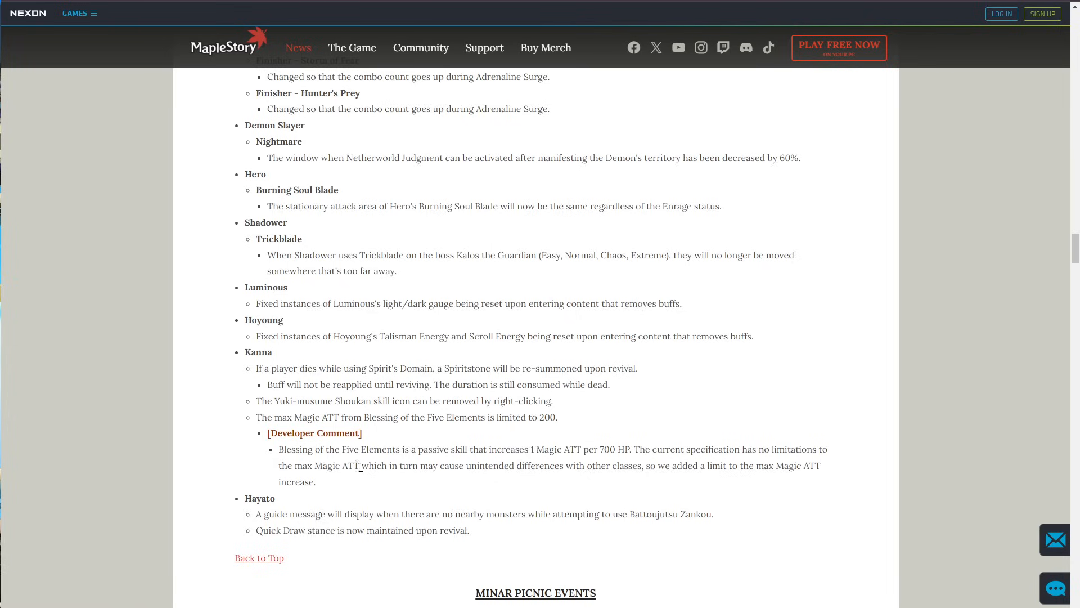
{"action": "left_click_drag", "start_coordinate": [376, 465], "coordinate": [601, 465]}
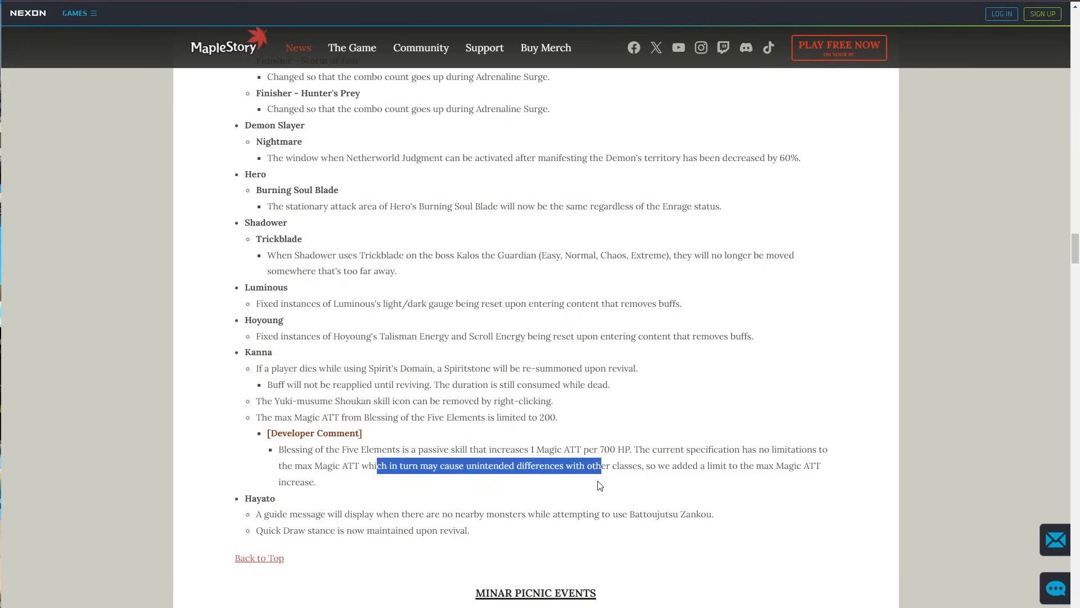
{"action": "mouse_move", "coordinate": [661, 391]}
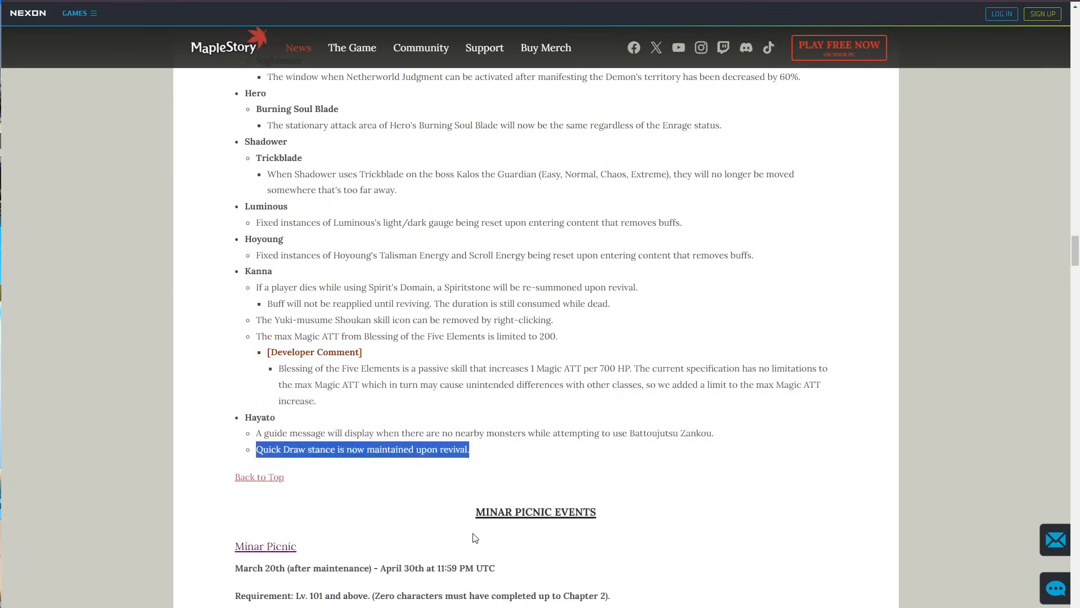
Scroll to the Hayato notes and highlight the Quick Draw stance line above Minar Picnic Events.
{"action": "scroll", "scroll_direction": "down", "scroll_amount": 3}
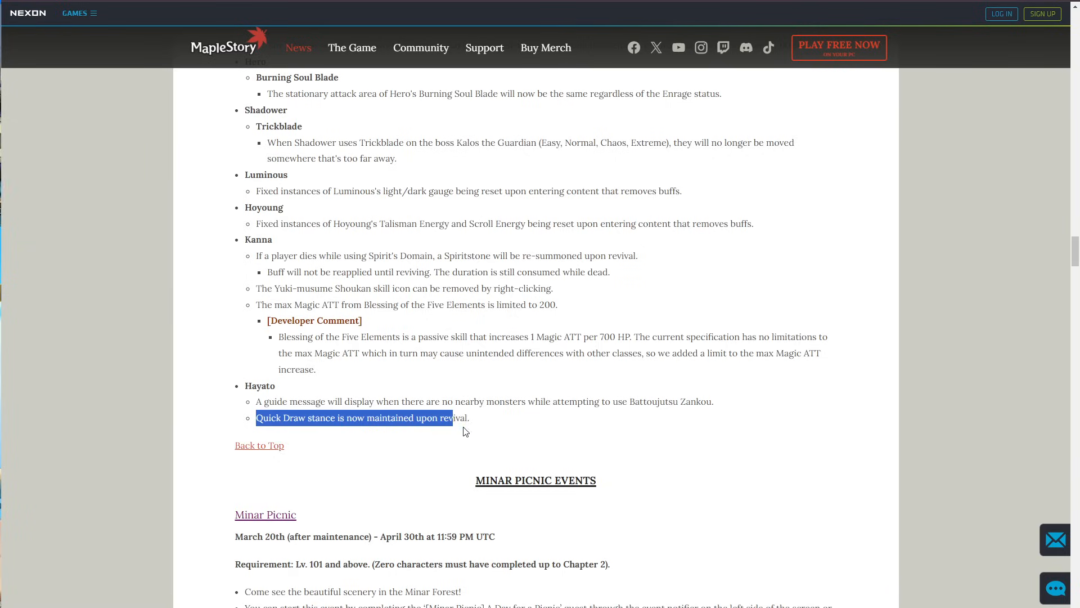
{"action": "left_click_drag", "start_coordinate": [451, 418], "coordinate": [469, 418]}
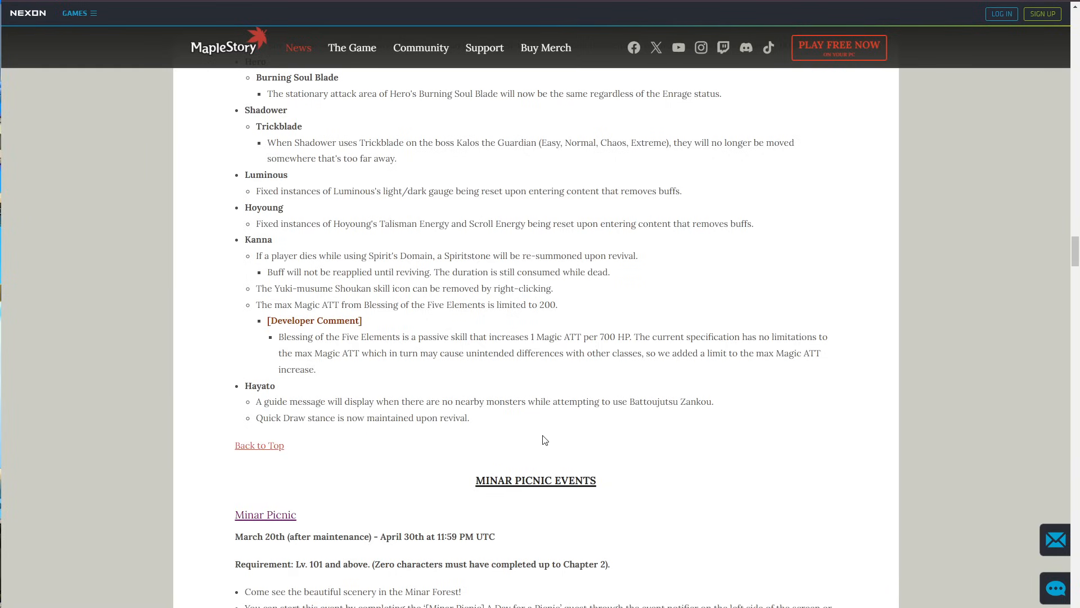
Scroll down through the Halflinger events and Forest Blast sections of the Minar Picnic notes.
{"action": "scroll", "scroll_direction": "down", "scroll_amount": 3}
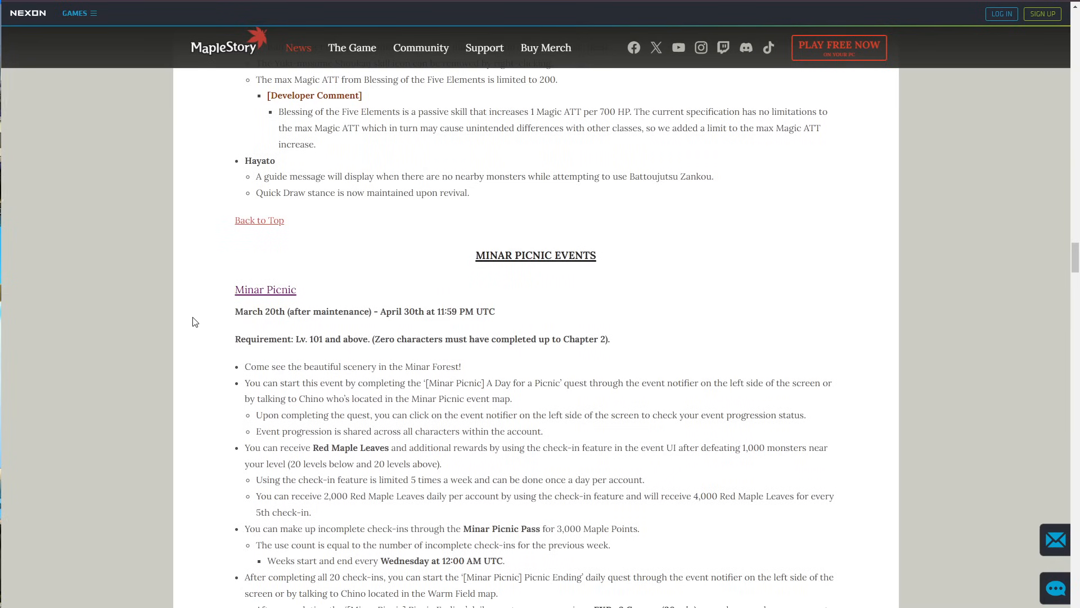
{"action": "mouse_move", "coordinate": [636, 278]}
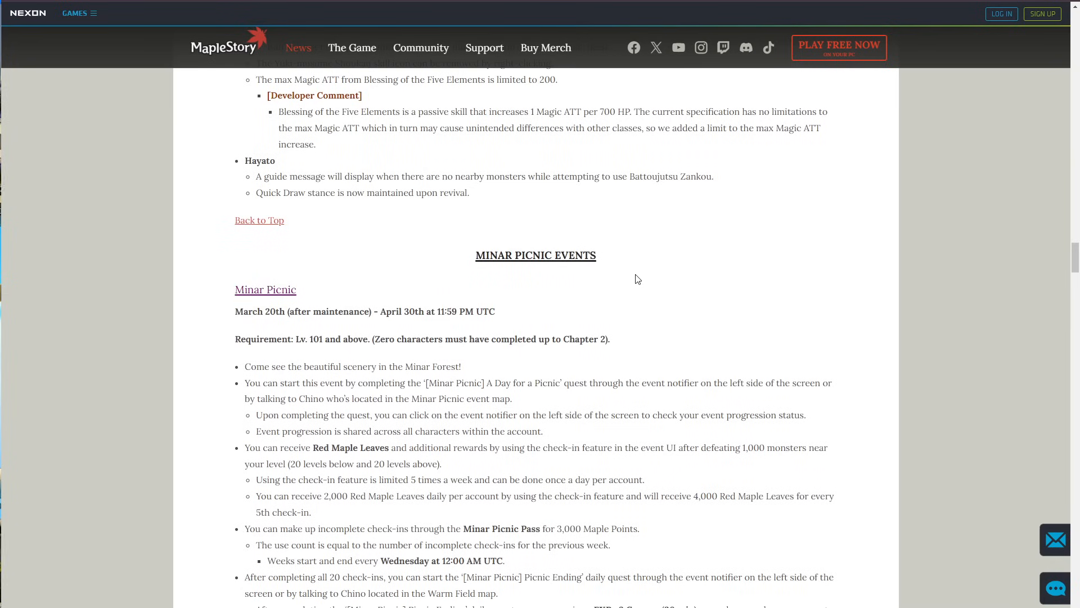
{"action": "scroll", "scroll_direction": "down", "scroll_amount": 3}
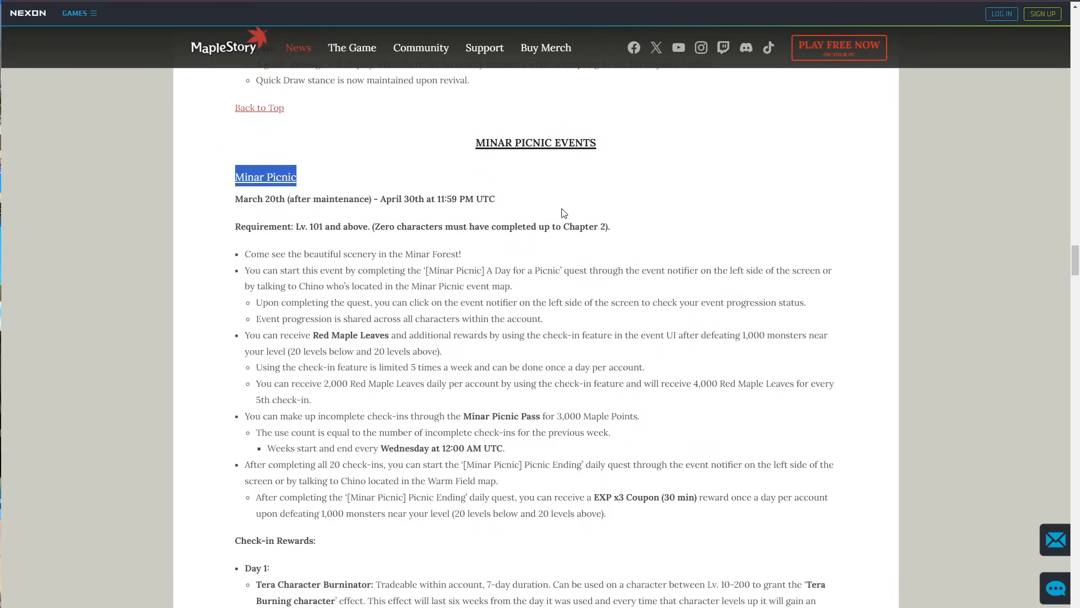
{"action": "scroll", "scroll_direction": "down", "scroll_amount": 3}
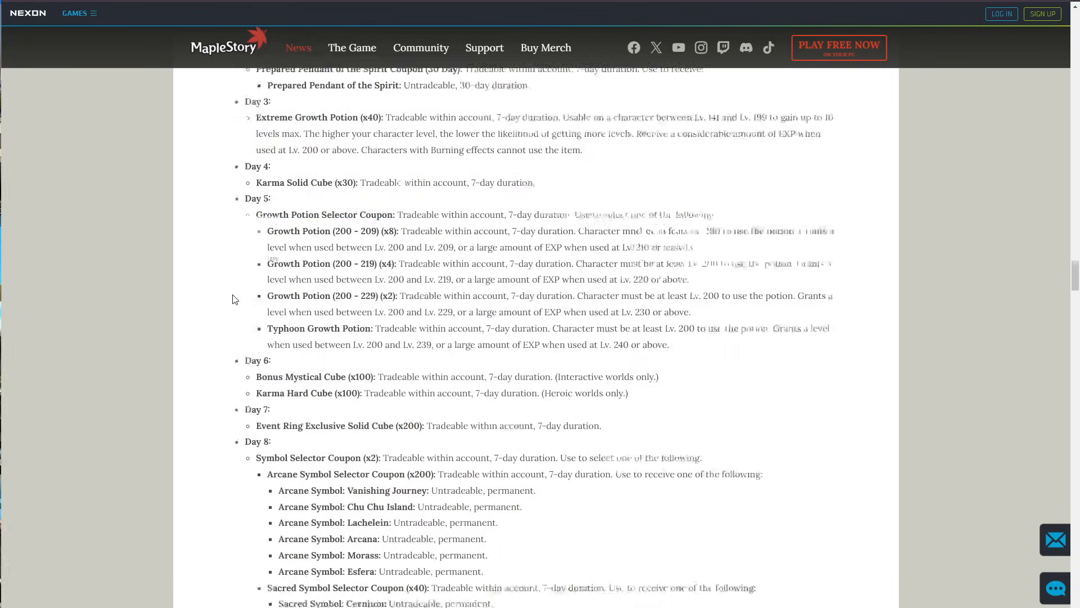
{"action": "scroll", "scroll_direction": "down", "scroll_amount": 3}
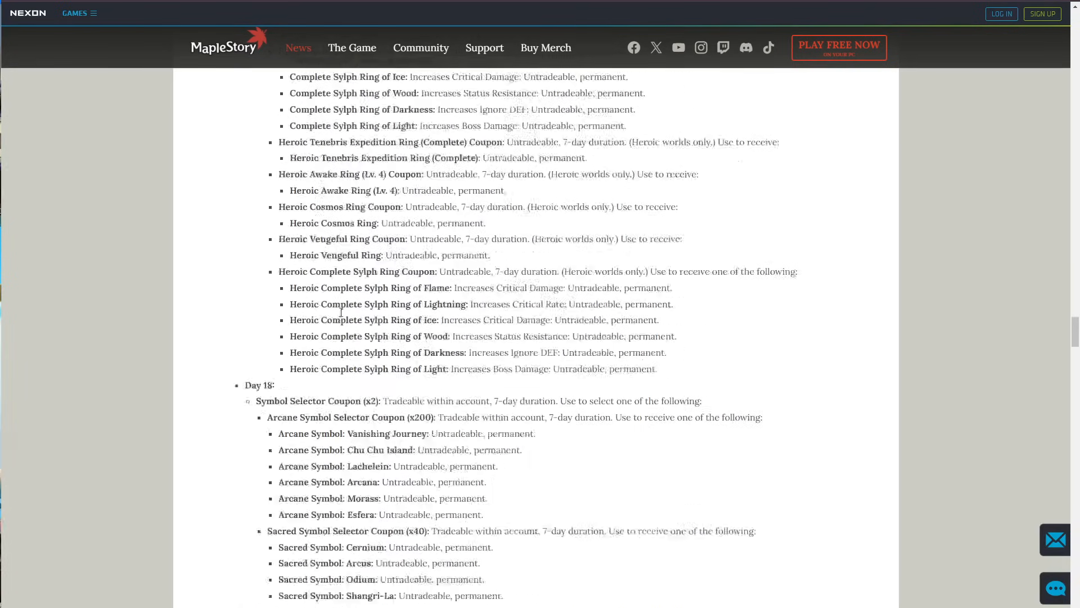
{"action": "scroll", "scroll_direction": "down", "scroll_amount": 3}
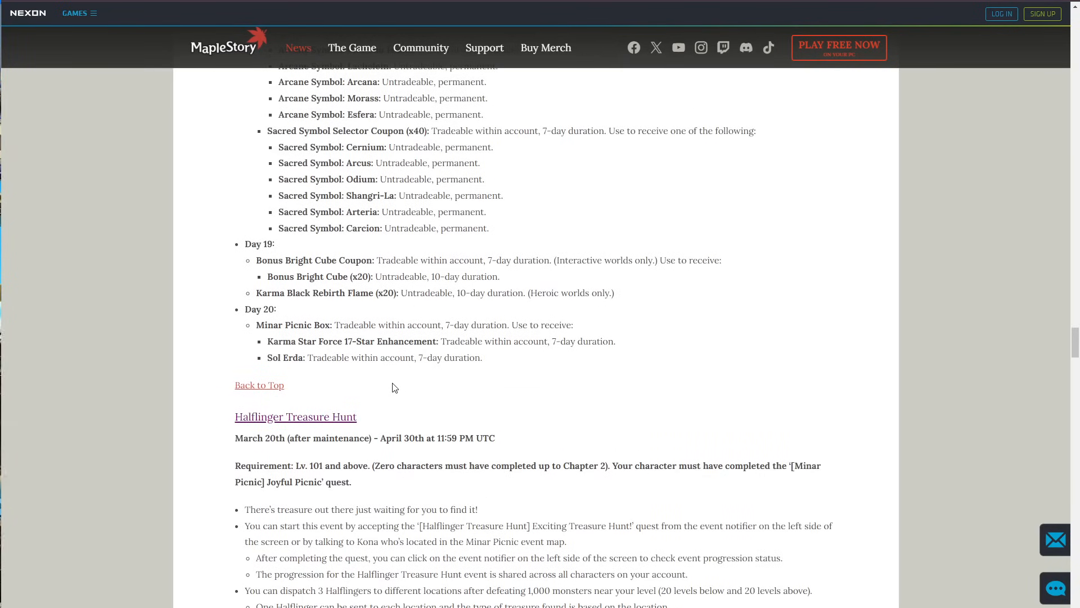
{"action": "scroll", "scroll_direction": "down", "scroll_amount": 3}
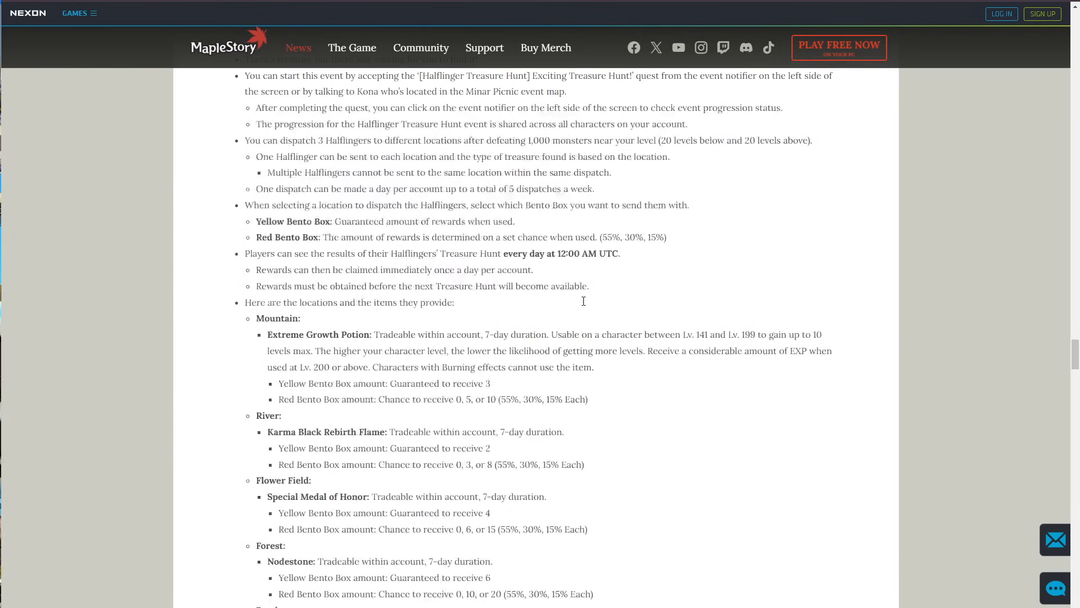
{"action": "mouse_move", "coordinate": [578, 298]}
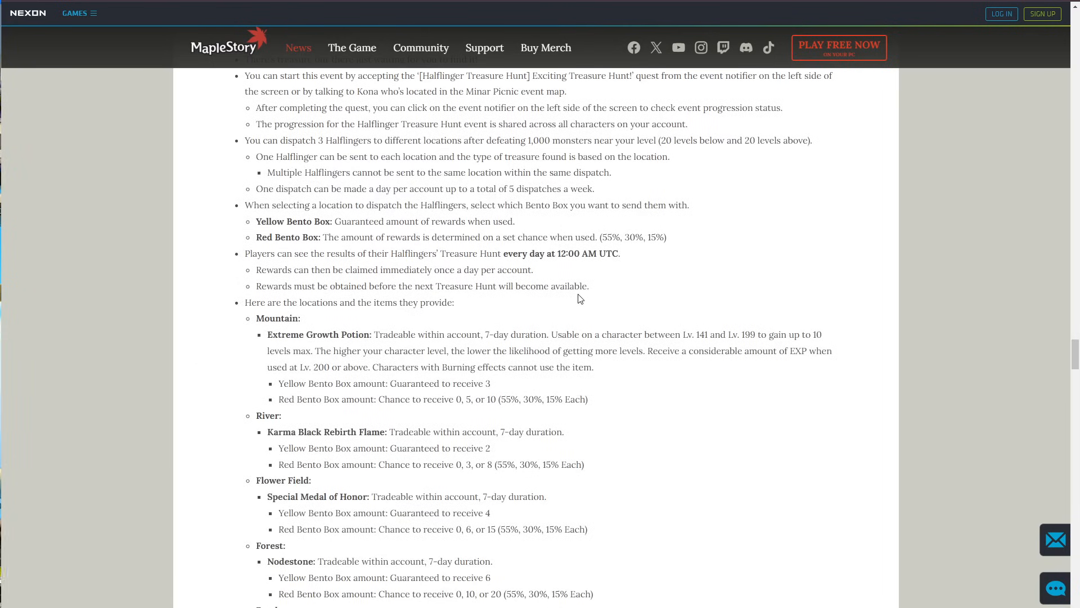
{"action": "mouse_move", "coordinate": [596, 535]}
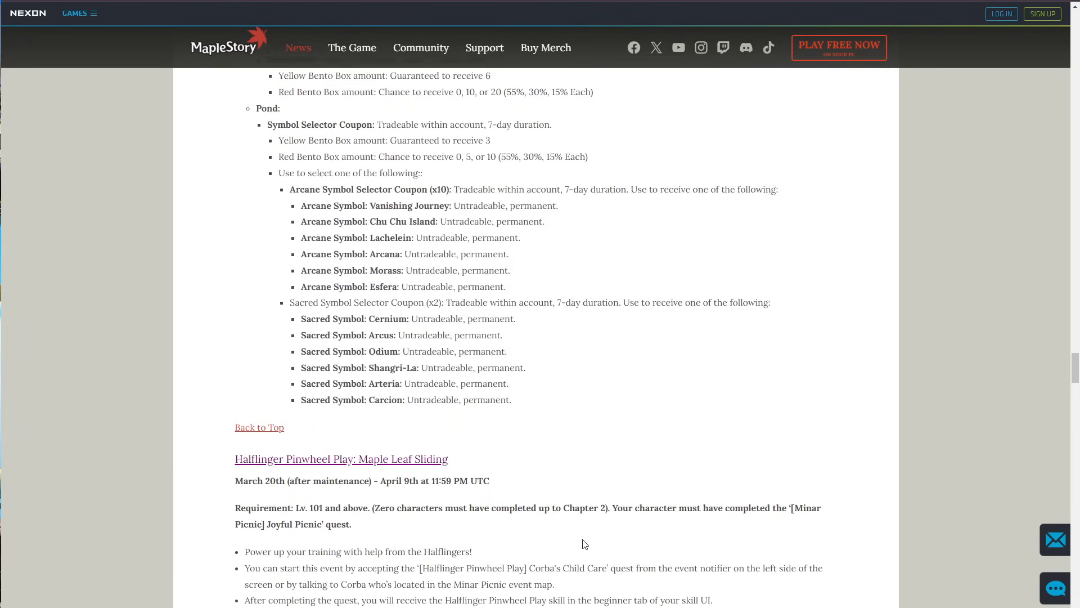
{"action": "scroll", "scroll_direction": "down", "scroll_amount": 3}
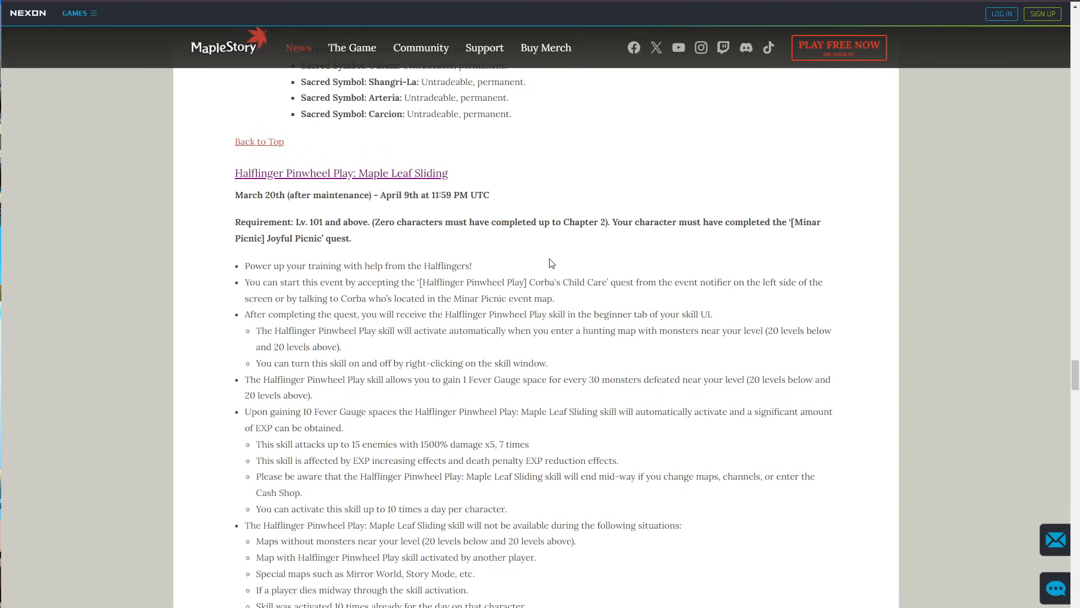
{"action": "scroll", "scroll_direction": "down", "scroll_amount": 3}
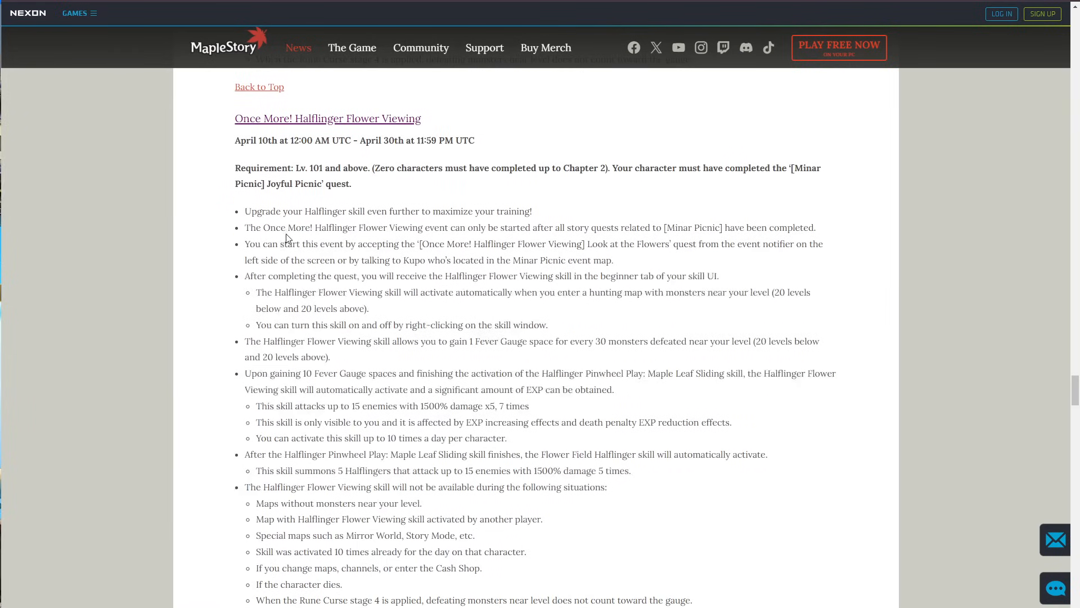
Select the bullet about starting the Flower Viewing event and continue to the Drop the Acorn details.
{"action": "left_click_drag", "start_coordinate": [281, 244], "coordinate": [494, 260]}
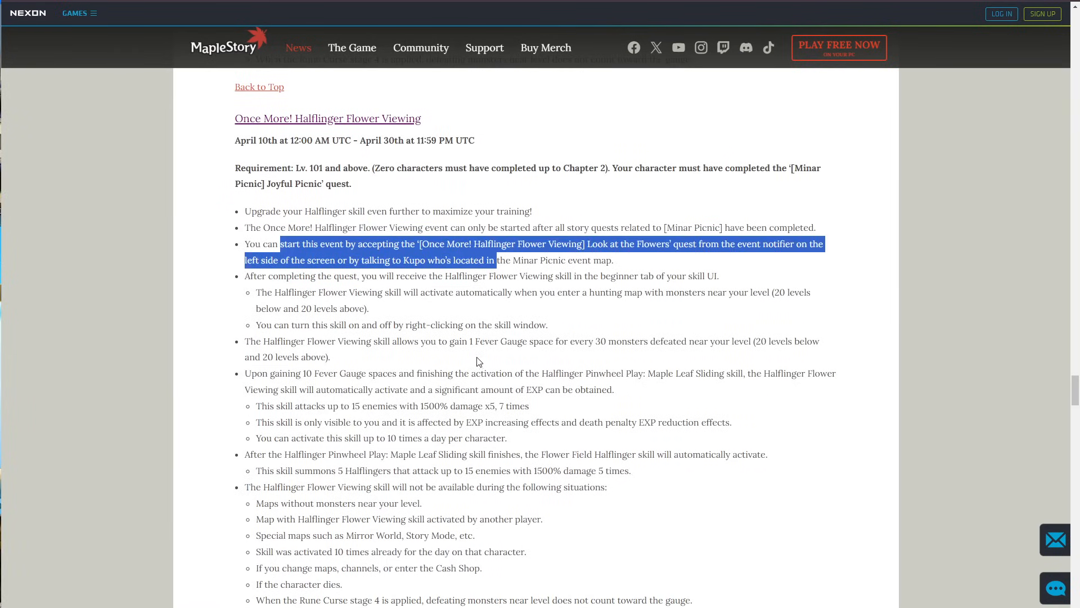
{"action": "scroll", "scroll_direction": "down", "scroll_amount": 3}
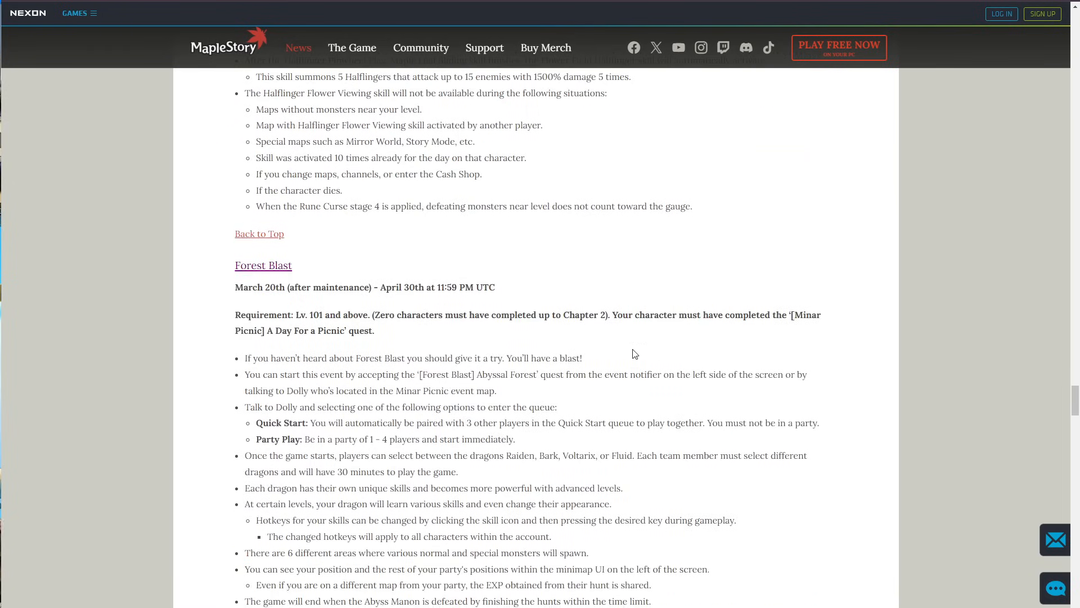
{"action": "scroll", "scroll_direction": "down", "scroll_amount": 3}
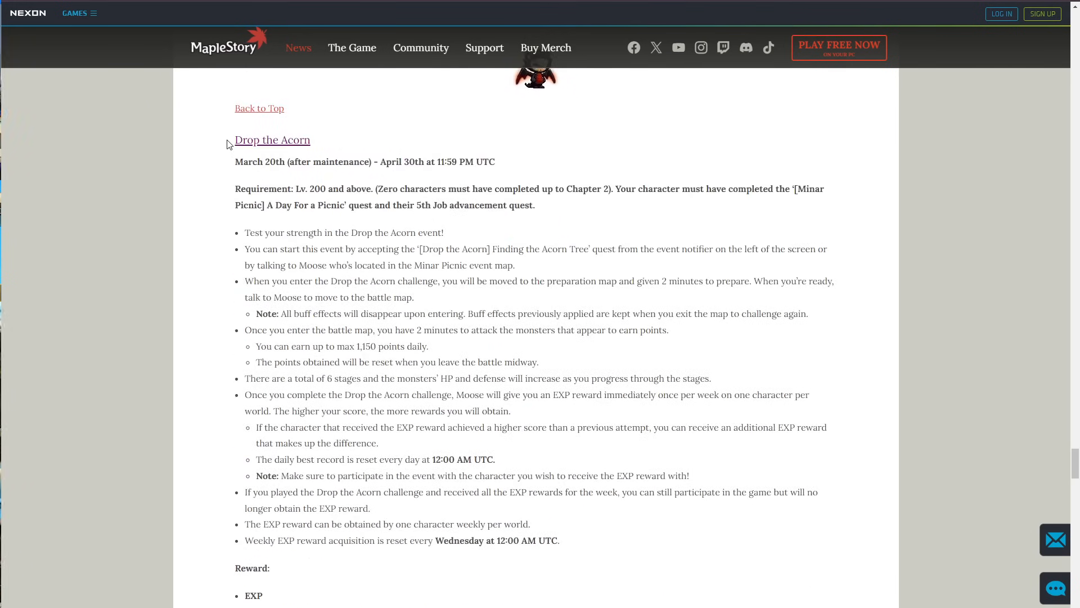
Read down the Maple Leaf store inventories, highlighting the Minar Damage Skin Selection Box line.
{"action": "scroll", "scroll_direction": "down", "scroll_amount": 3}
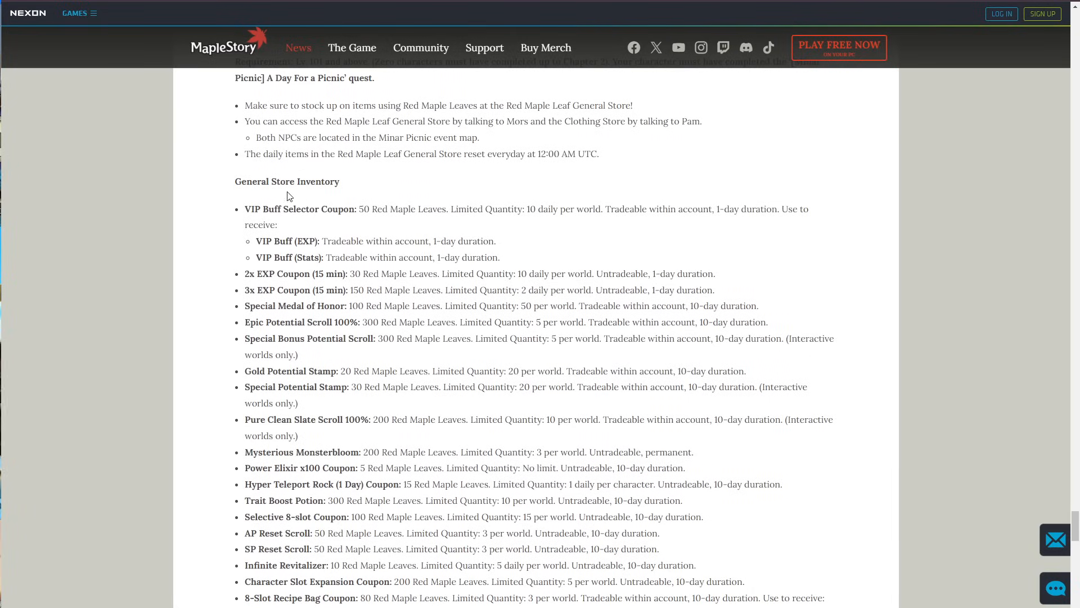
{"action": "left_click_drag", "start_coordinate": [281, 289], "coordinate": [396, 290]}
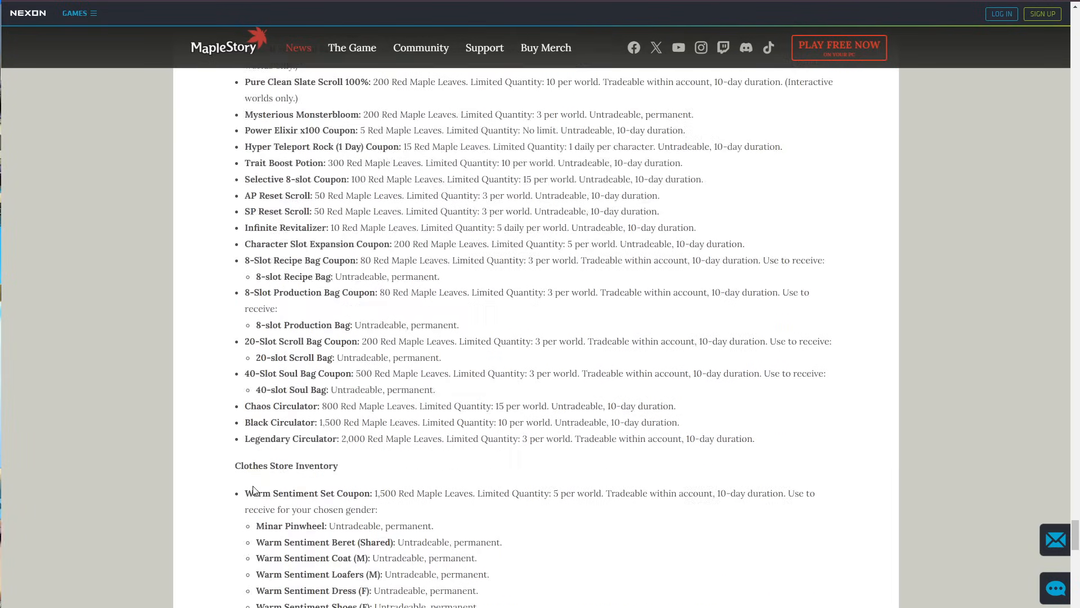
{"action": "scroll", "scroll_direction": "down", "scroll_amount": 3}
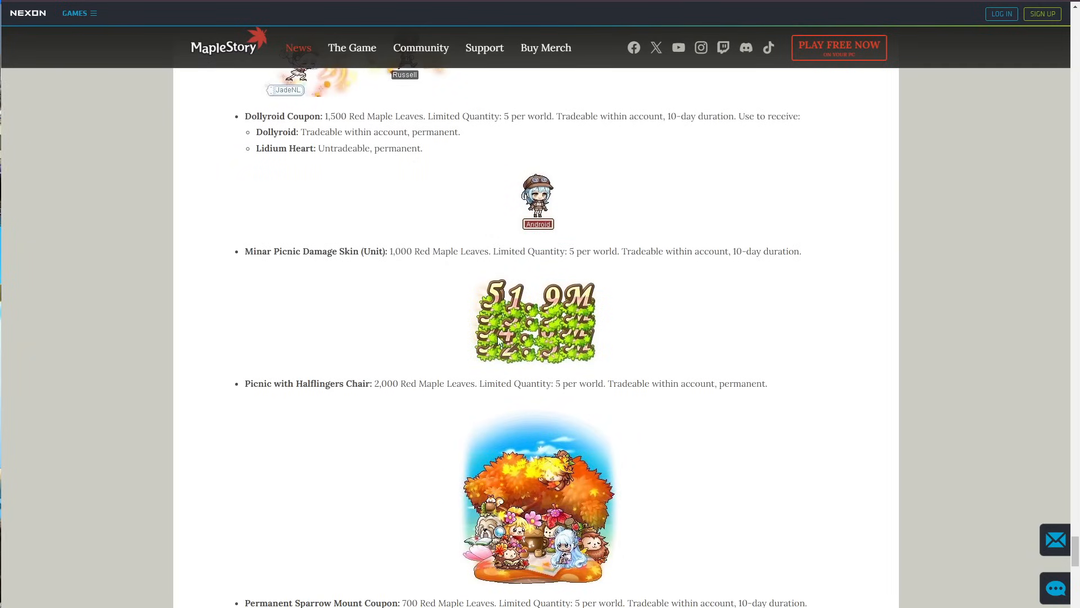
{"action": "scroll", "scroll_direction": "down", "scroll_amount": 3}
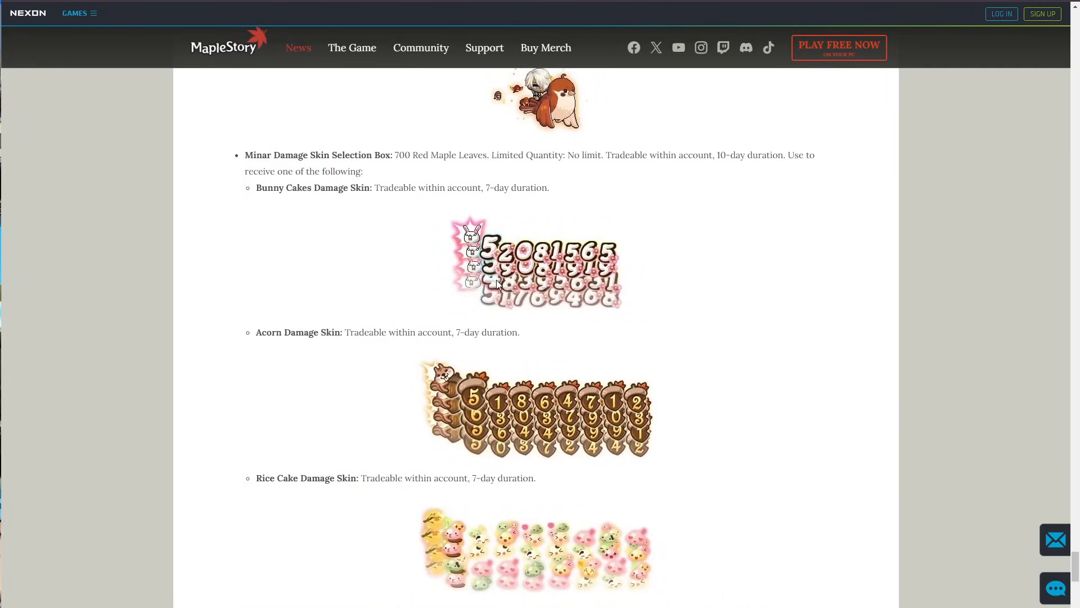
{"action": "left_click_drag", "start_coordinate": [270, 154], "coordinate": [364, 172]}
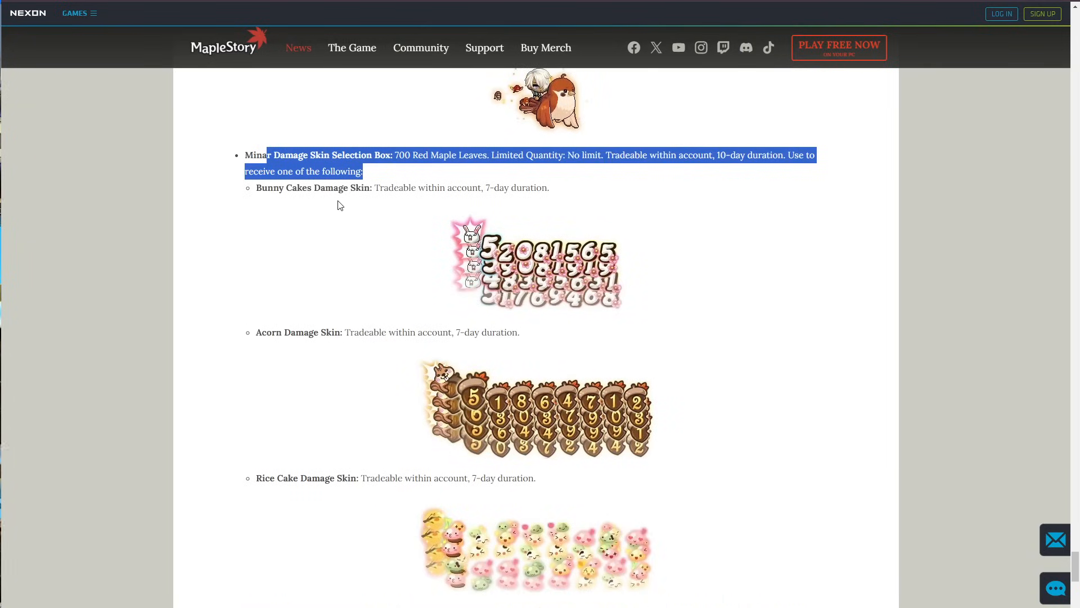
Continue past the damage skin images to the weekly boss Yellow Maple Leaf rewards table.
{"action": "scroll", "scroll_direction": "down", "scroll_amount": 3}
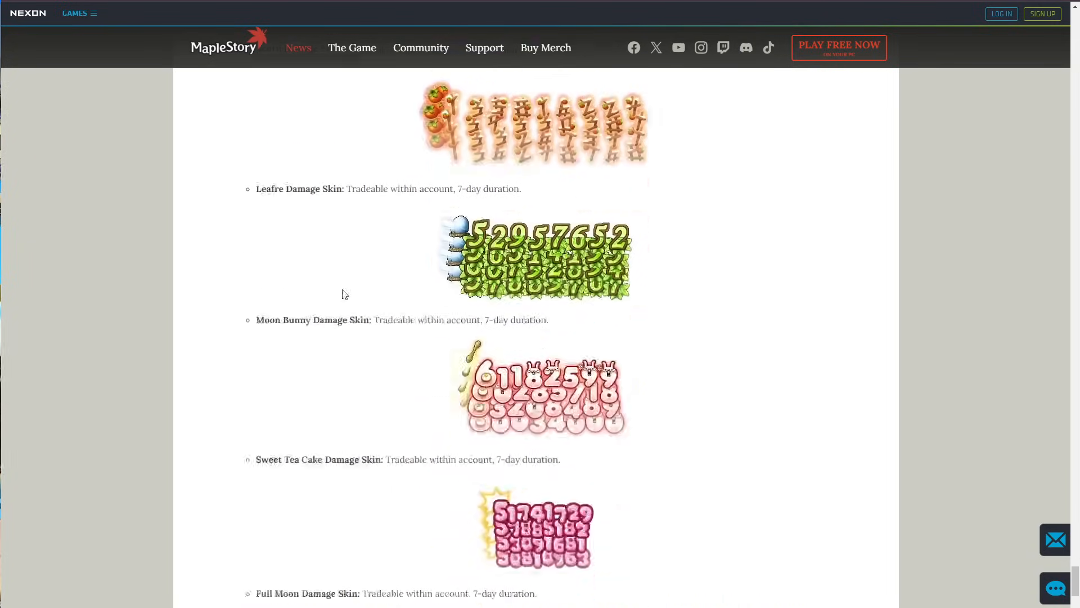
{"action": "scroll", "scroll_direction": "down", "scroll_amount": 3}
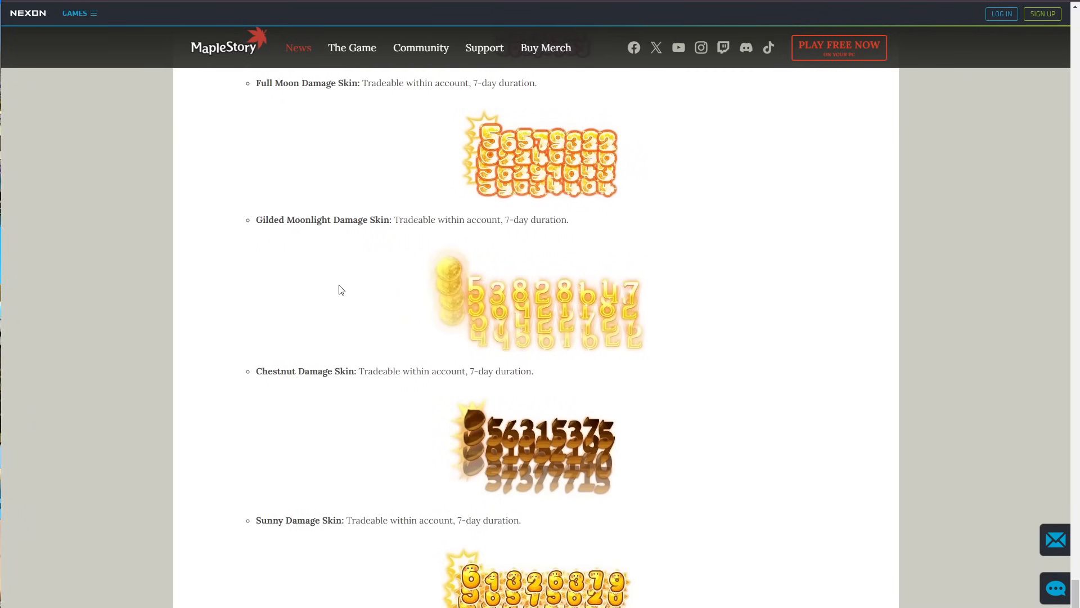
{"action": "scroll", "scroll_direction": "down", "scroll_amount": 3}
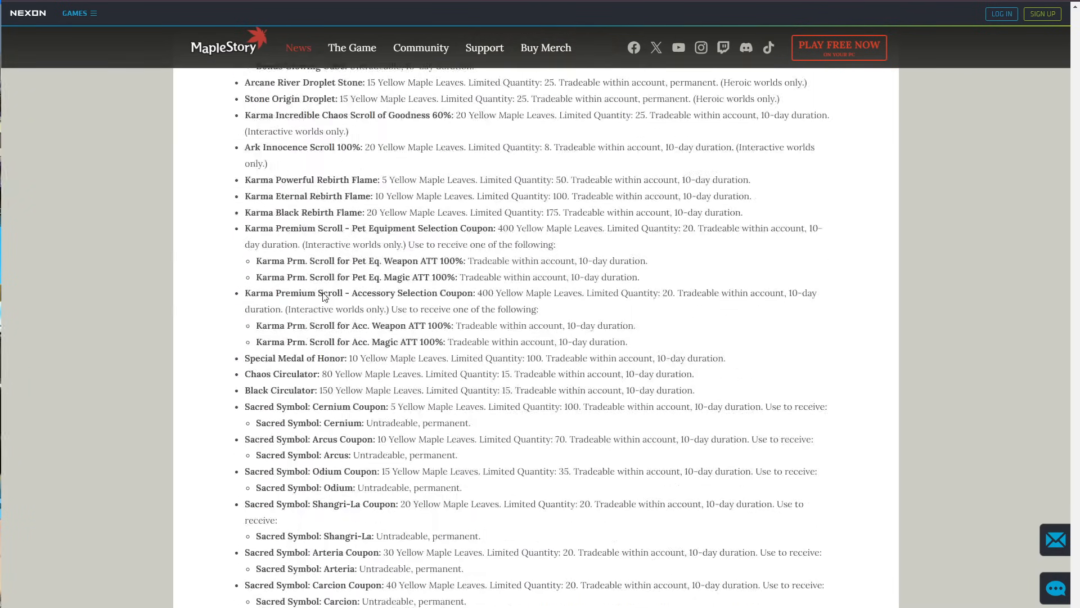
{"action": "scroll", "scroll_direction": "down", "scroll_amount": 3}
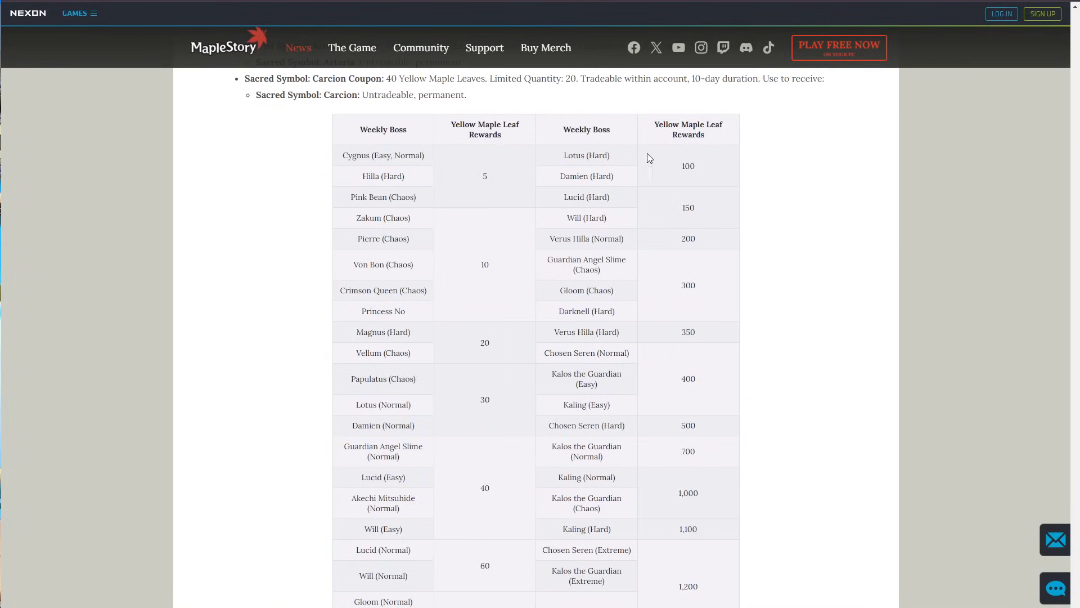
{"action": "scroll", "scroll_direction": "down", "scroll_amount": 3}
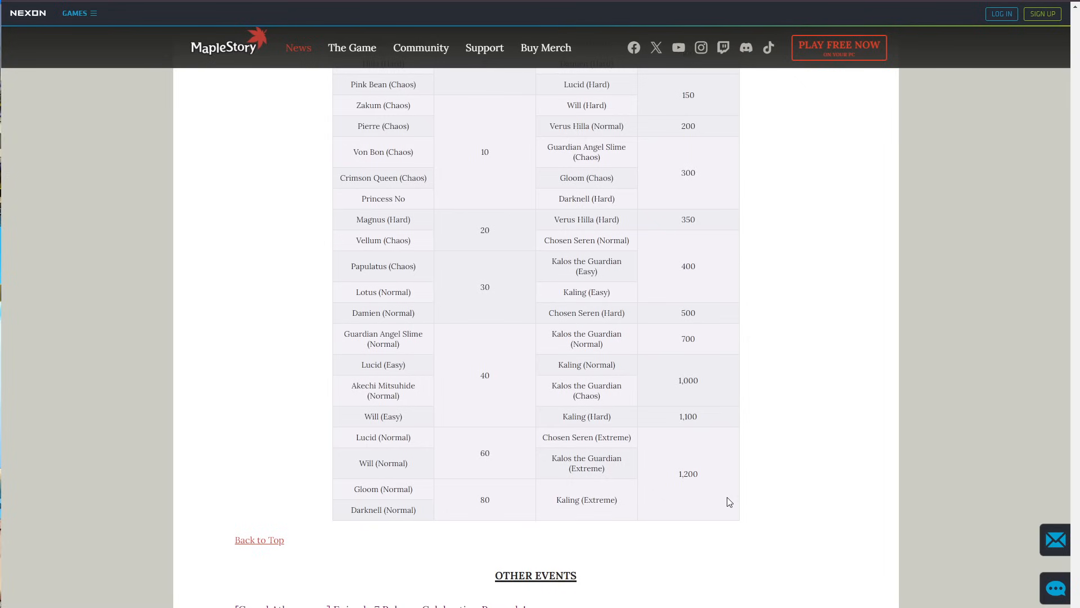
{"action": "mouse_move", "coordinate": [670, 509]}
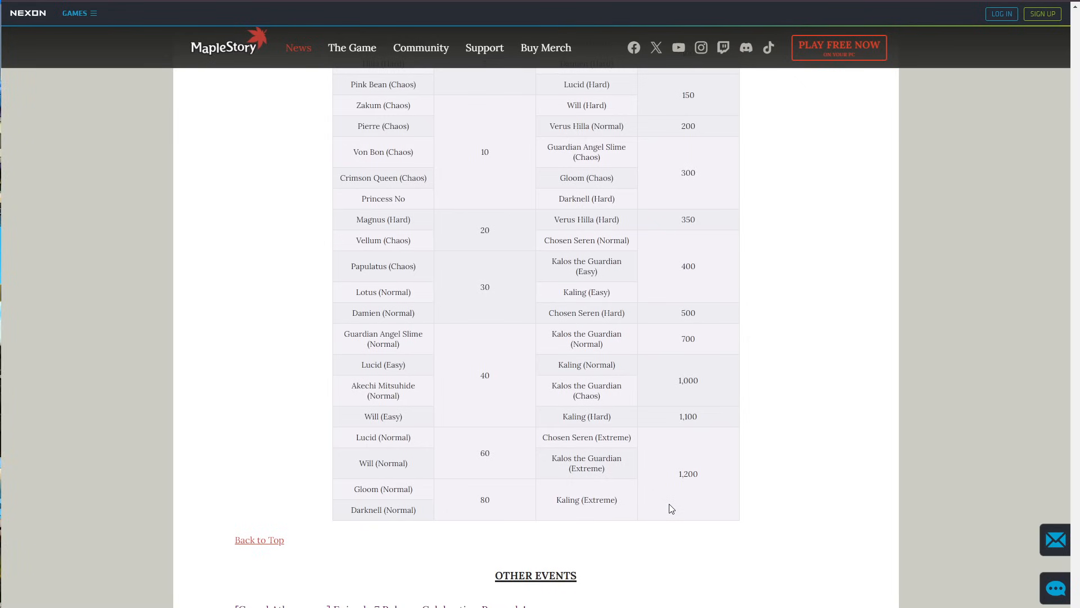
Read through the Other Events opening and select the Tinkerer's Chest heading.
{"action": "scroll", "scroll_direction": "down", "scroll_amount": 3}
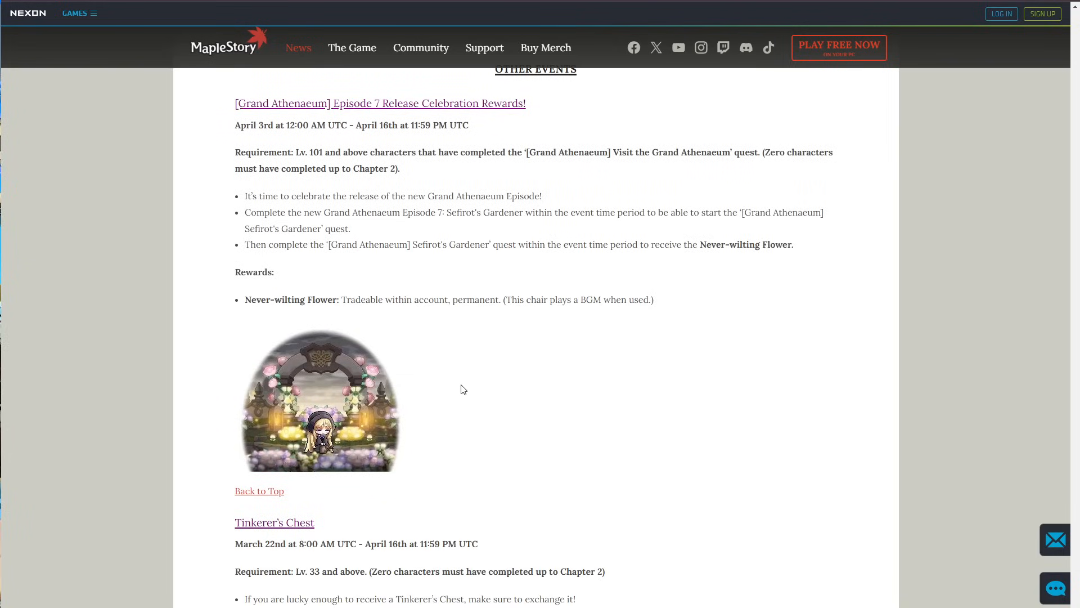
{"action": "left_click_drag", "start_coordinate": [235, 103], "coordinate": [419, 104]}
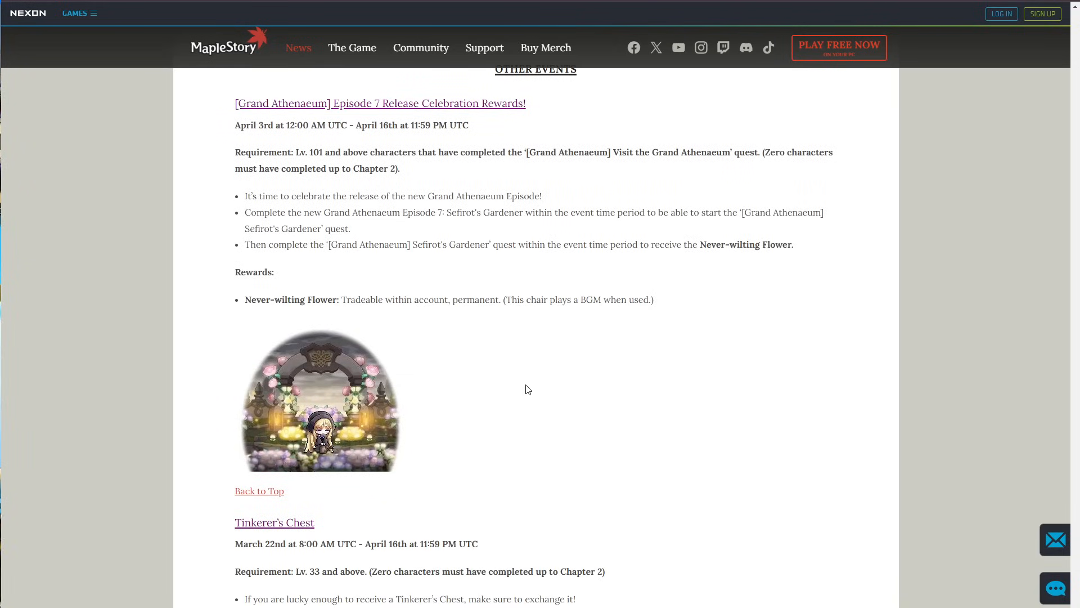
{"action": "scroll", "scroll_direction": "down", "scroll_amount": 3}
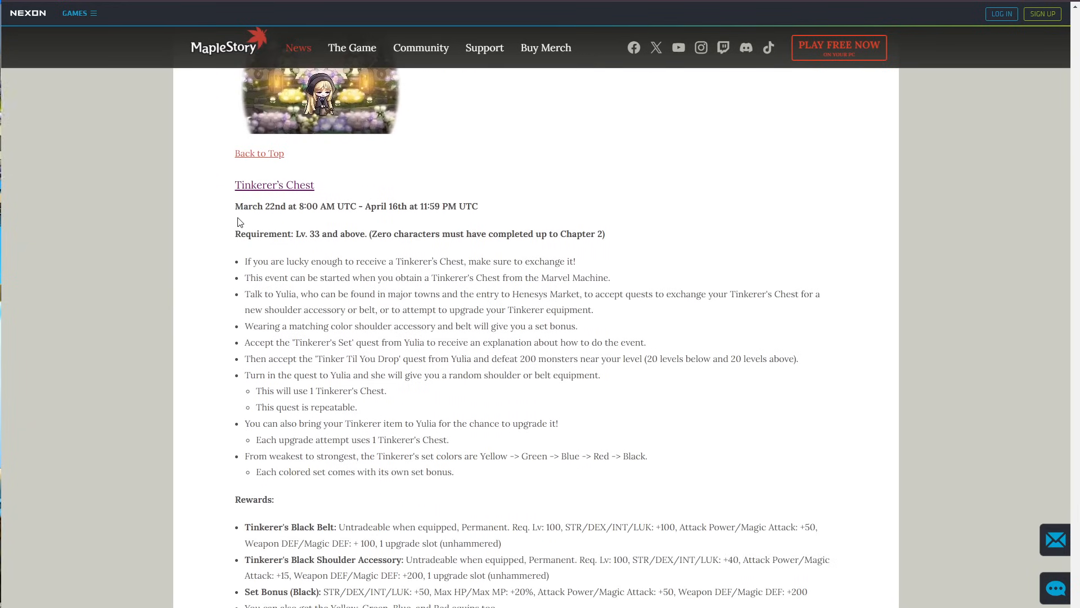
{"action": "double_click", "coordinate": [275, 183]}
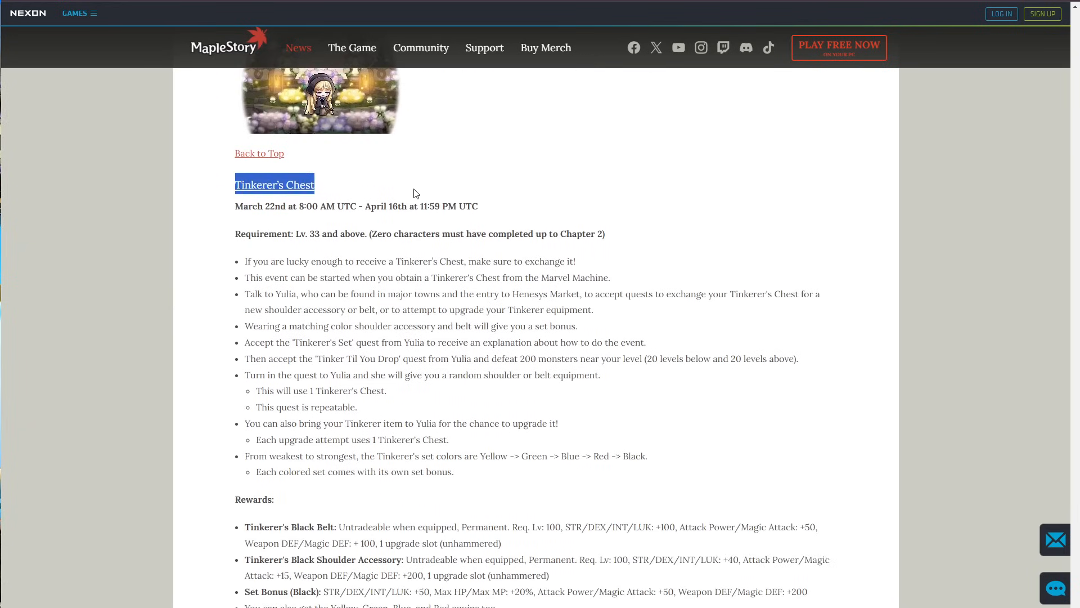
Continue past Fairy Bros' Golden Giveaway rewards to the Sunny Sunday event dates.
{"action": "scroll", "scroll_direction": "down", "scroll_amount": 3}
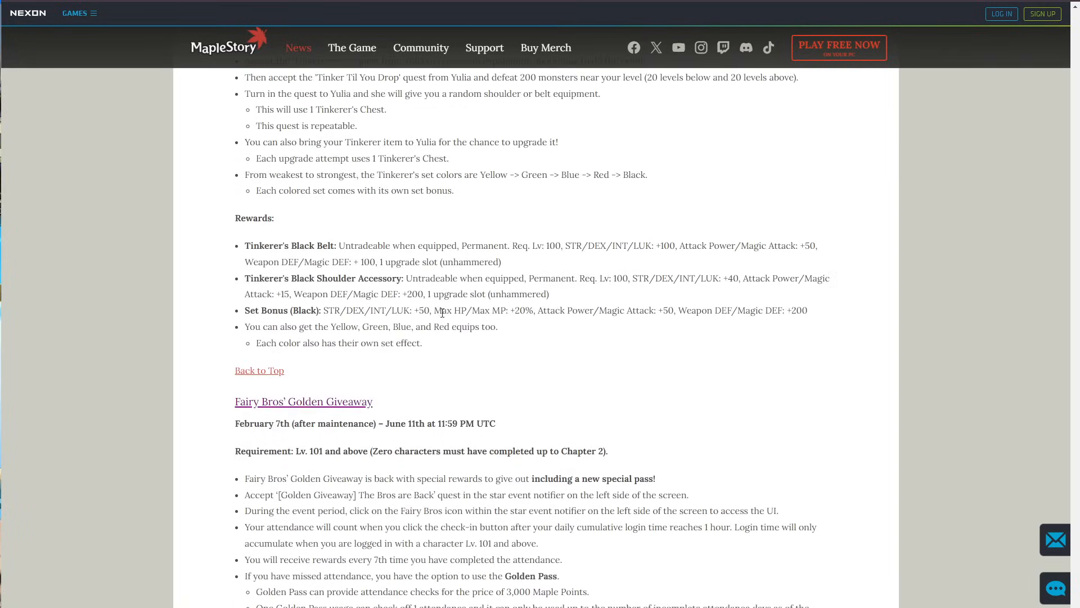
{"action": "scroll", "scroll_direction": "down", "scroll_amount": 3}
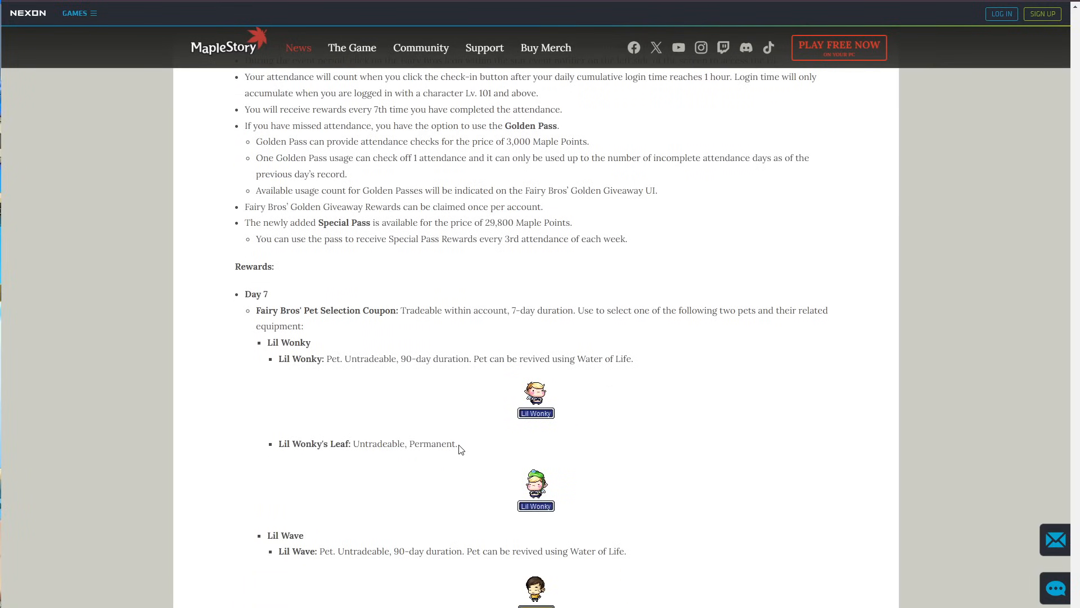
{"action": "scroll", "scroll_direction": "down", "scroll_amount": 3}
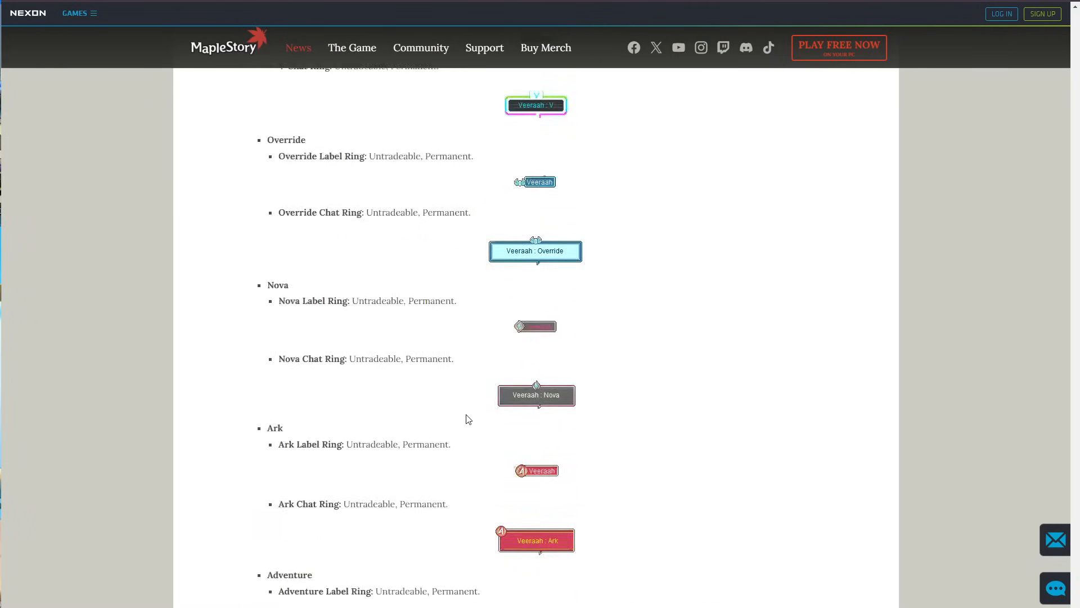
{"action": "scroll", "scroll_direction": "down", "scroll_amount": 3}
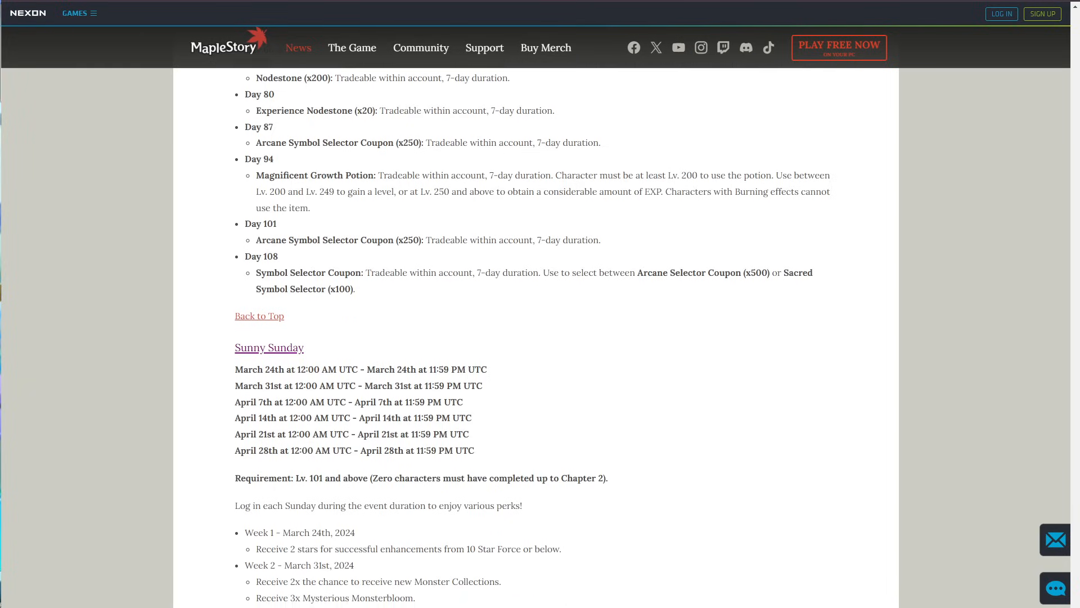
Read the Sunny Sunday weekly perks, selecting lines within the perk list.
{"action": "scroll", "scroll_direction": "down", "scroll_amount": 3}
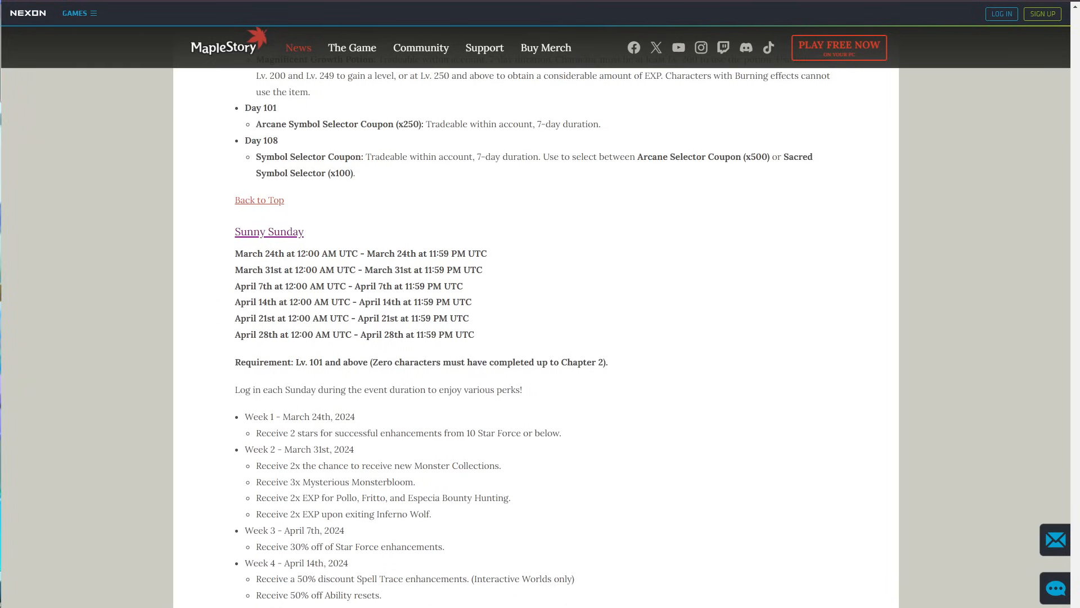
{"action": "scroll", "scroll_direction": "down", "scroll_amount": 3}
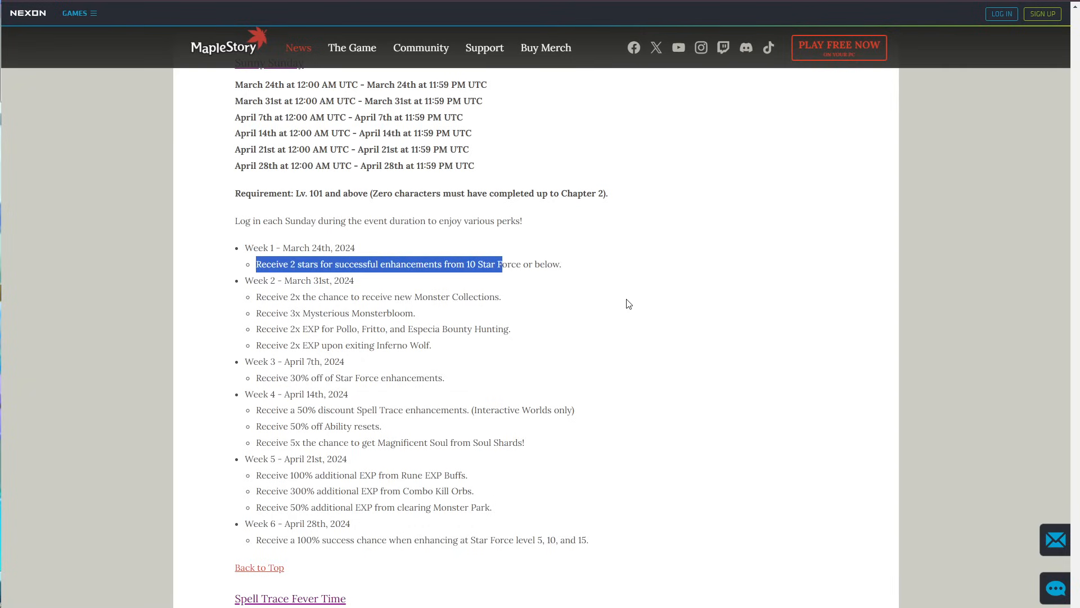
{"action": "scroll", "scroll_direction": "down", "scroll_amount": 3}
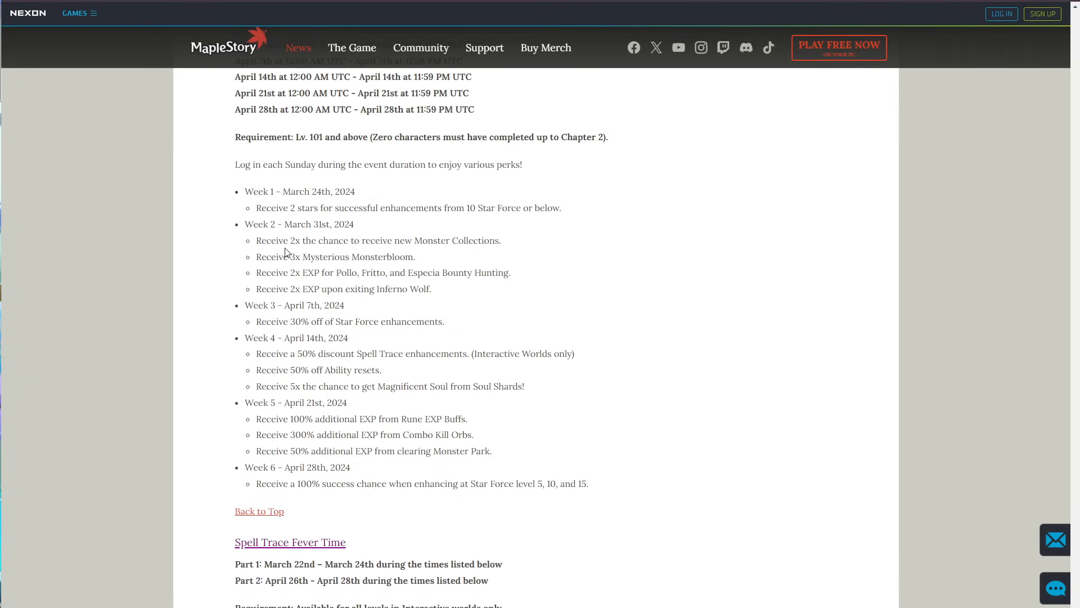
{"action": "left_click_drag", "start_coordinate": [271, 240], "coordinate": [378, 272]}
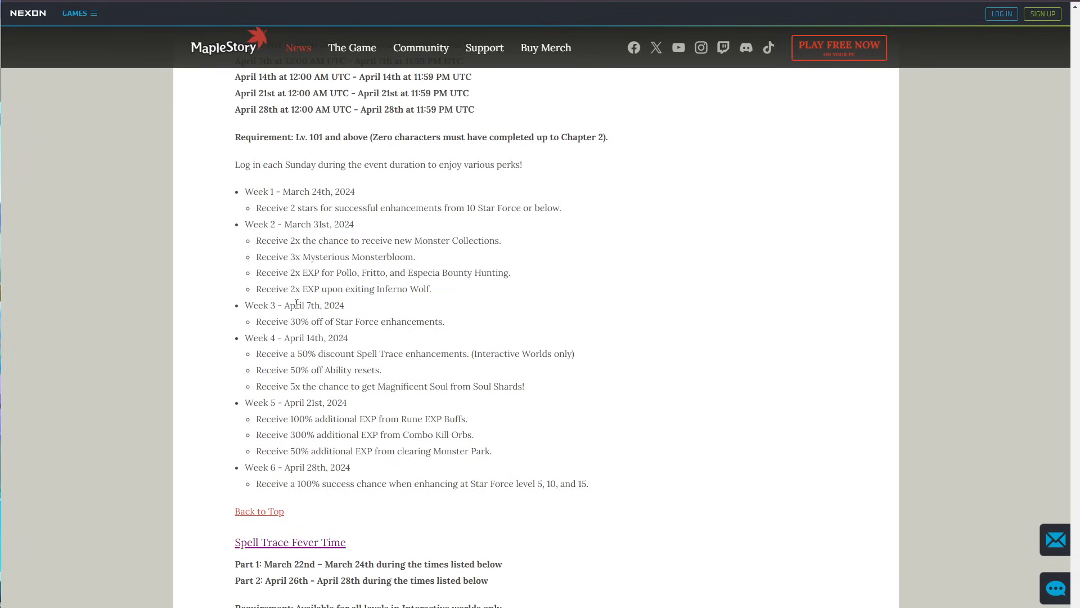
{"action": "double_click", "coordinate": [349, 320]}
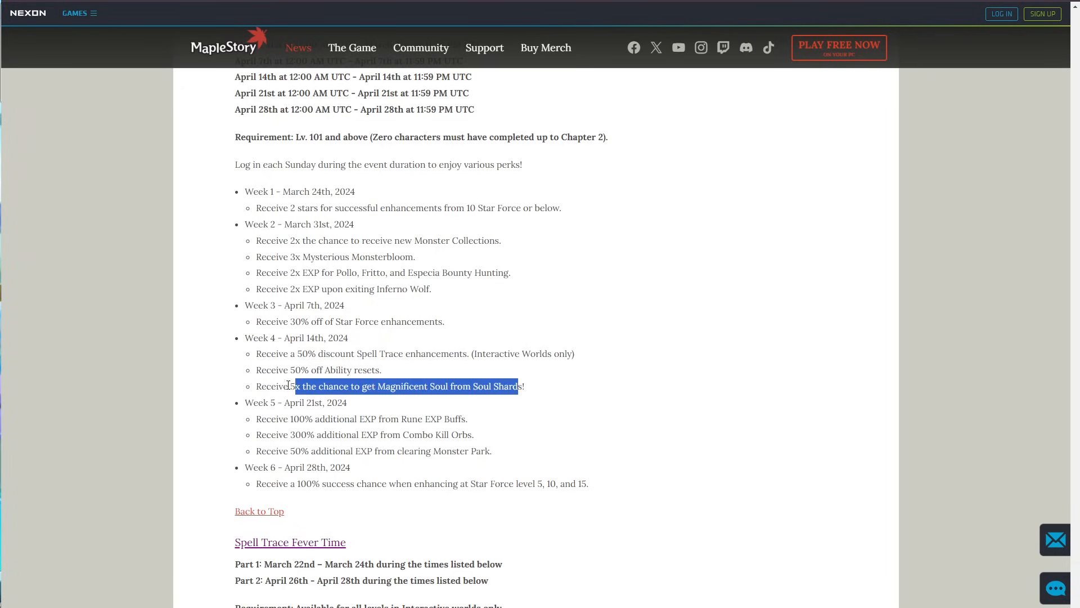
{"action": "left_click", "coordinate": [551, 392]}
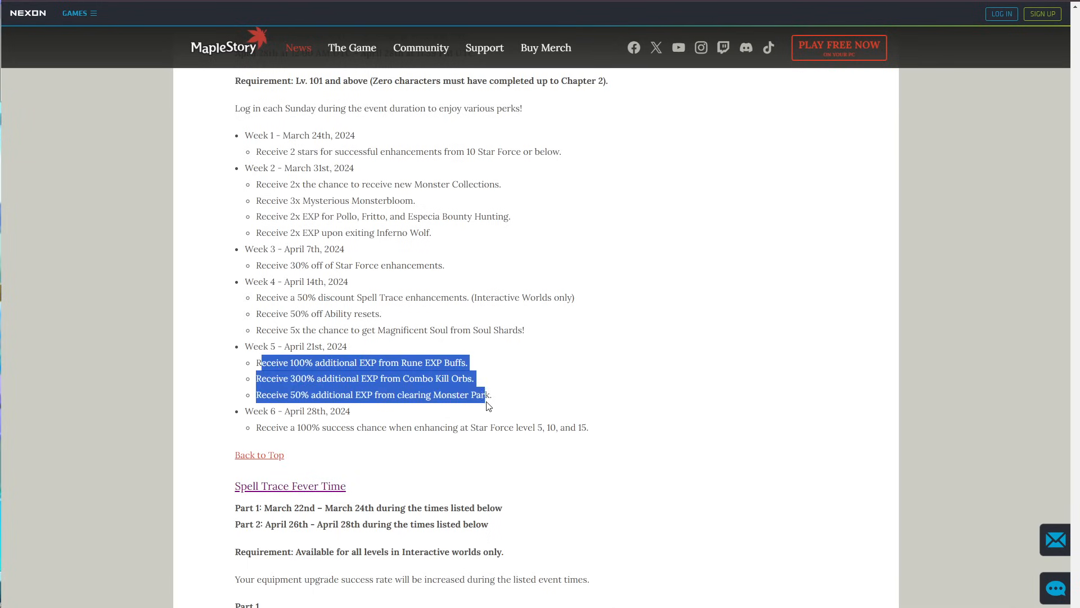
Highlight the Week 6 Star Force perk line and continue to the Spell Trace Fever Time schedule.
{"action": "scroll", "scroll_direction": "down", "scroll_amount": 3}
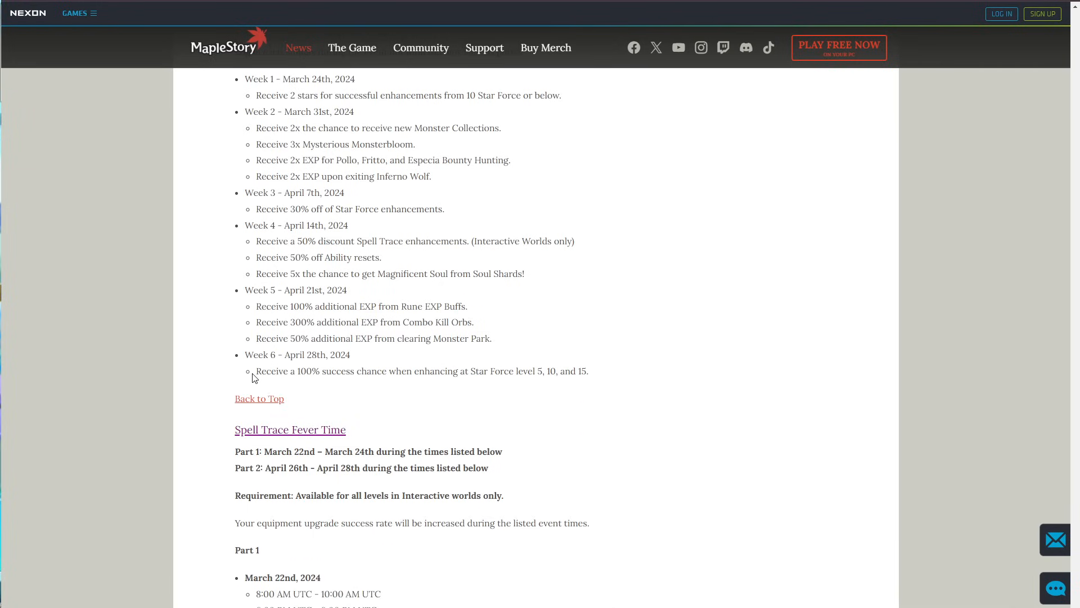
{"action": "left_click_drag", "start_coordinate": [256, 371], "coordinate": [555, 370]}
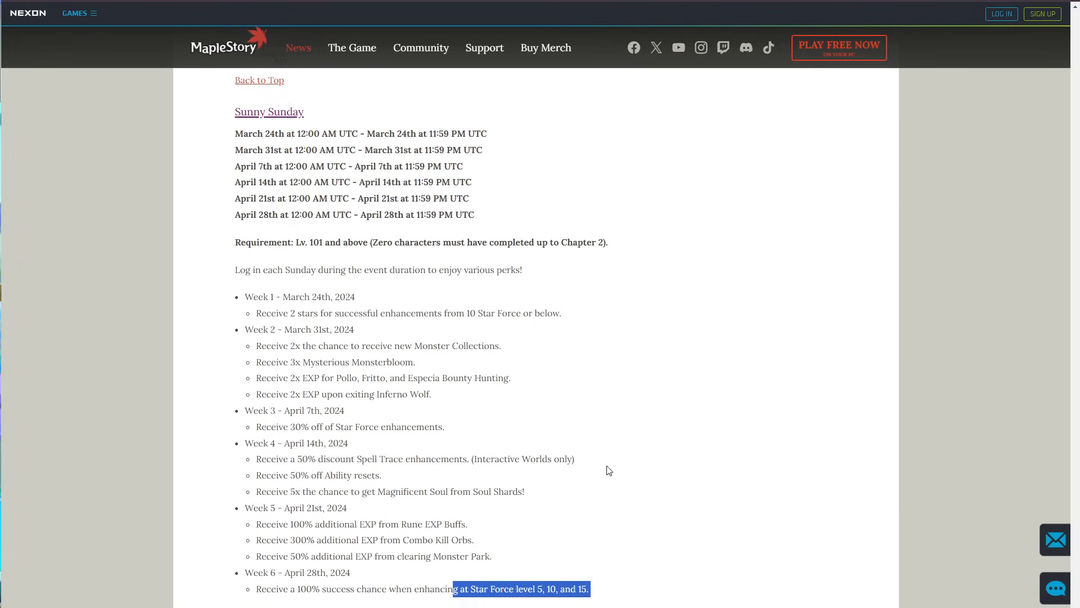
{"action": "scroll", "scroll_direction": "down", "scroll_amount": 3}
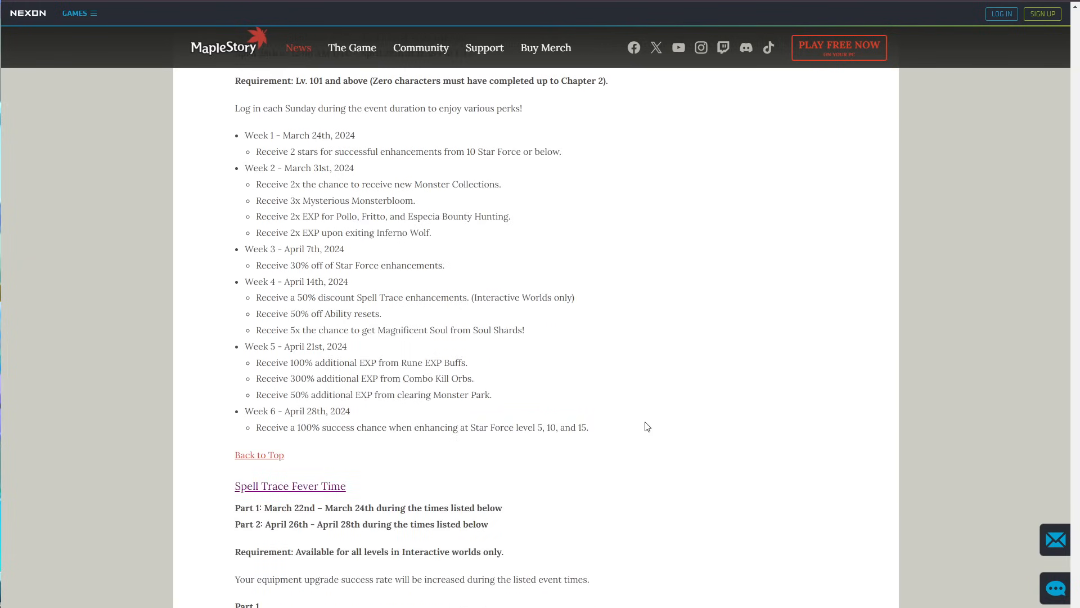
{"action": "scroll", "scroll_direction": "down", "scroll_amount": 3}
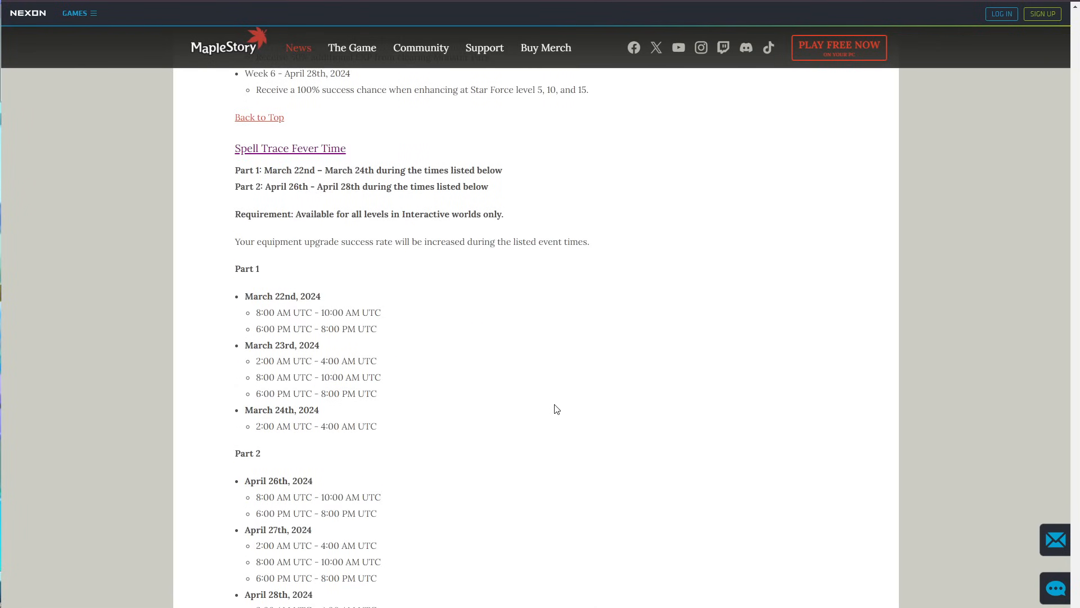
Skim rapidly through the map, quest, boss and skill bug fixes toward the Other Bug Fixes list.
{"action": "scroll", "scroll_direction": "down", "scroll_amount": 3}
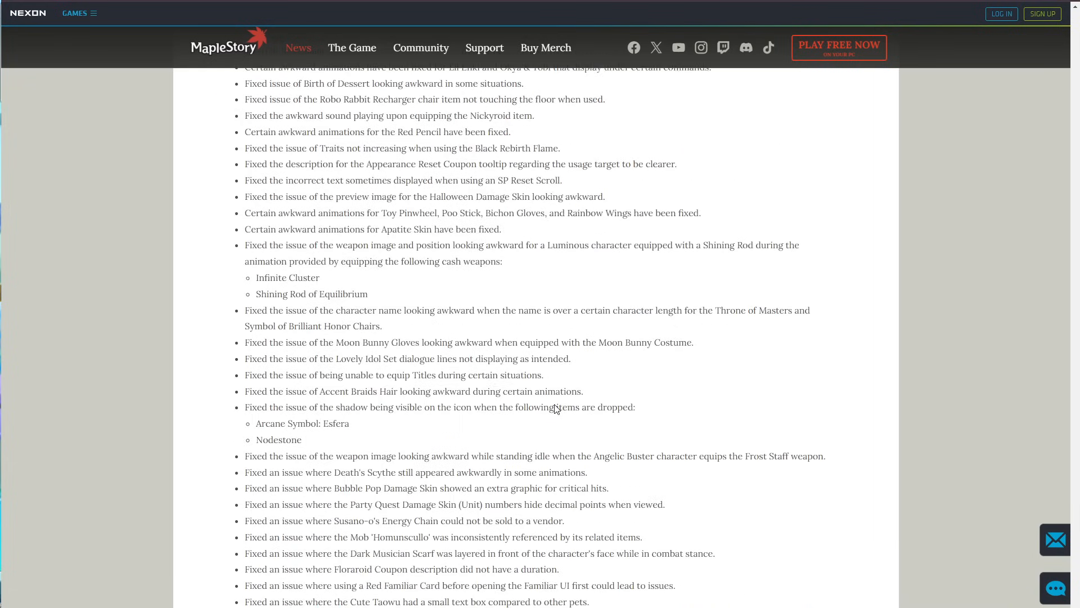
{"action": "scroll", "scroll_direction": "down", "scroll_amount": 3}
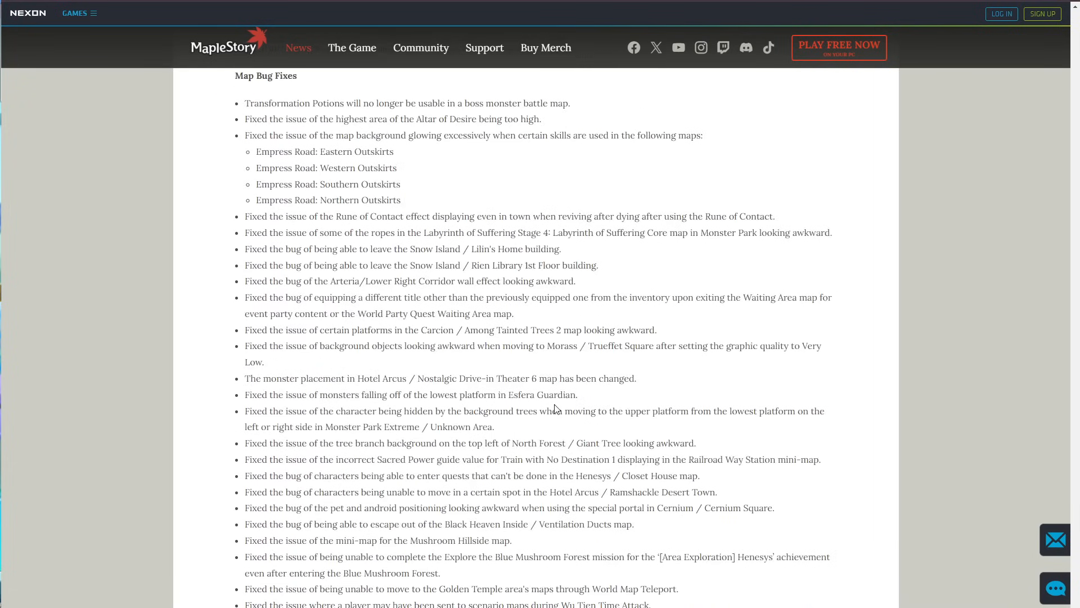
{"action": "scroll", "scroll_direction": "down", "scroll_amount": 3}
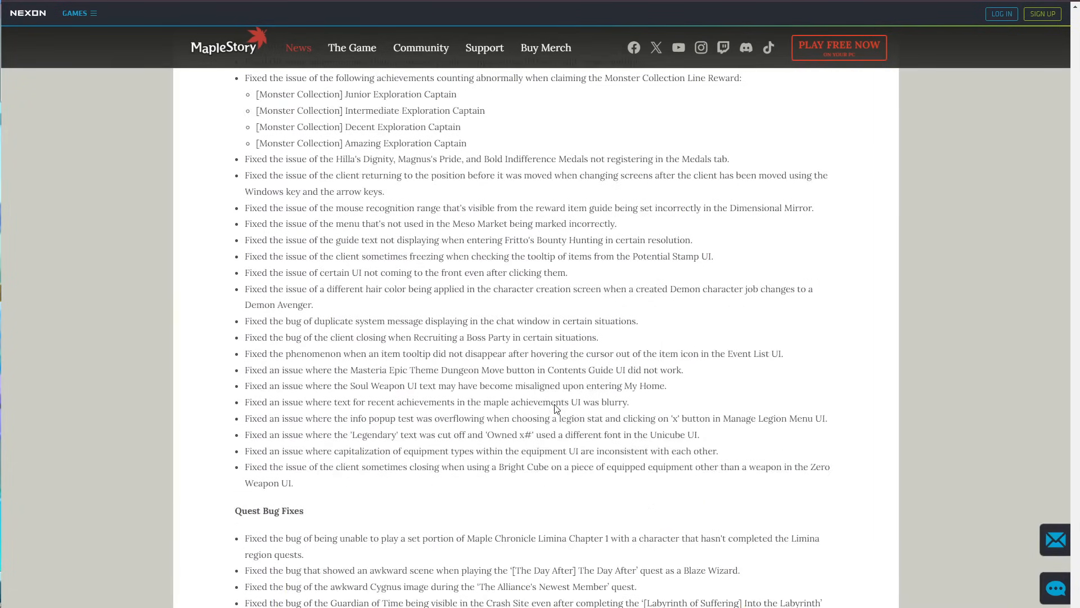
{"action": "scroll", "scroll_direction": "down", "scroll_amount": 3}
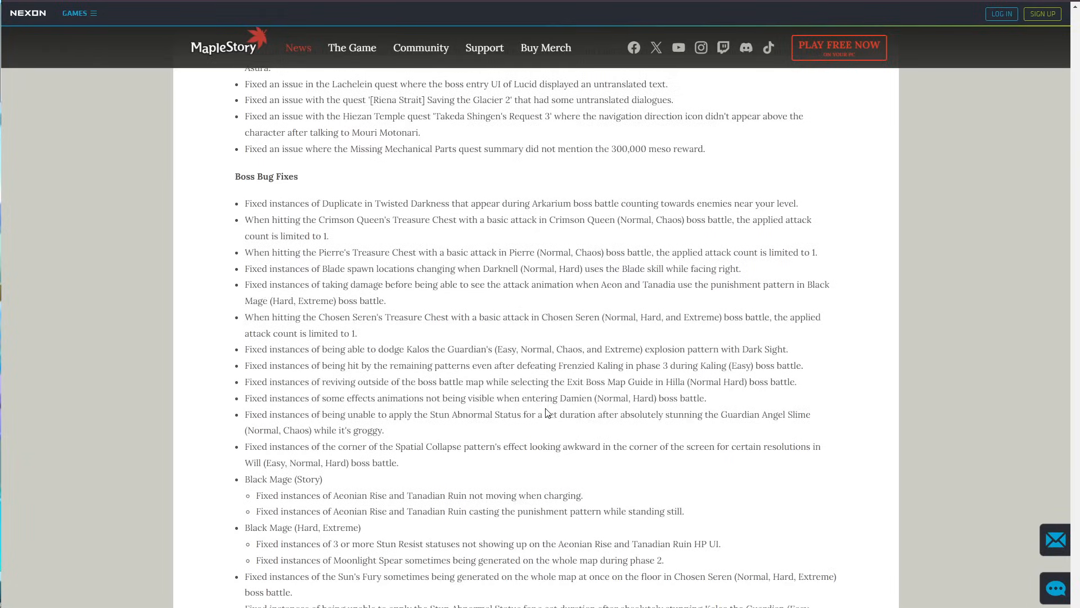
{"action": "scroll", "scroll_direction": "down", "scroll_amount": 3}
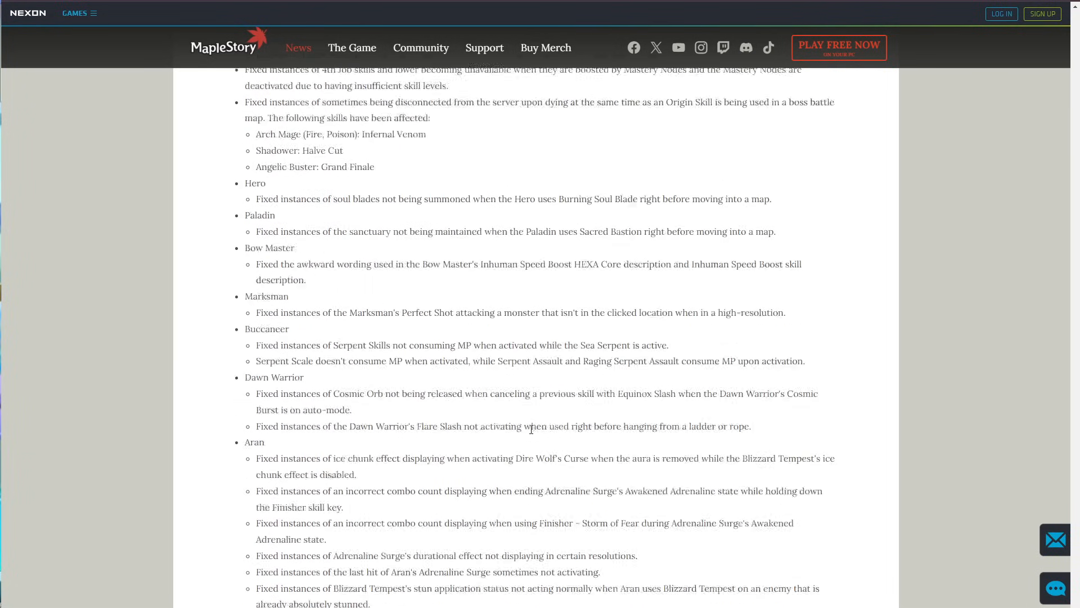
{"action": "scroll", "scroll_direction": "down", "scroll_amount": 3}
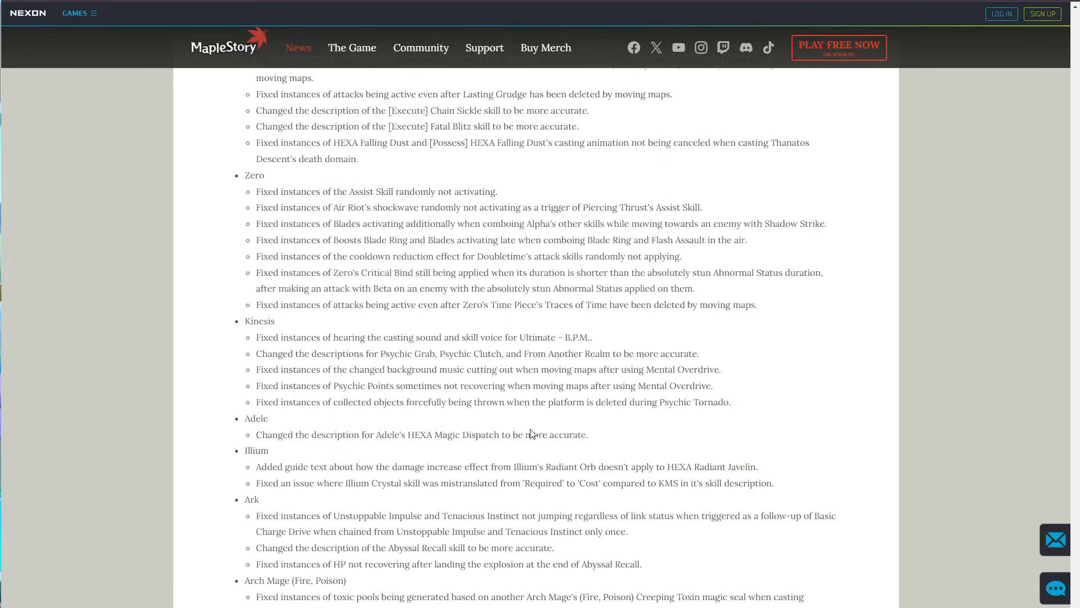
{"action": "scroll", "scroll_direction": "down", "scroll_amount": 3}
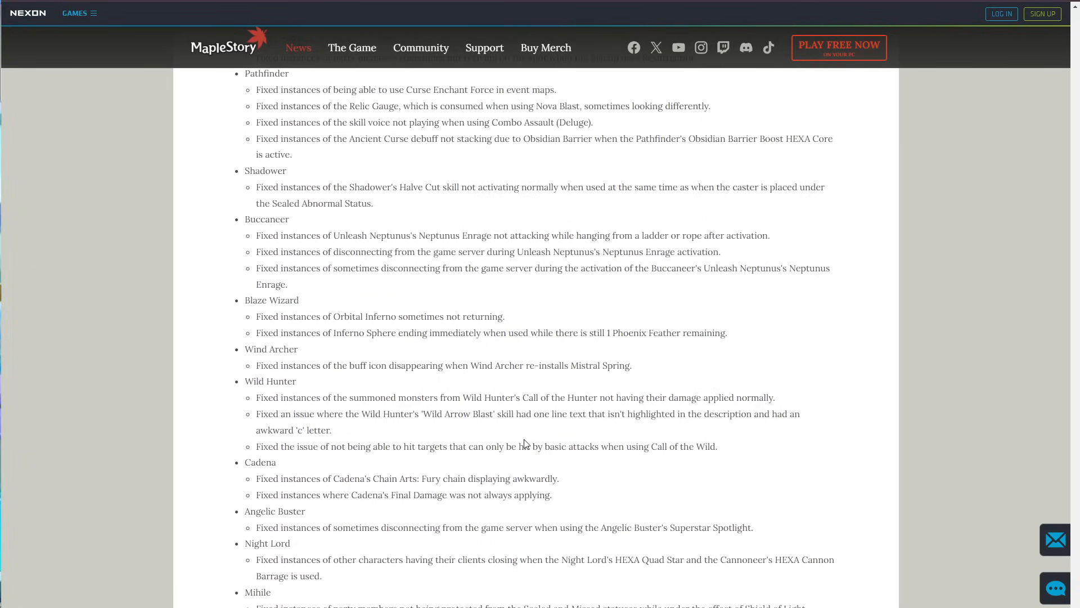
{"action": "scroll", "scroll_direction": "down", "scroll_amount": 3}
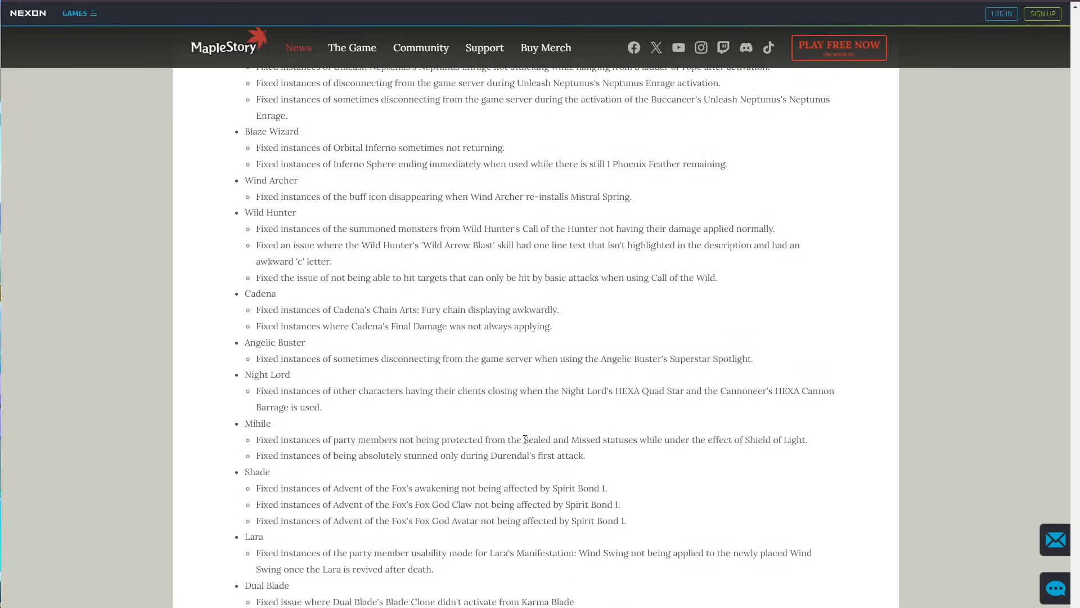
{"action": "scroll", "scroll_direction": "down", "scroll_amount": 3}
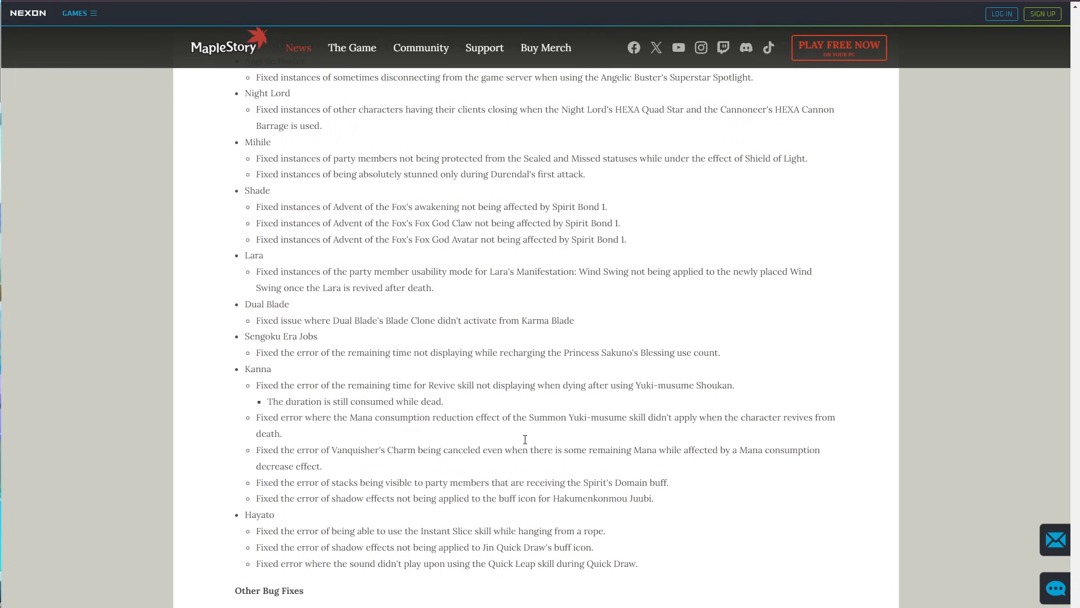
{"action": "scroll", "scroll_direction": "down", "scroll_amount": 3}
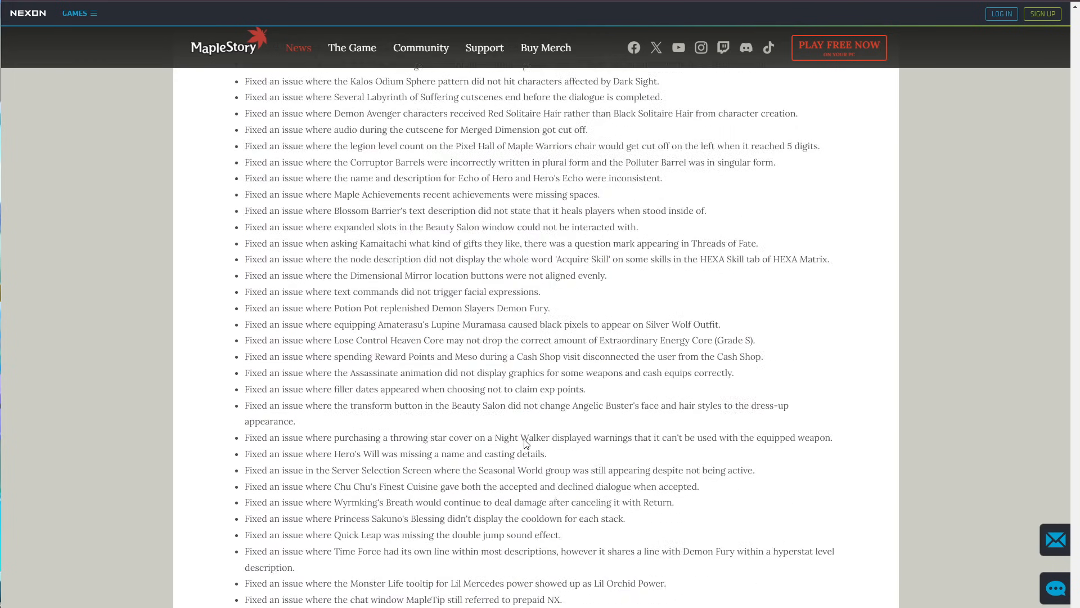
{"action": "scroll", "scroll_direction": "down", "scroll_amount": 3}
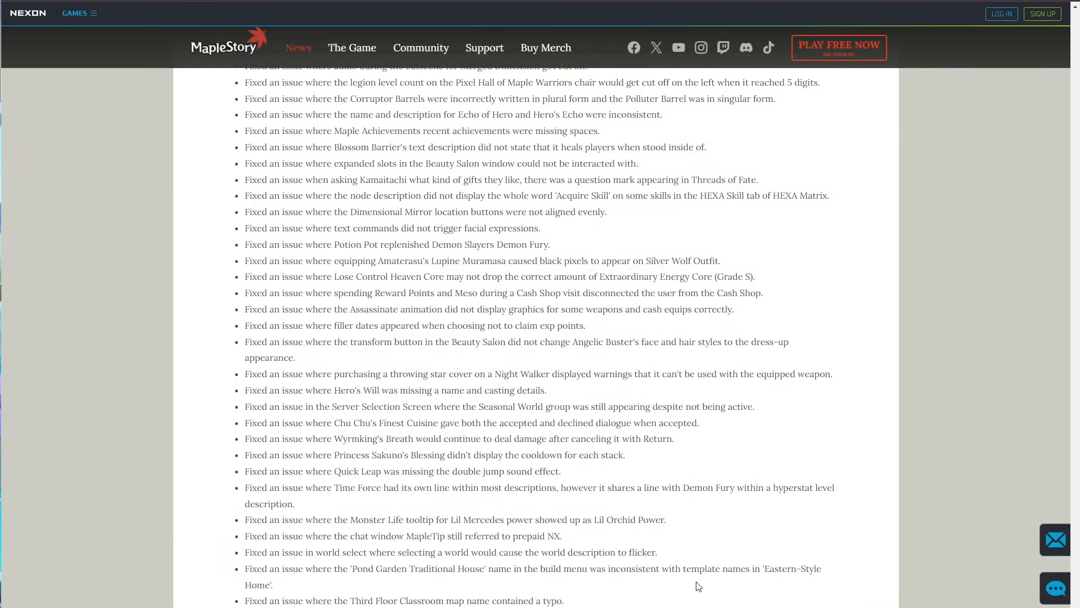
{"action": "scroll", "scroll_direction": "down", "scroll_amount": 3}
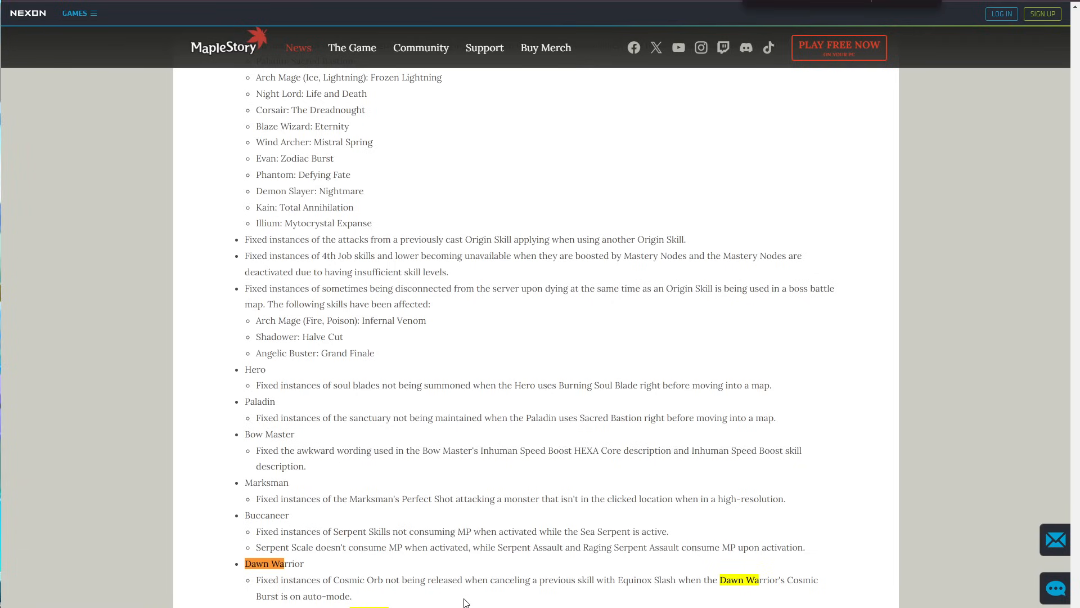
Highlight a line in the bug fixes and move down with Dawn Warrior matches shown.
{"action": "left_click_drag", "start_coordinate": [271, 580], "coordinate": [439, 580]}
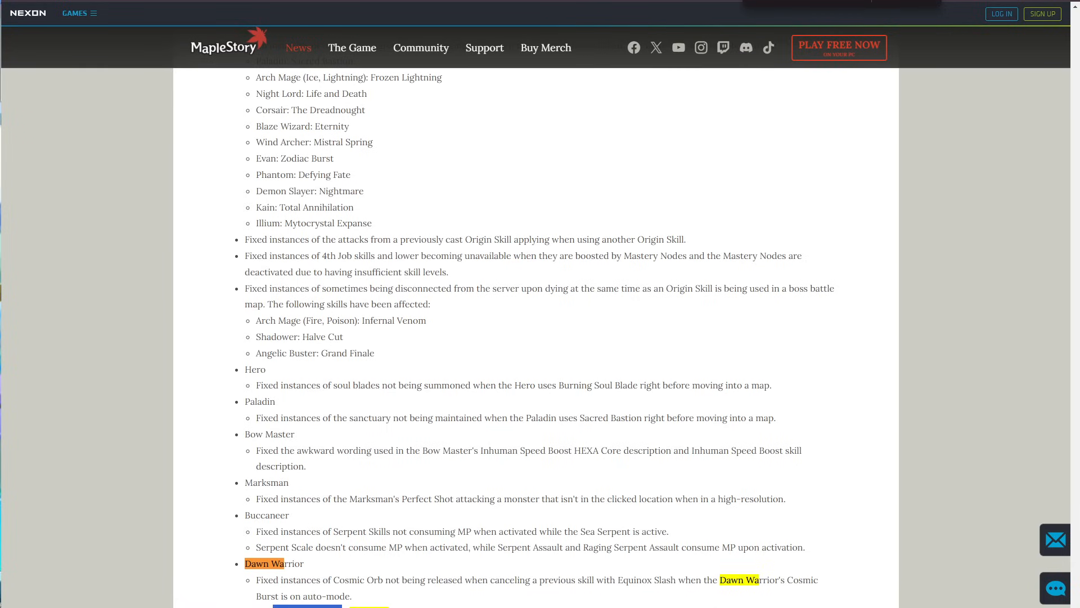
{"action": "scroll", "scroll_direction": "down", "scroll_amount": 3}
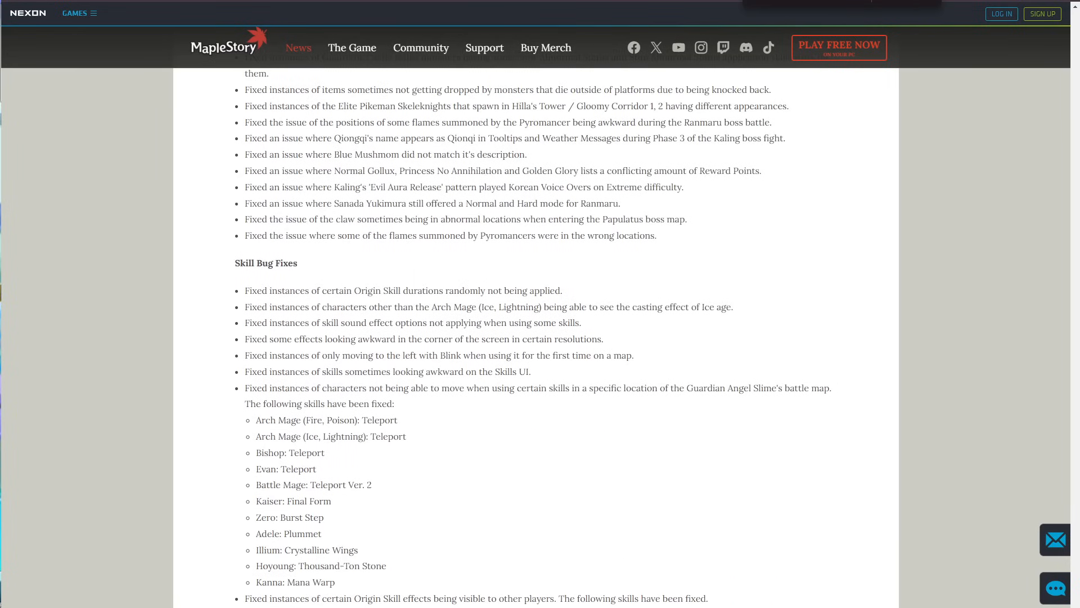
Bring the Battle Mage, Mechanic, Xenon, Kain, Zero and Kinesis skill fixes into view.
{"action": "scroll", "scroll_direction": "down", "scroll_amount": 3}
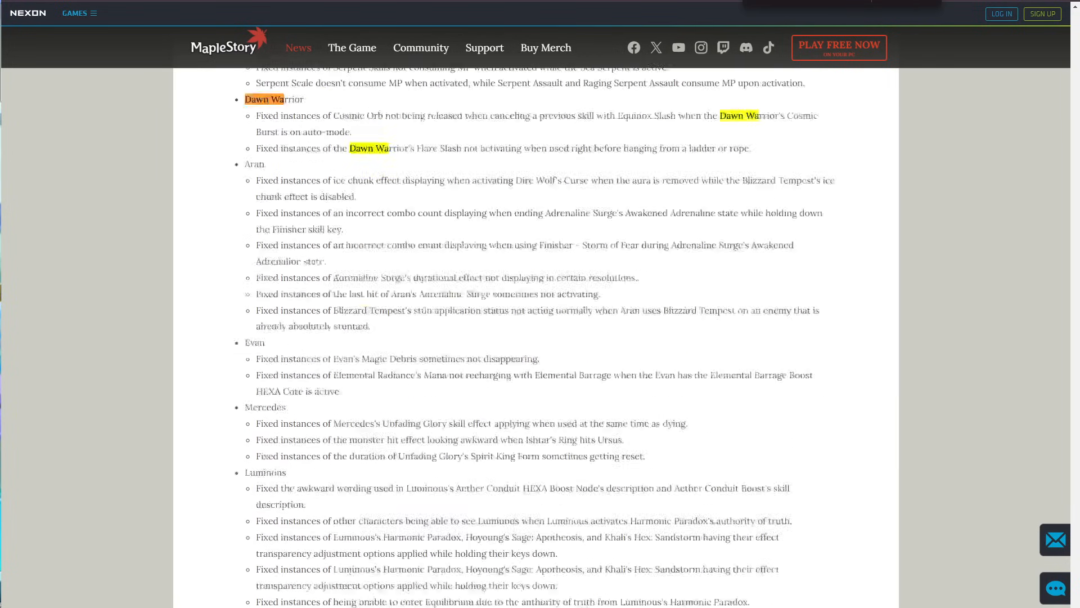
{"action": "scroll", "scroll_direction": "down", "scroll_amount": 3}
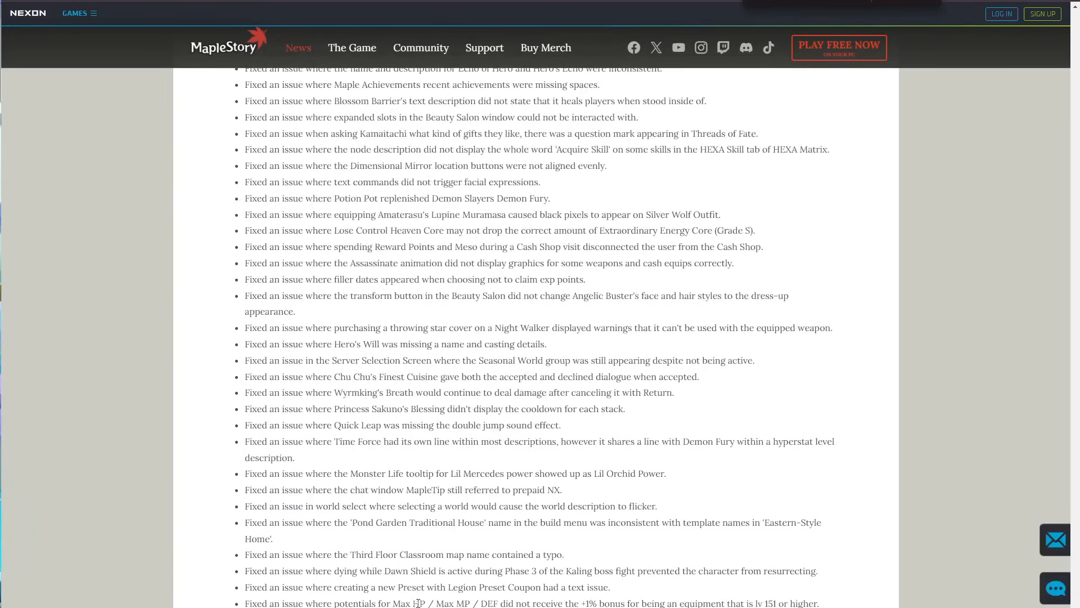
{"action": "scroll", "scroll_direction": "down", "scroll_amount": 3}
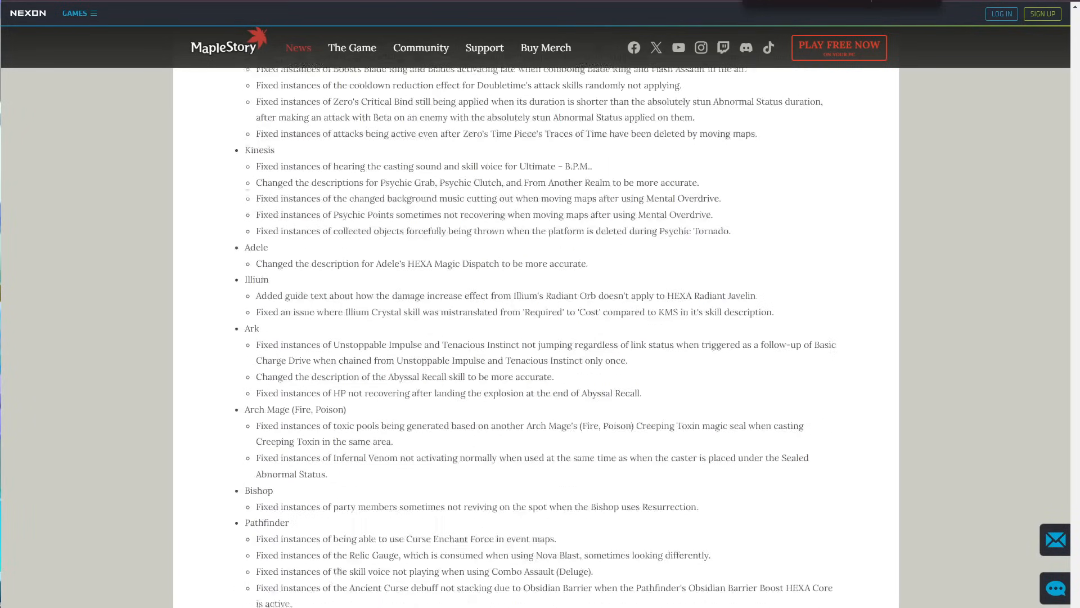
{"action": "scroll", "scroll_direction": "up", "scroll_amount": 3}
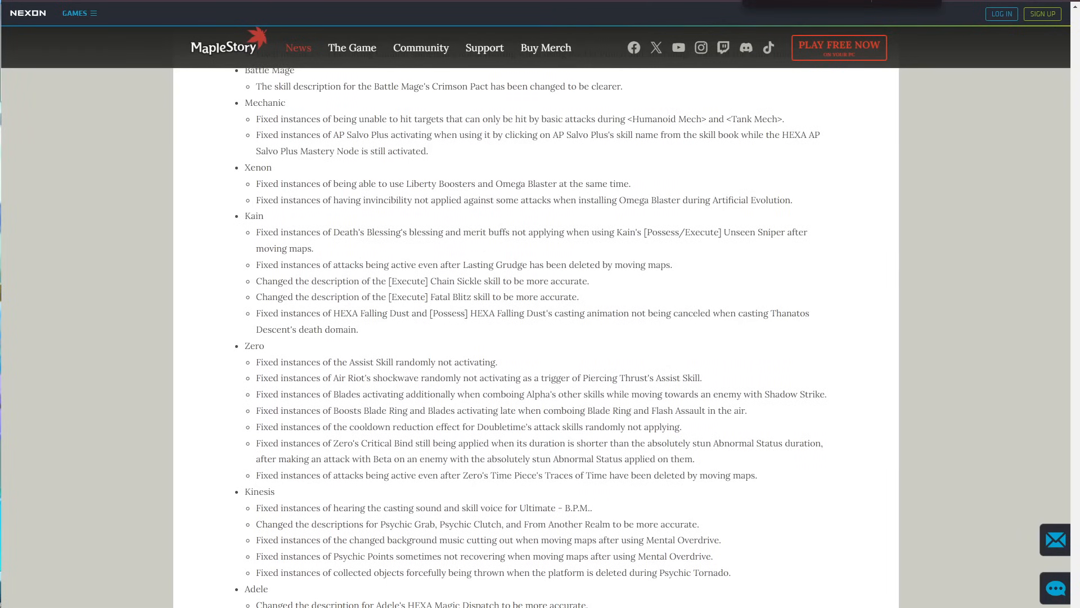